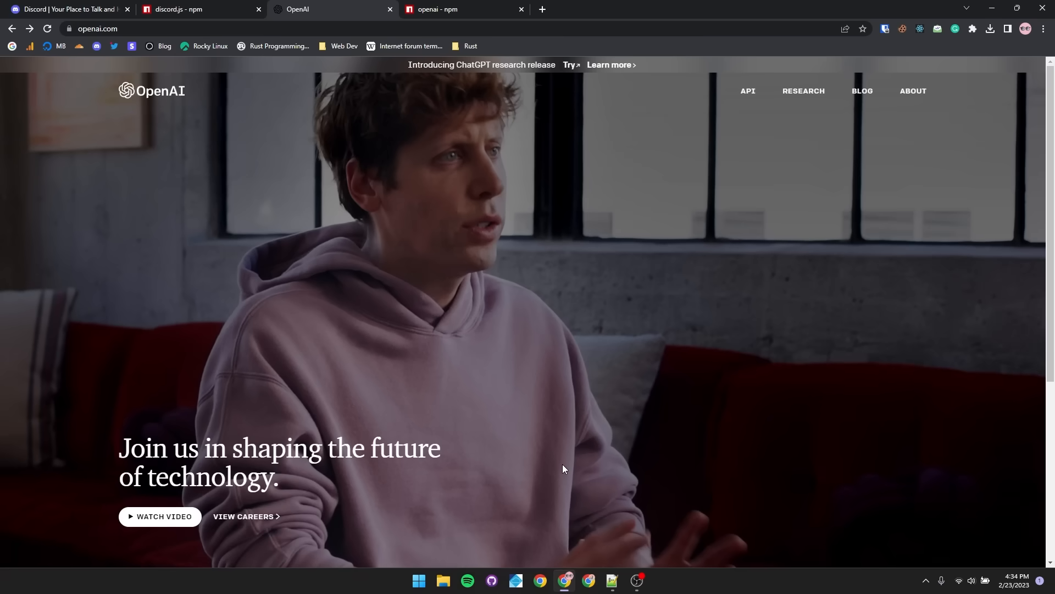
# - From the Discord site footer, reach the Developers page and its Getting Started guide for apps
pyautogui.click(67, 9)
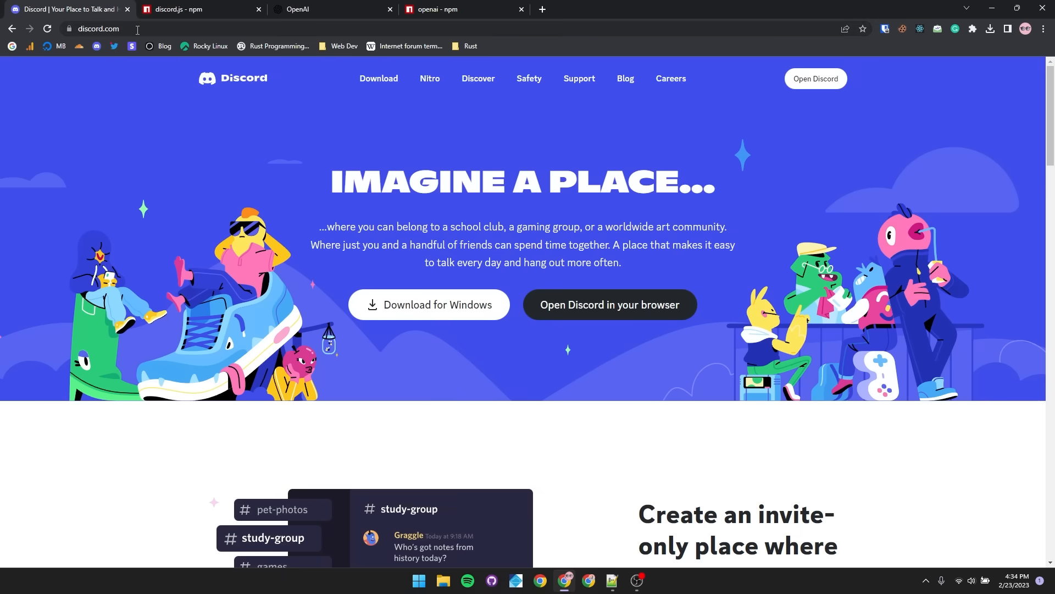
pyautogui.scroll(-3)
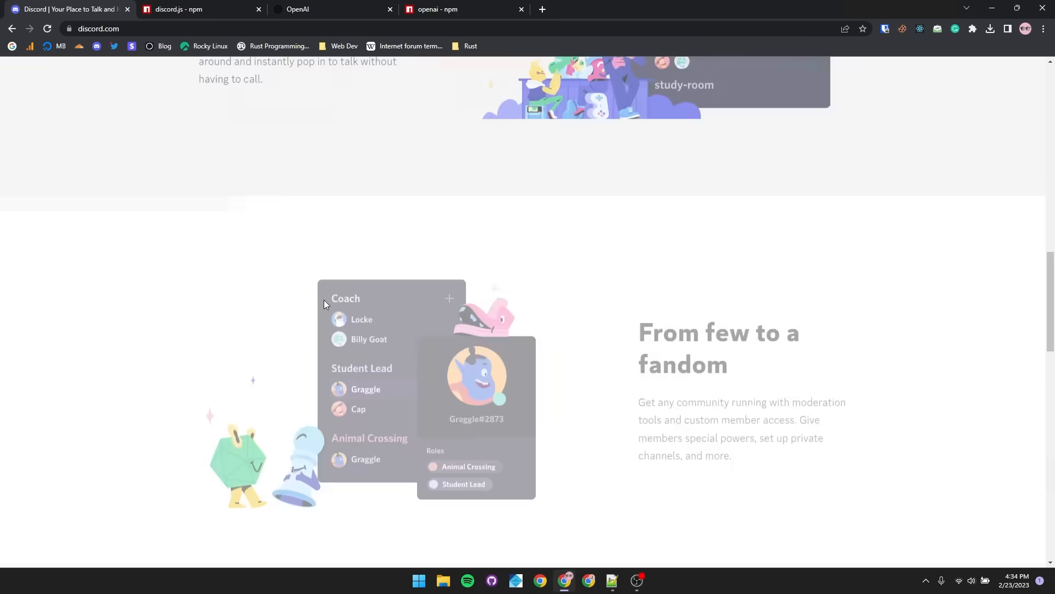
pyautogui.scroll(-3)
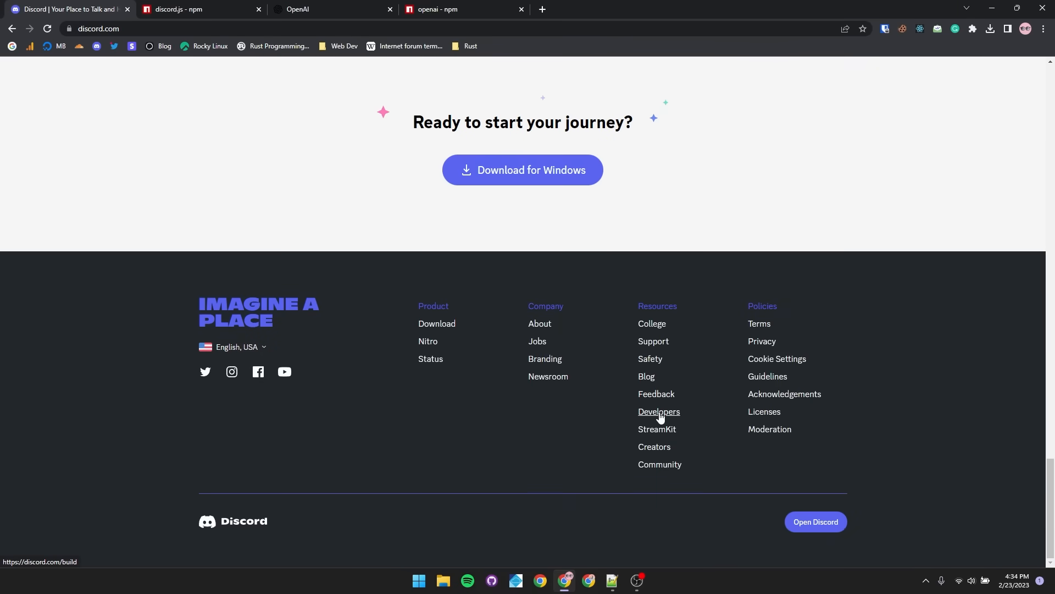
pyautogui.click(659, 411)
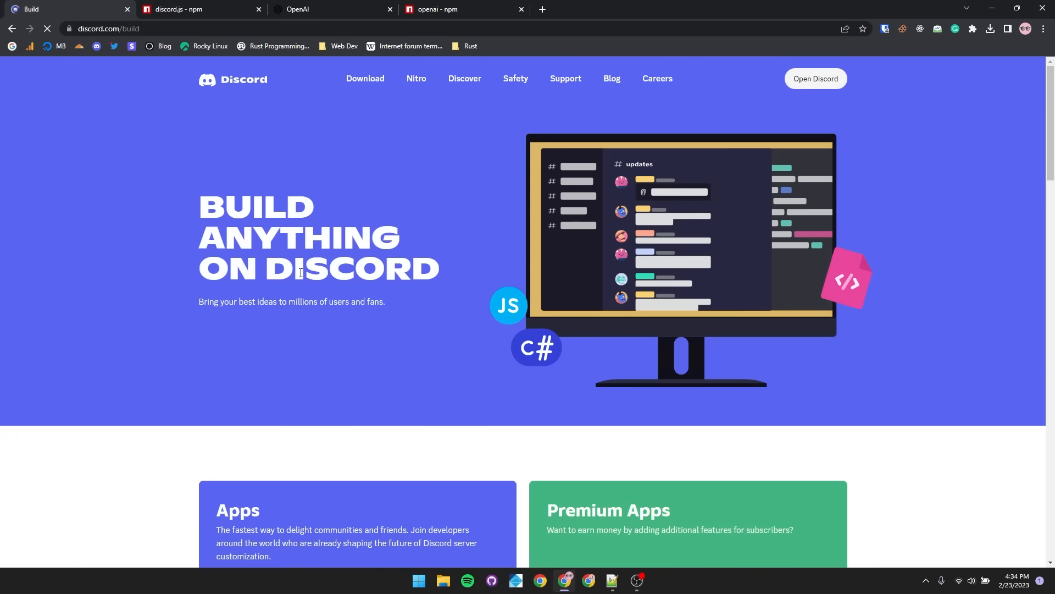
pyautogui.scroll(-3)
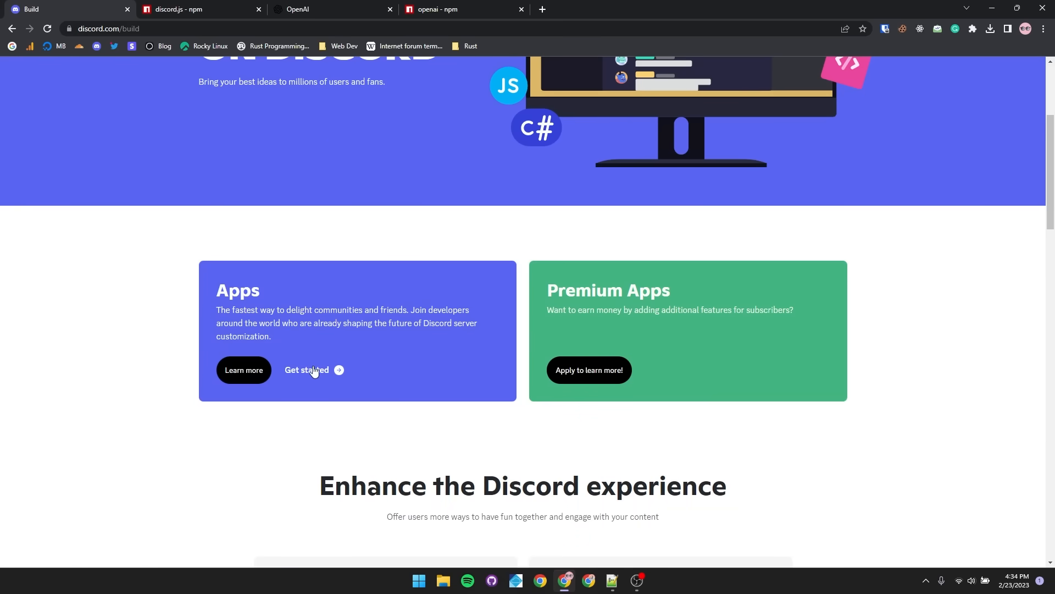
pyautogui.click(306, 370)
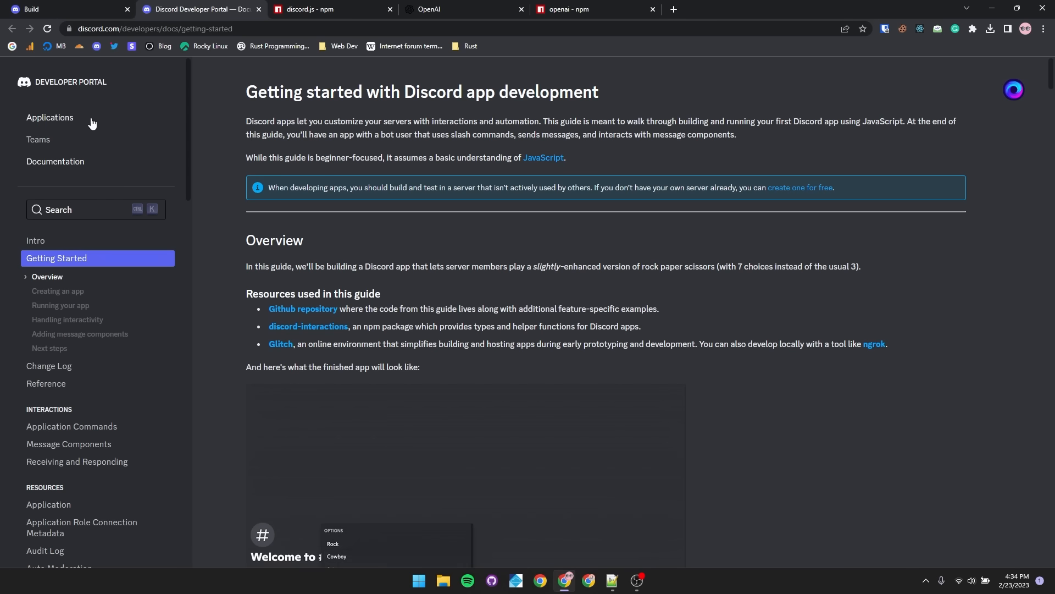
# - Create a new Developer Portal application named ai-bot, accepting the developer terms
pyautogui.click(49, 117)
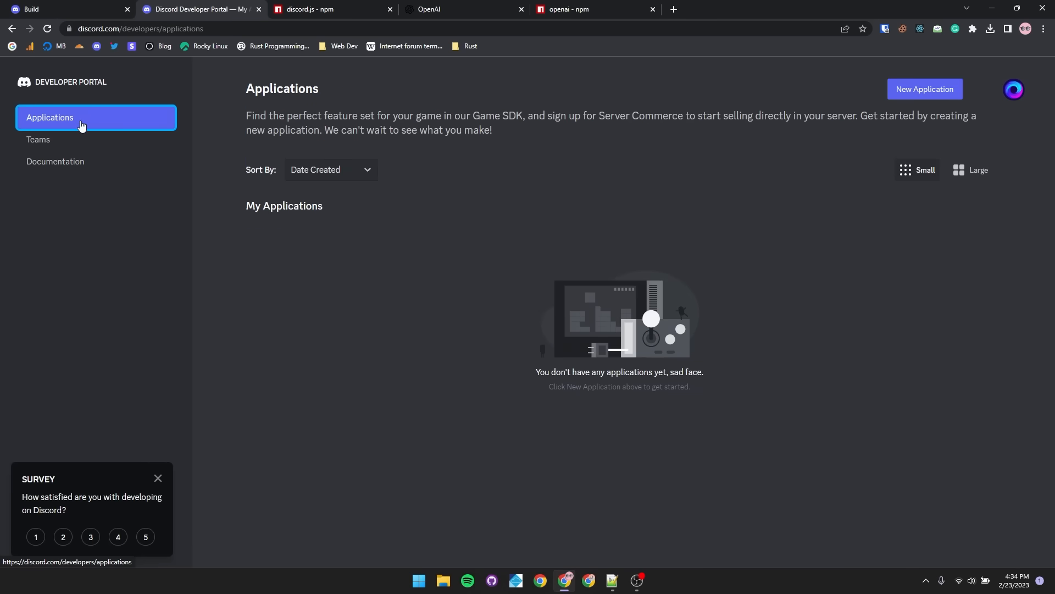
pyautogui.click(924, 89)
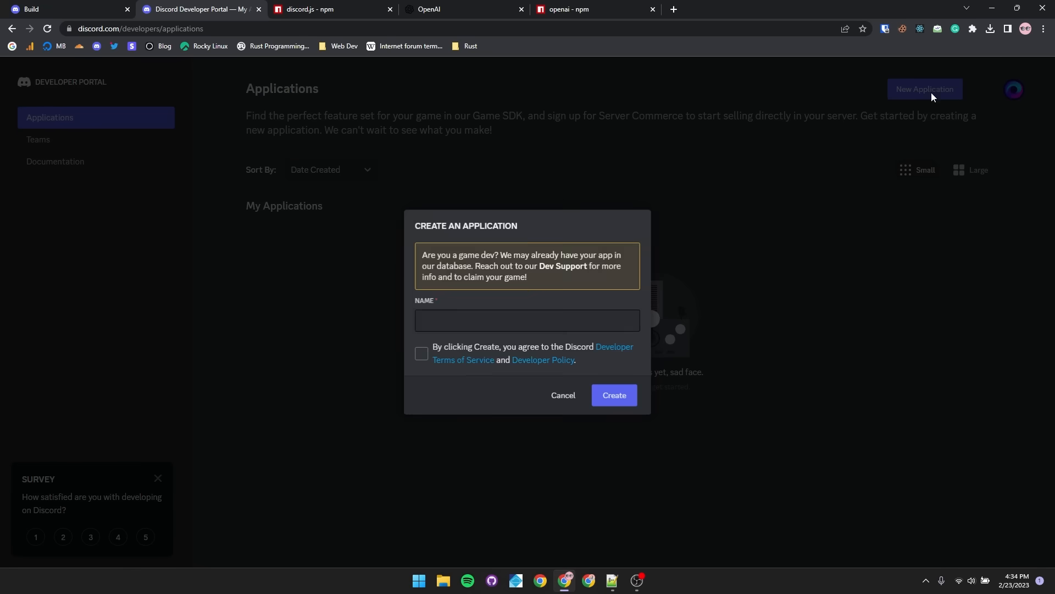
pyautogui.write('ai-bot')
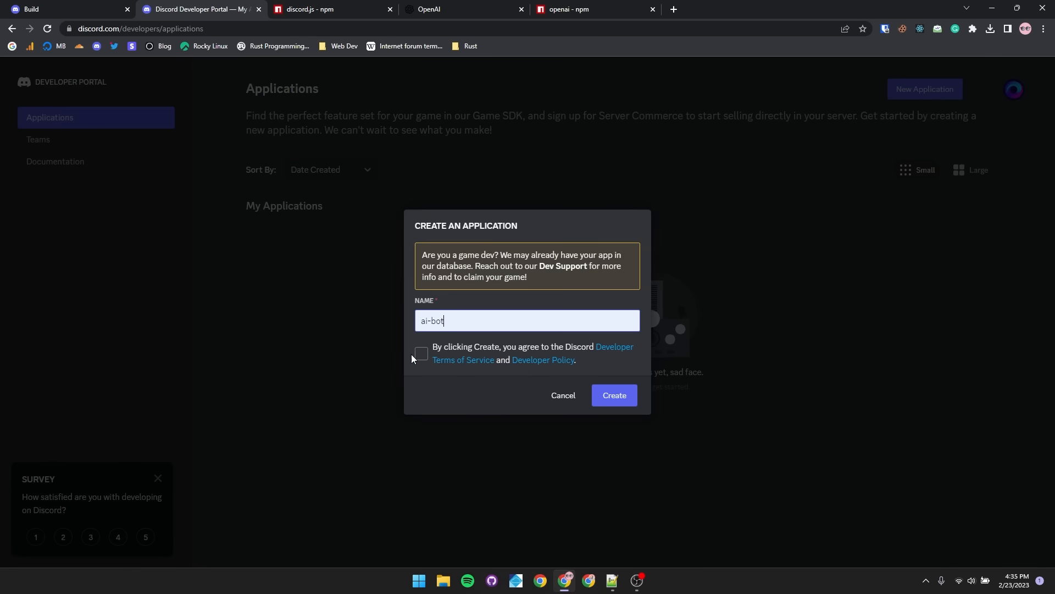
pyautogui.click(421, 353)
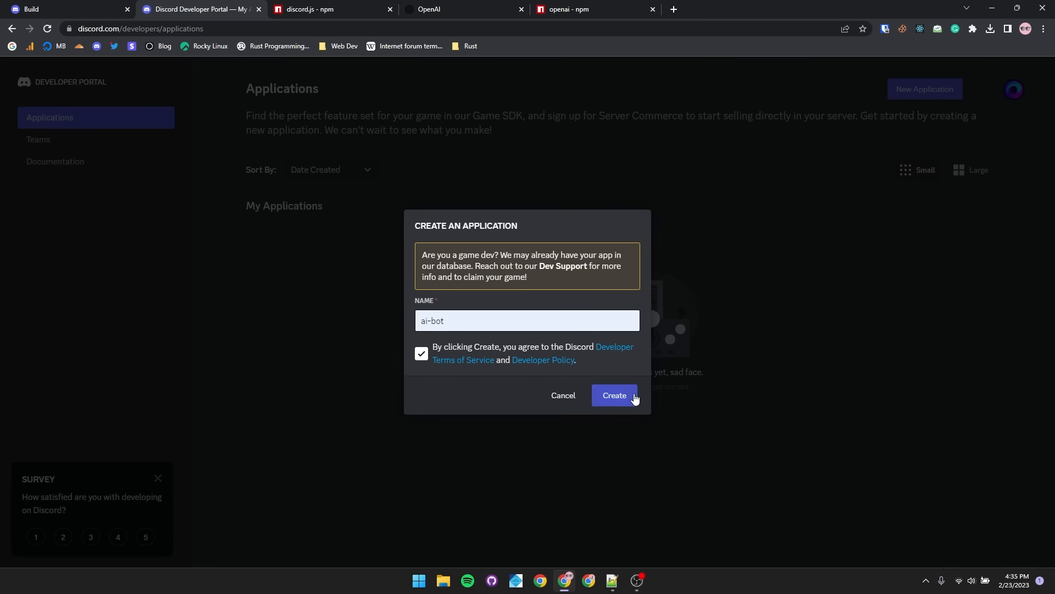
pyautogui.click(613, 396)
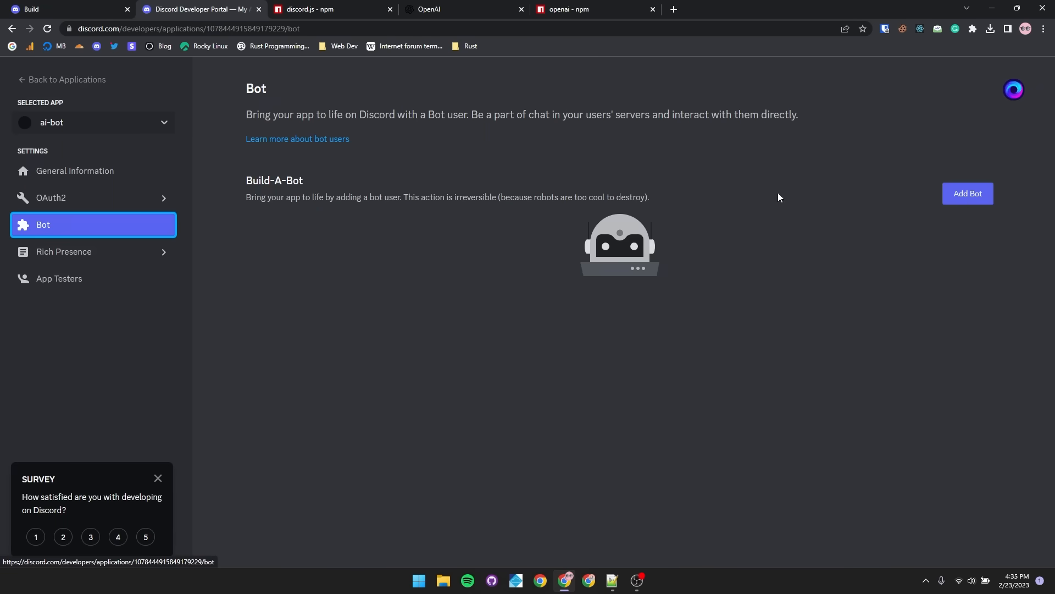
# - Add a bot user to ai-bot and enable its Message Content Intent, saving the change
pyautogui.click(967, 193)
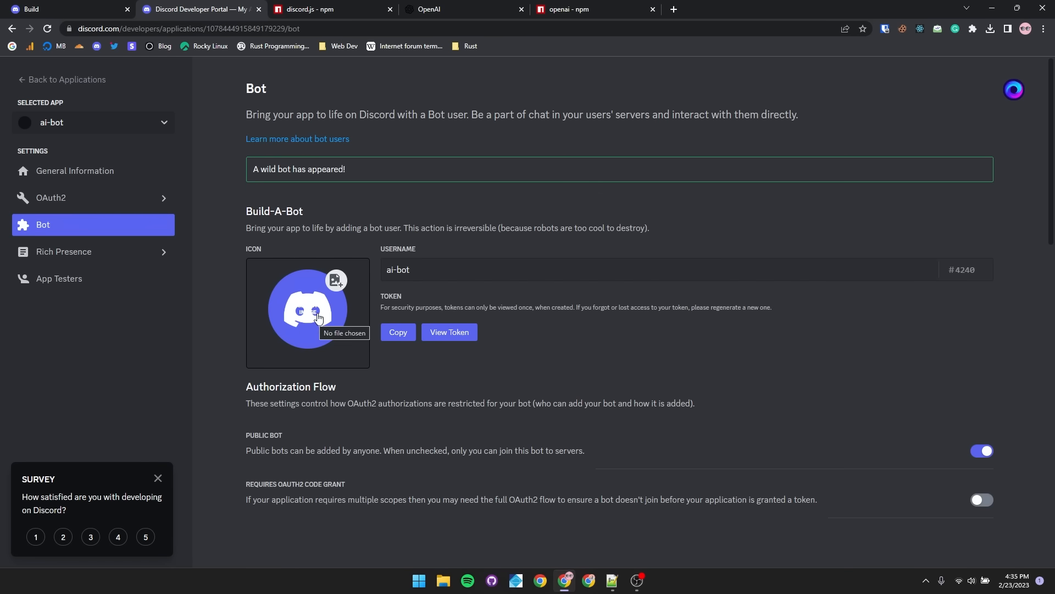
pyautogui.moveTo(528, 319)
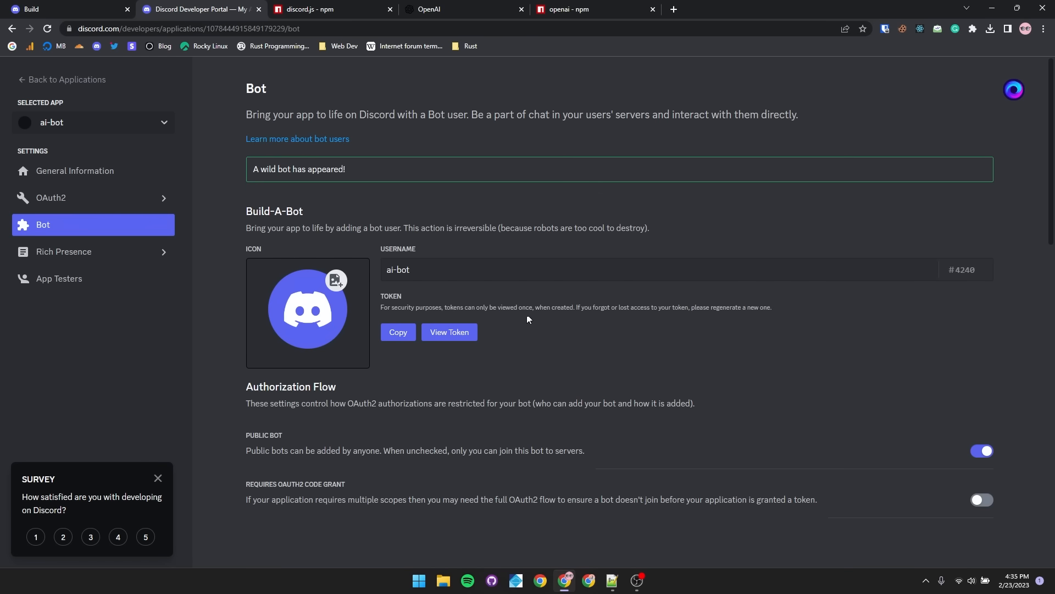
pyautogui.scroll(-3)
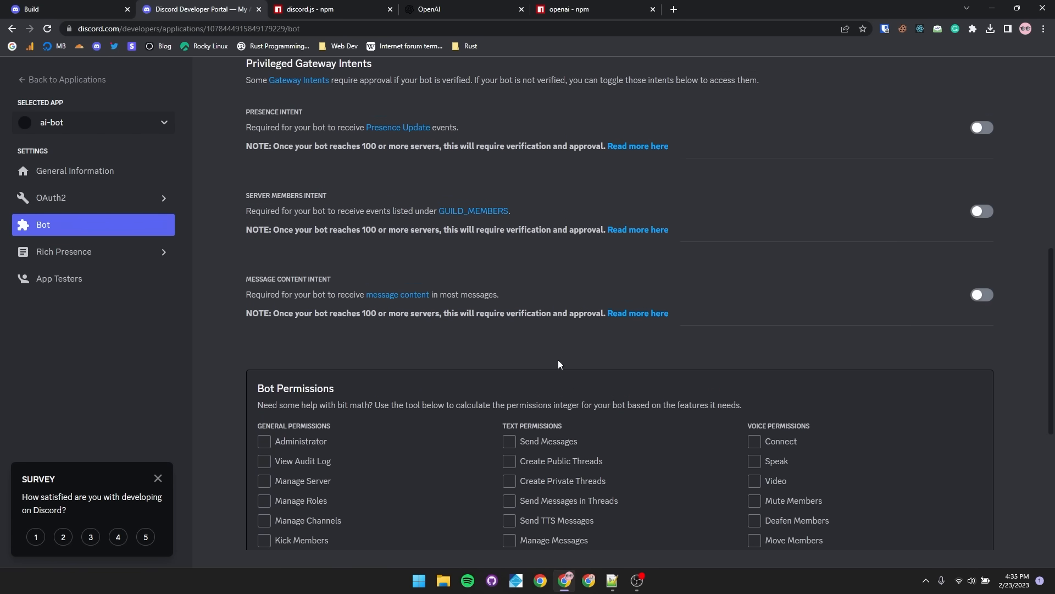
pyautogui.moveTo(244, 291)
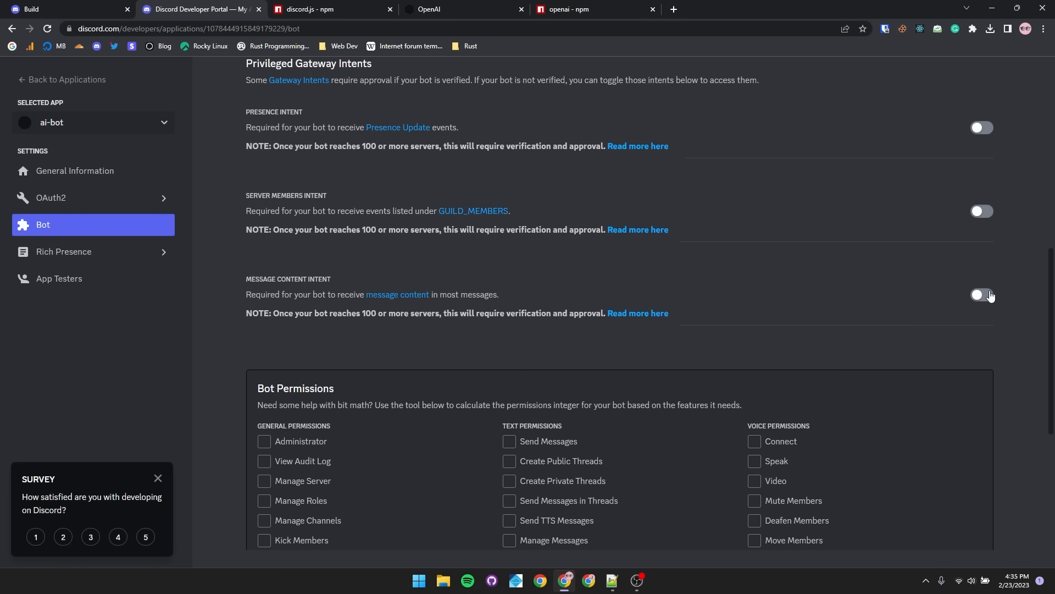
pyautogui.click(981, 294)
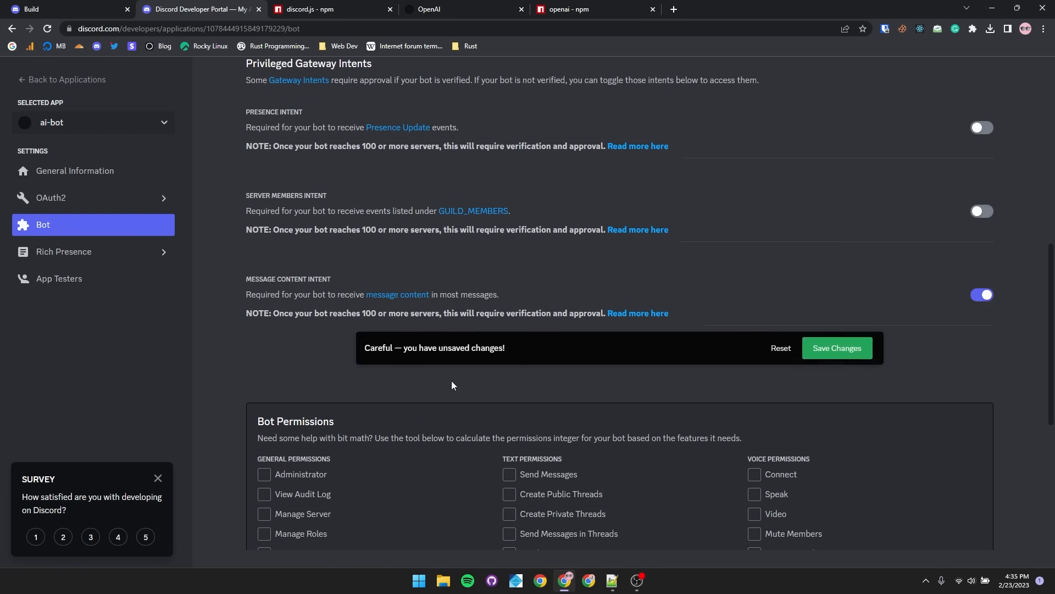
pyautogui.click(836, 348)
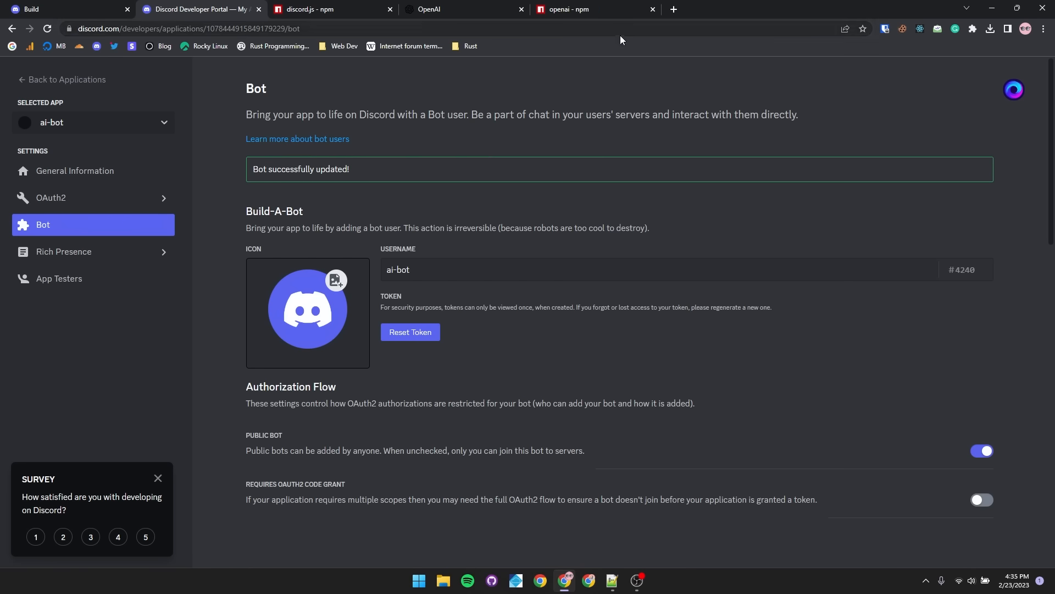
pyautogui.moveTo(627, 118)
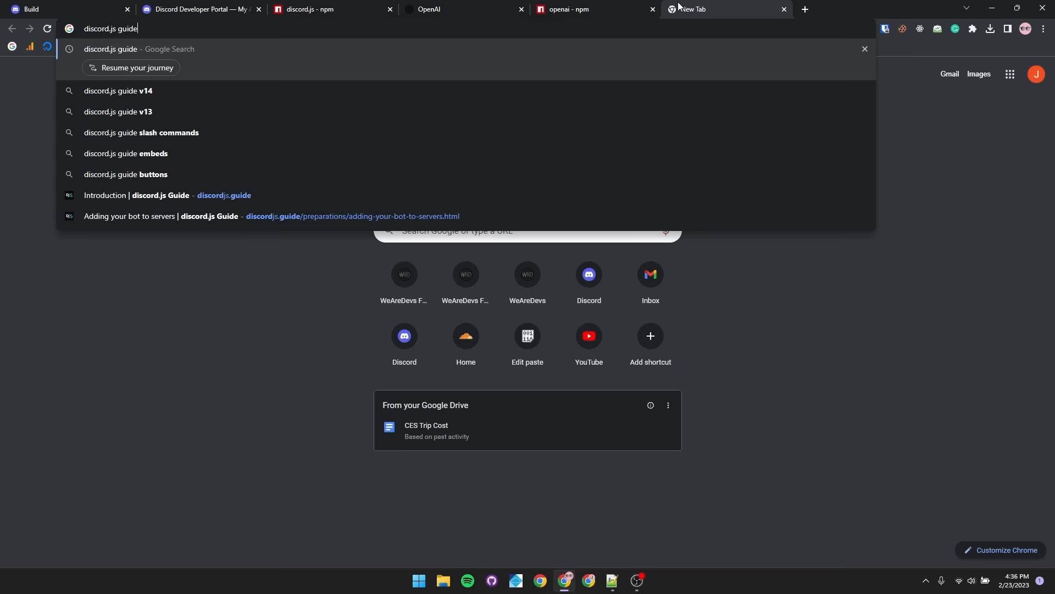
# - In the discord.js Guide, reach Adding your bot to servers and select the invite link's placeholder client id
pyautogui.click(168, 195)
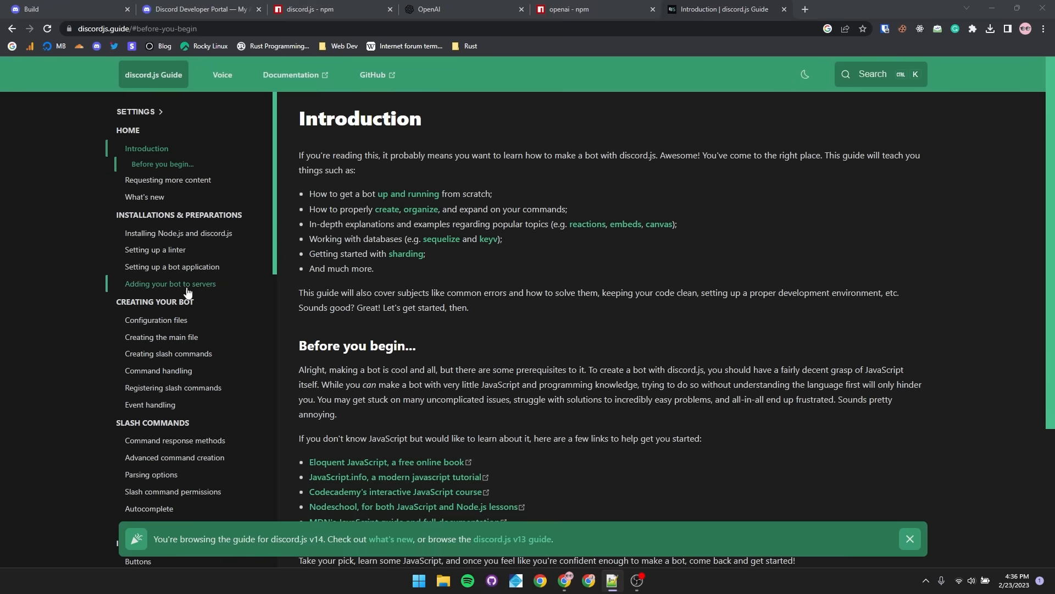
pyautogui.moveTo(159, 290)
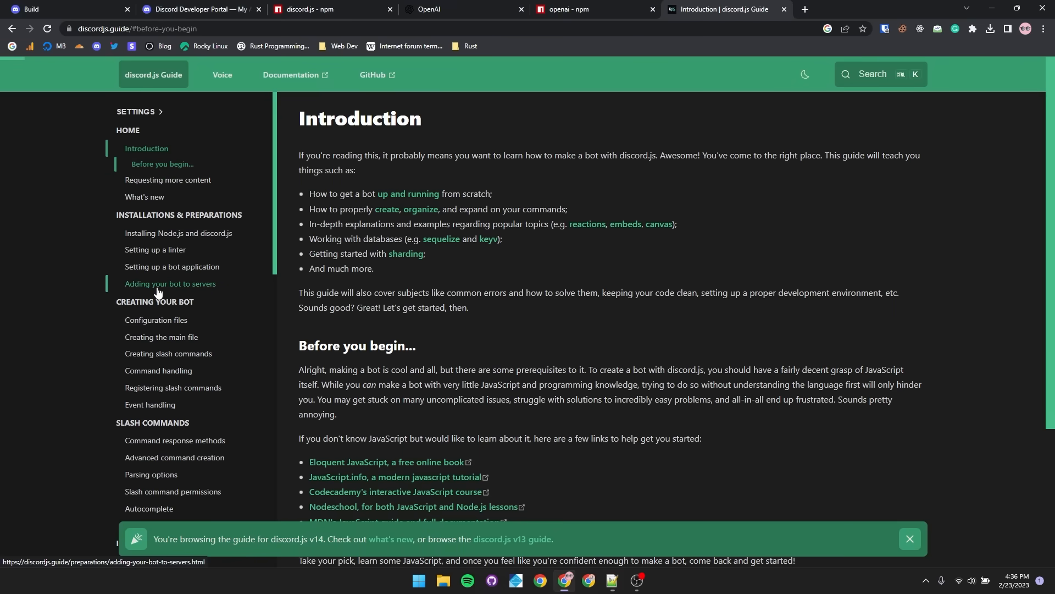
pyautogui.click(170, 284)
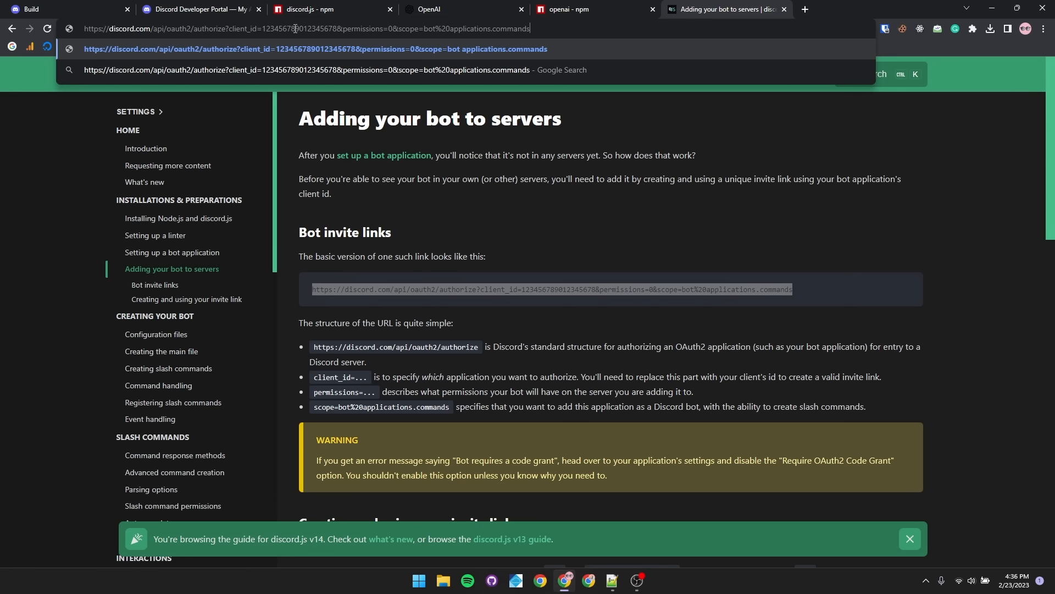
pyautogui.doubleClick(300, 28)
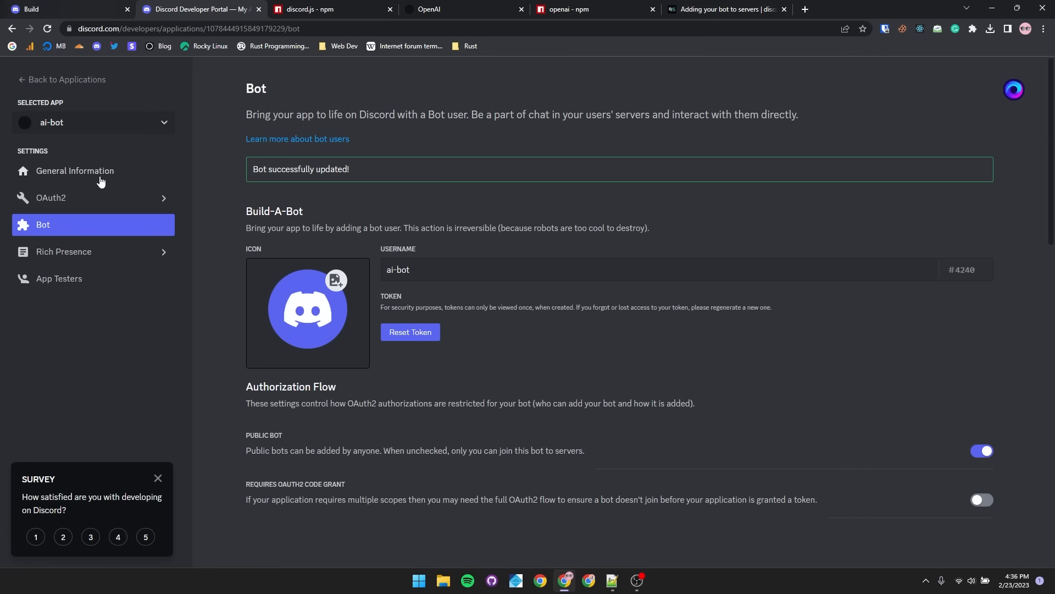
# - Copy ai-bot's client ID from OAuth2 settings into the invite link
pyautogui.click(50, 197)
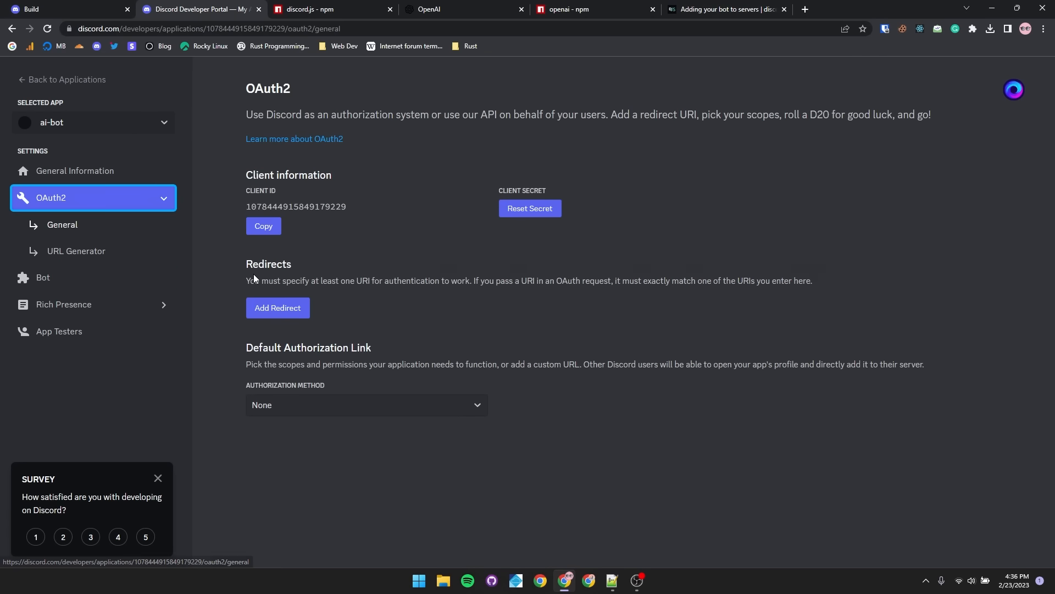
pyautogui.click(263, 225)
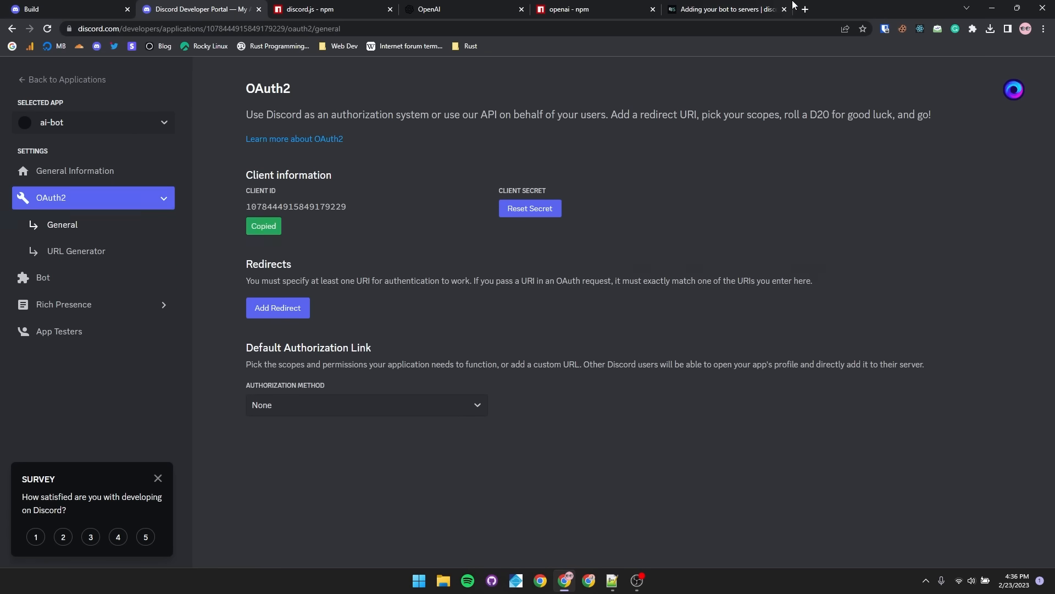
pyautogui.click(726, 9)
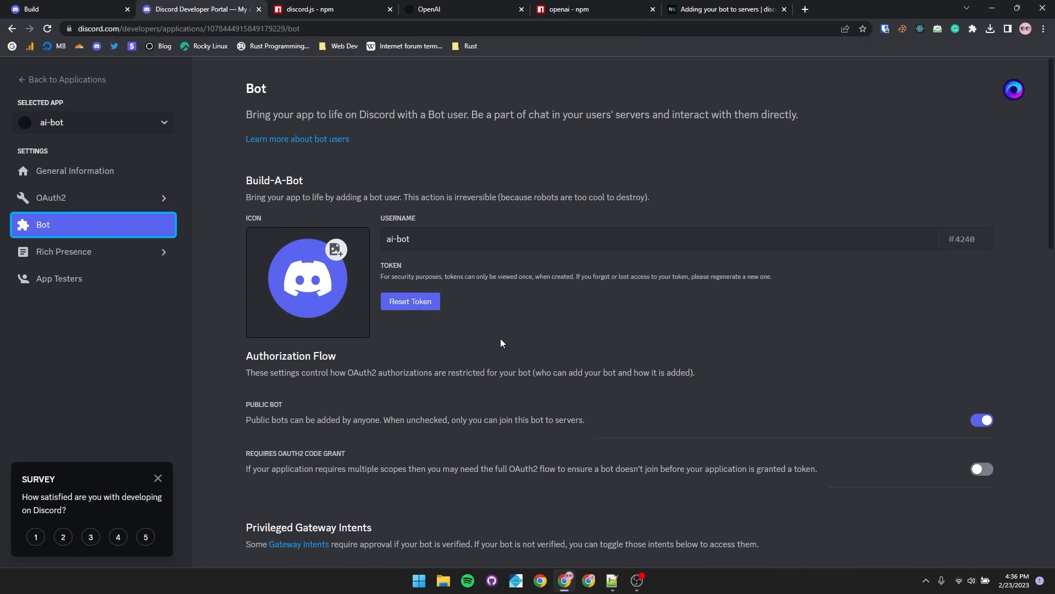
pyautogui.scroll(-3)
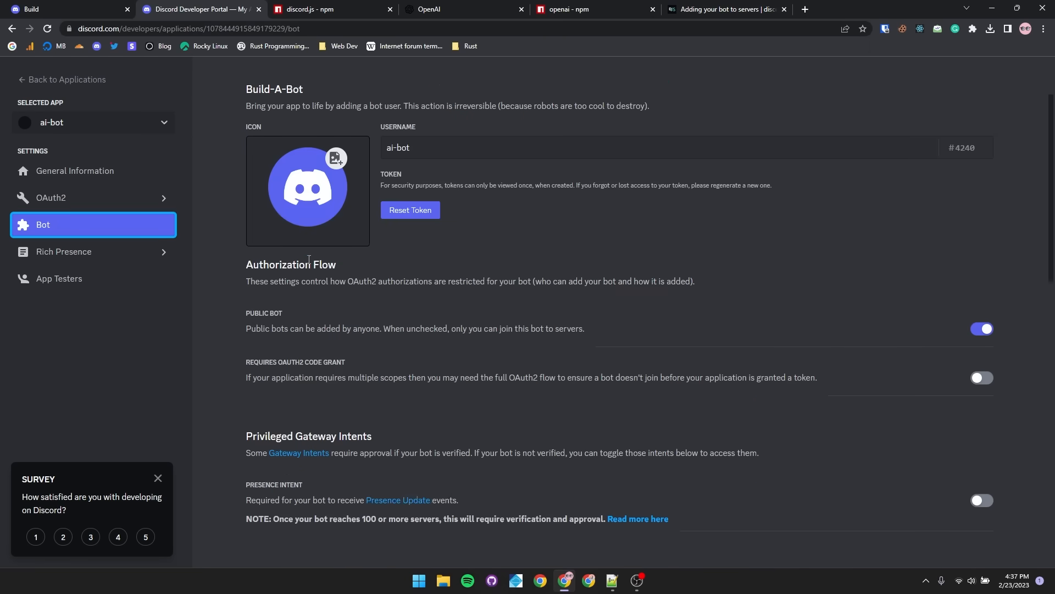
pyautogui.scroll(-3)
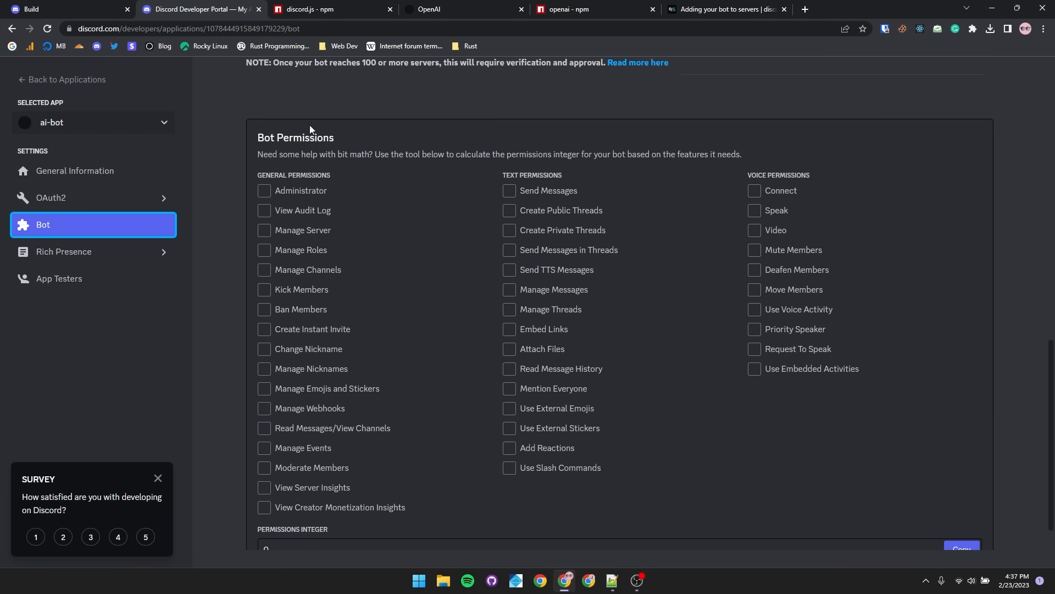
pyautogui.moveTo(290, 200)
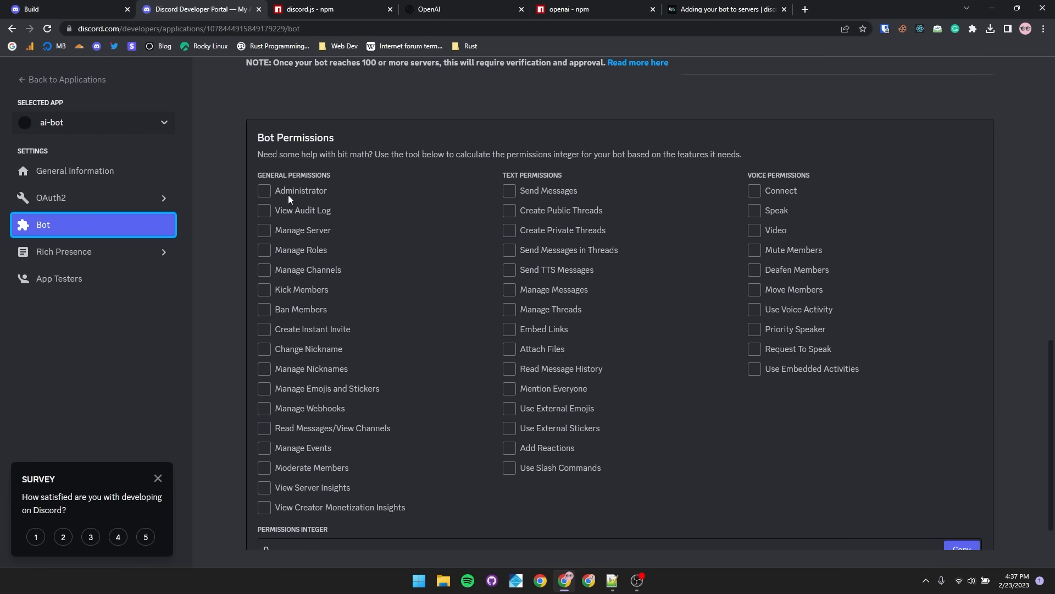
pyautogui.moveTo(257, 196)
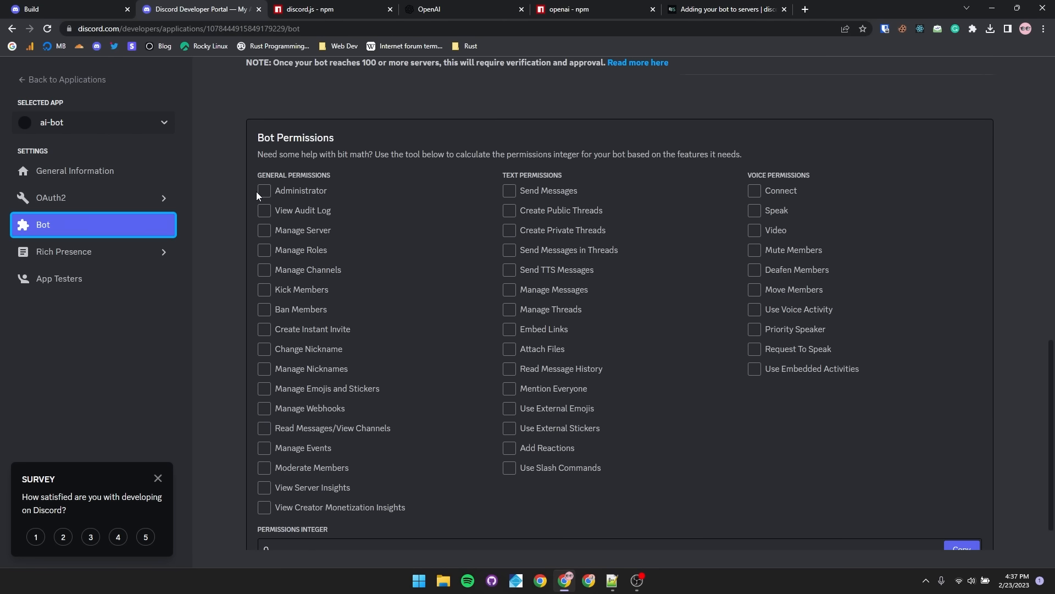
# - Grant ai-bot Administrator permission and copy the resulting permissions integer 8
pyautogui.click(264, 190)
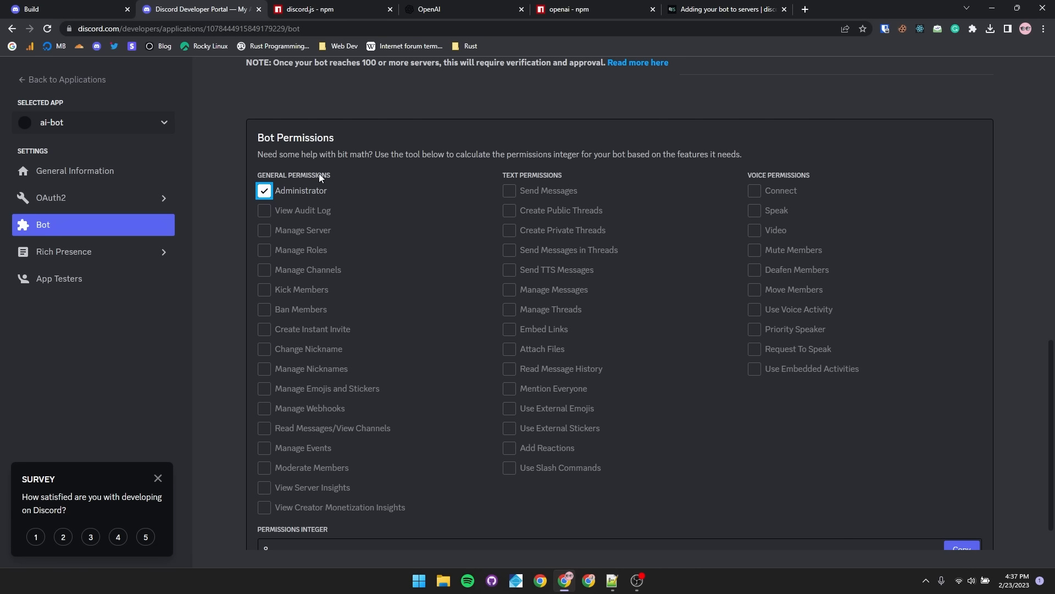
pyautogui.scroll(-3)
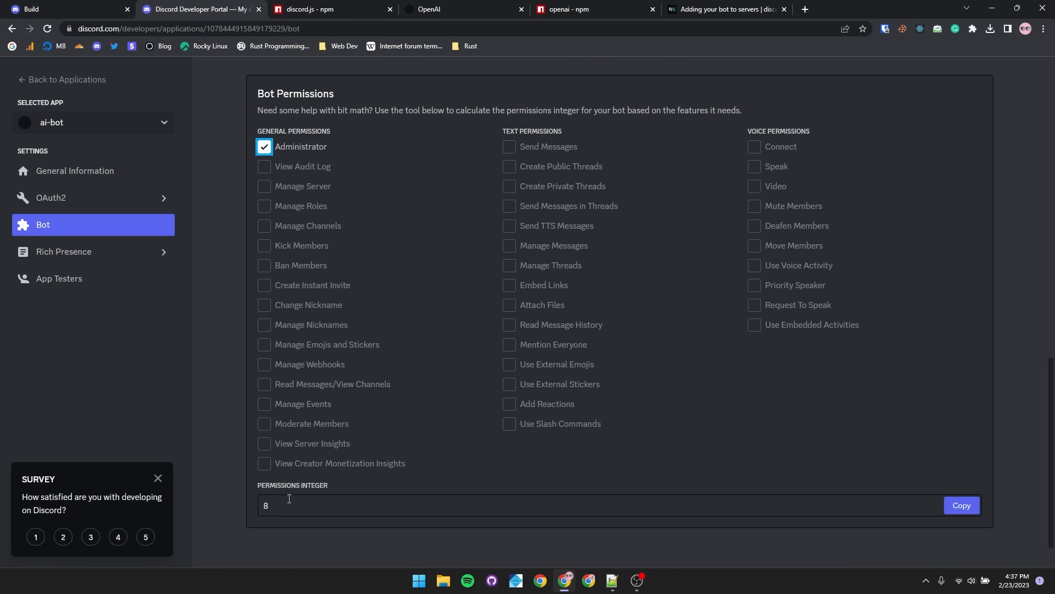
pyautogui.moveTo(925, 514)
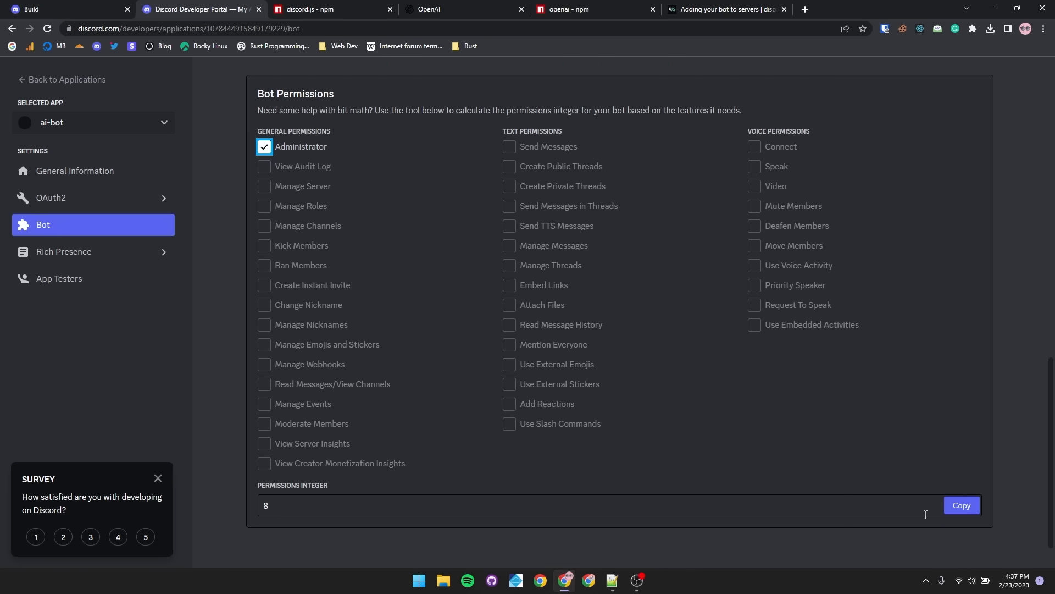
pyautogui.click(724, 9)
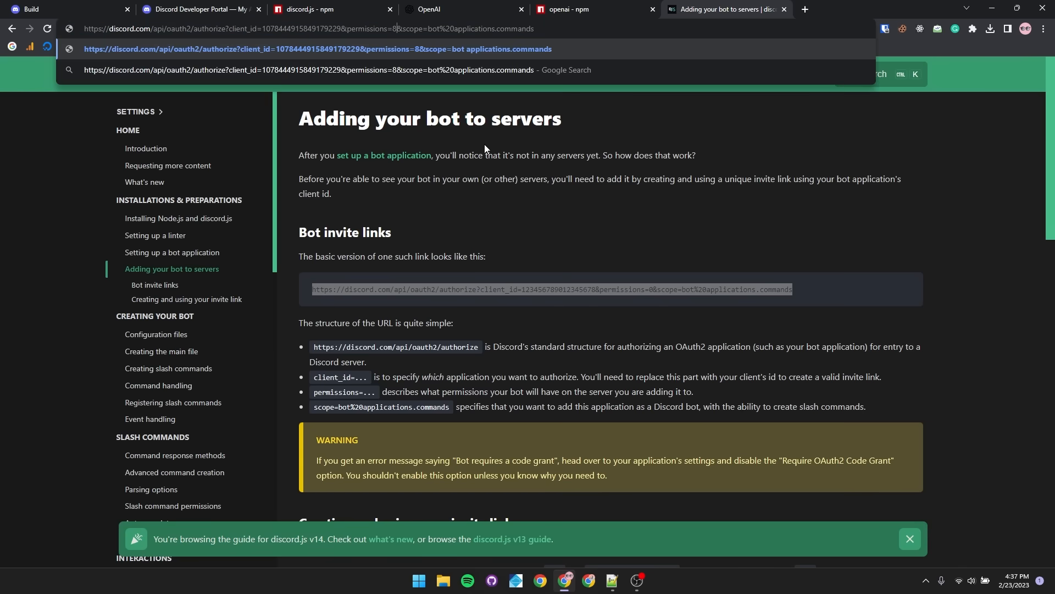
# - Load the invite link and authorize ai-bot into the Omnidev server with Administrator, passing hCaptcha
pyautogui.press('Return')
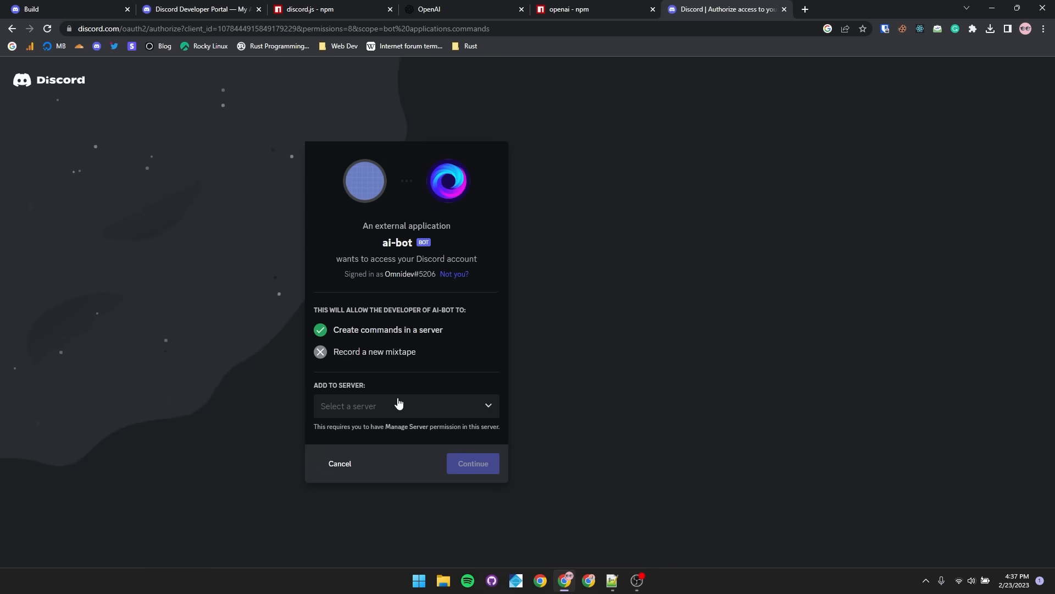
pyautogui.click(407, 405)
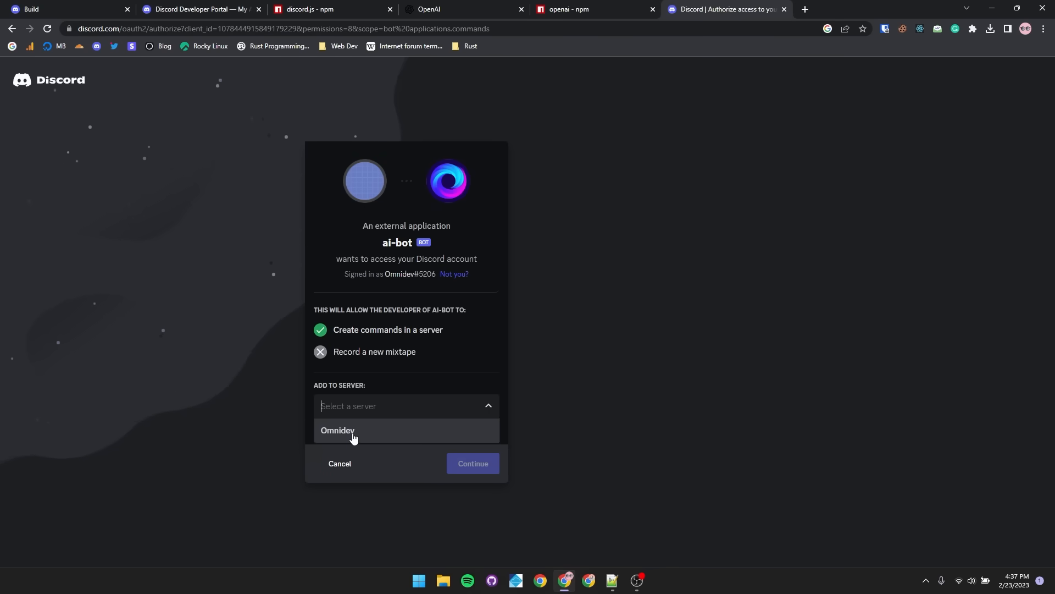
pyautogui.click(338, 430)
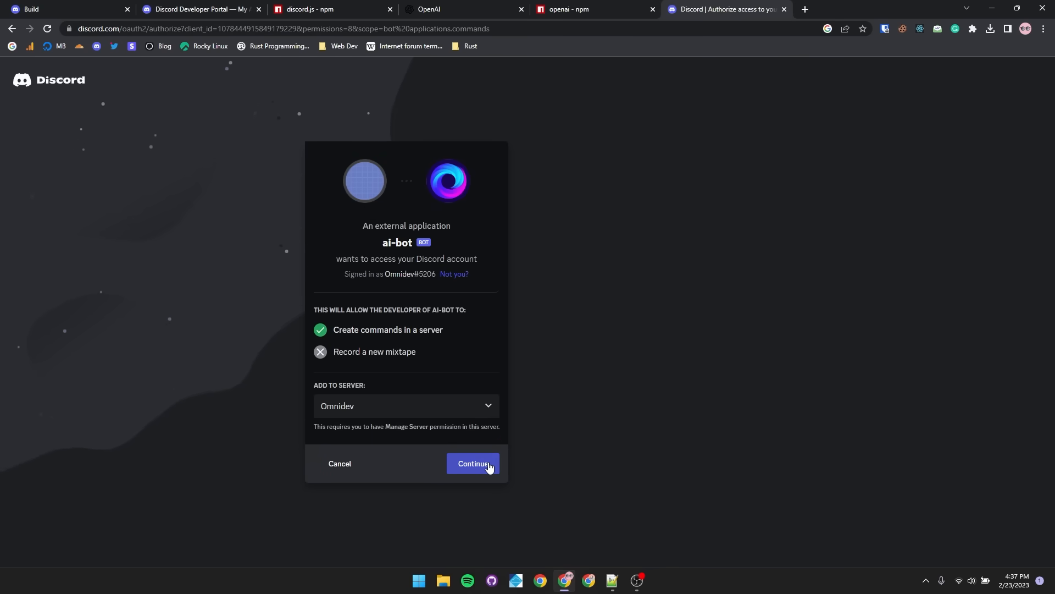
pyautogui.click(474, 463)
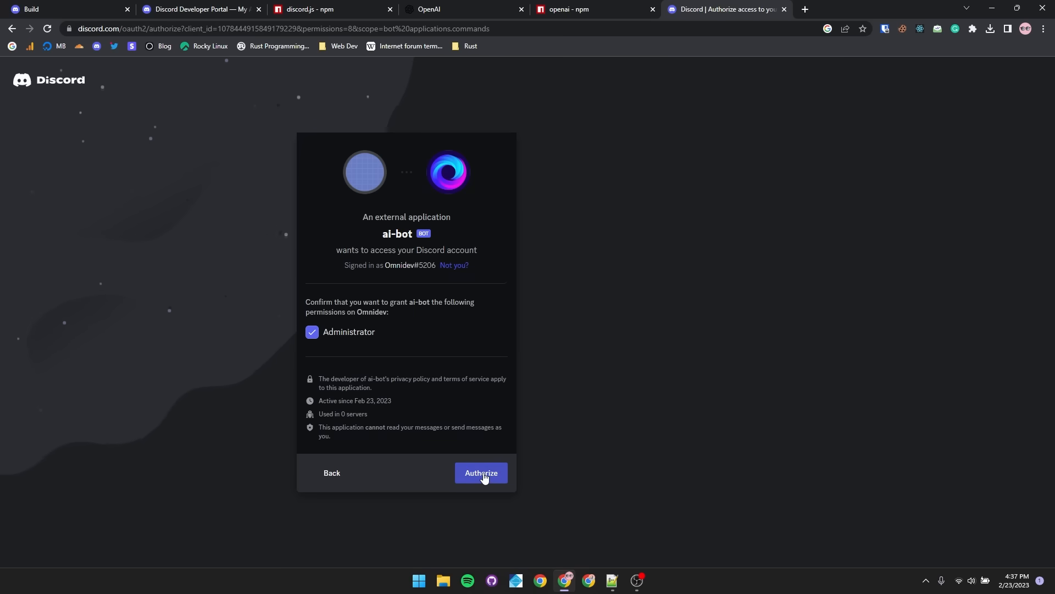
pyautogui.click(481, 472)
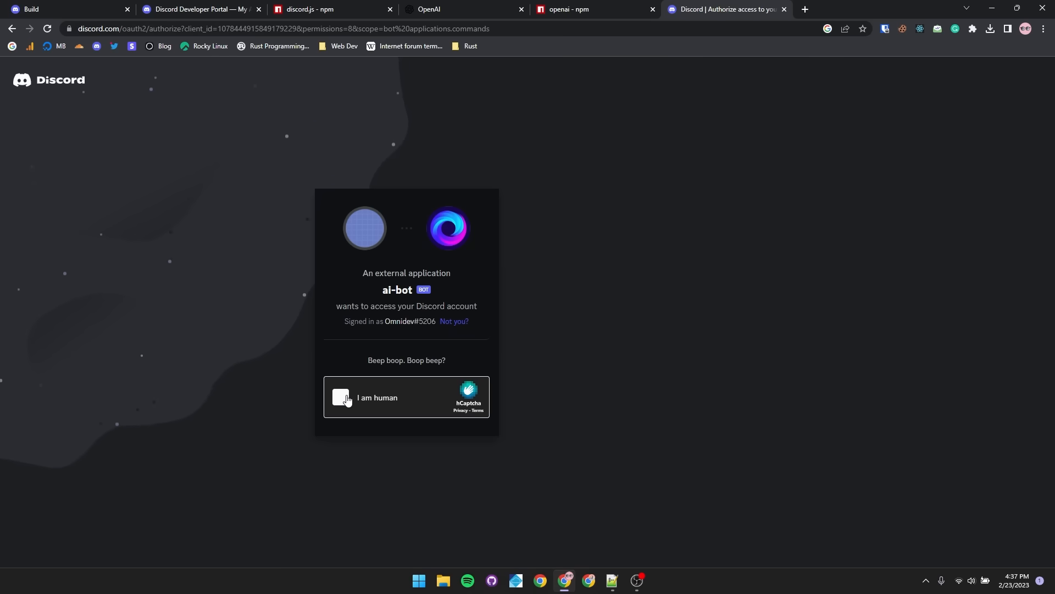
pyautogui.click(342, 397)
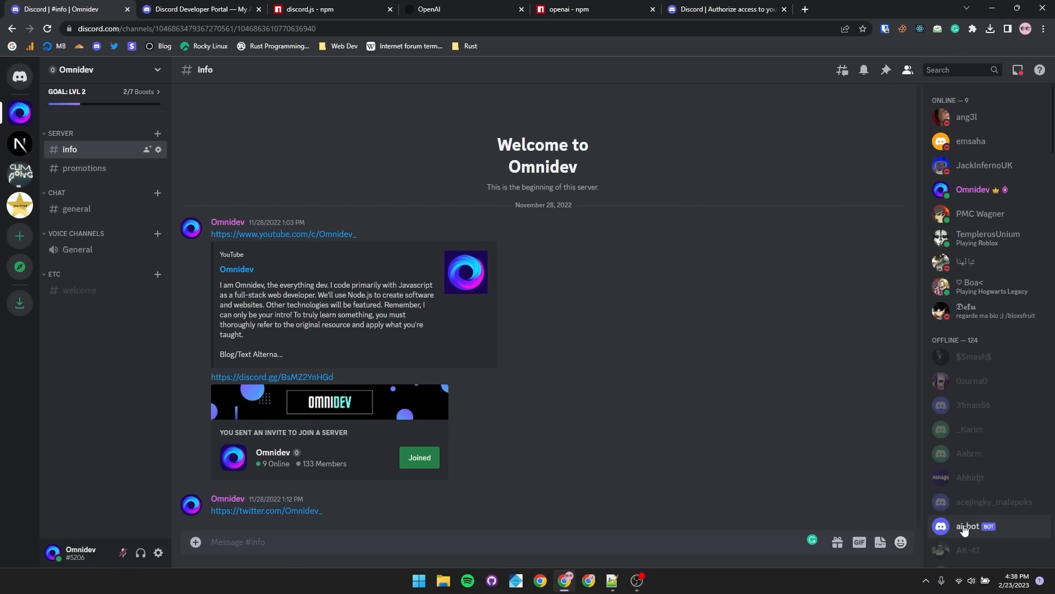
# - Check the Omnidev member list for the newly added ai-bot
pyautogui.click(968, 525)
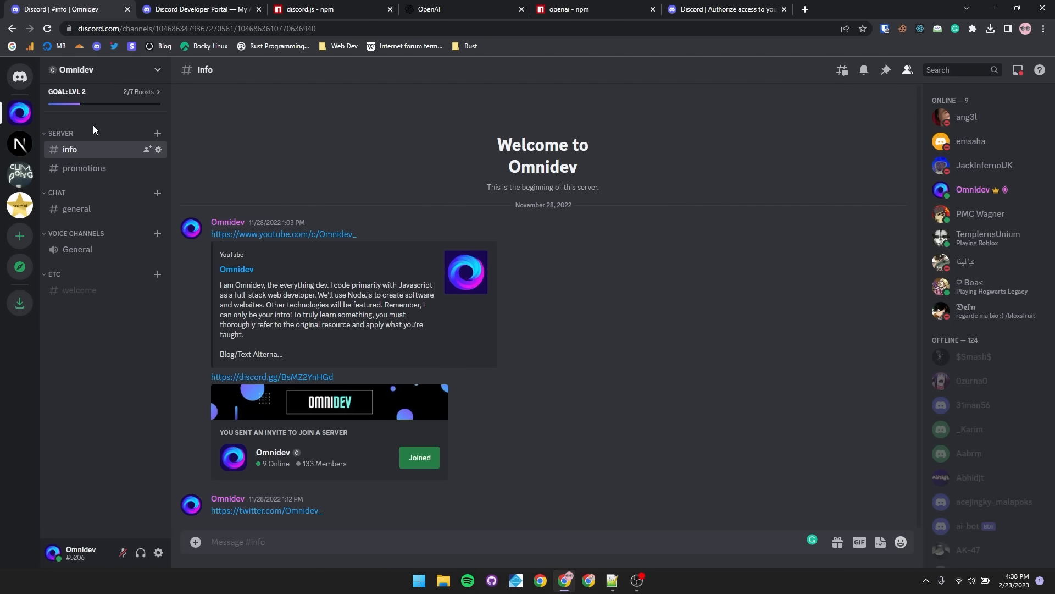
pyautogui.moveTo(968, 105)
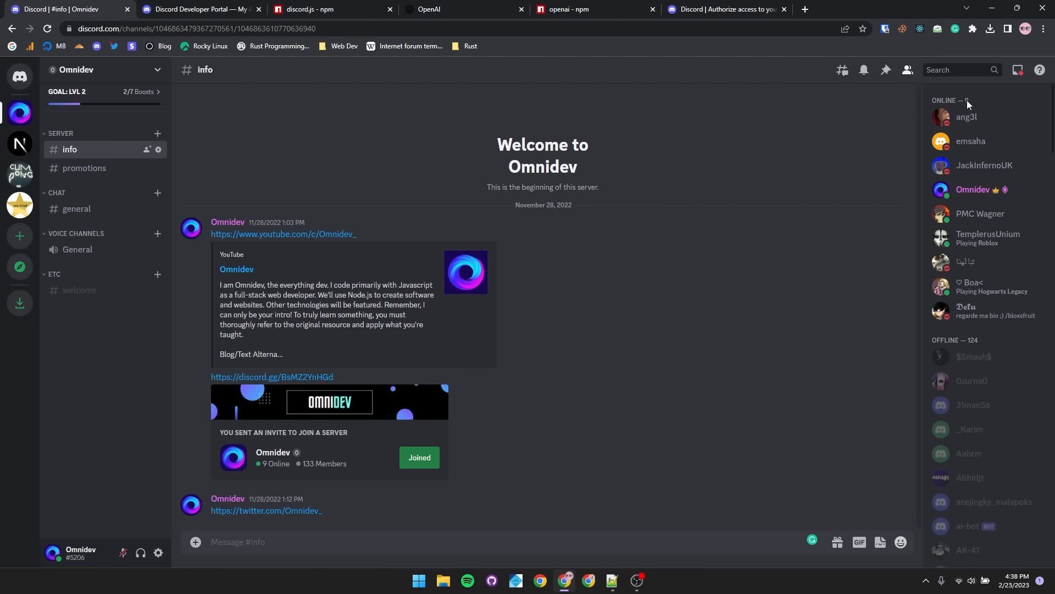
pyautogui.moveTo(202, 160)
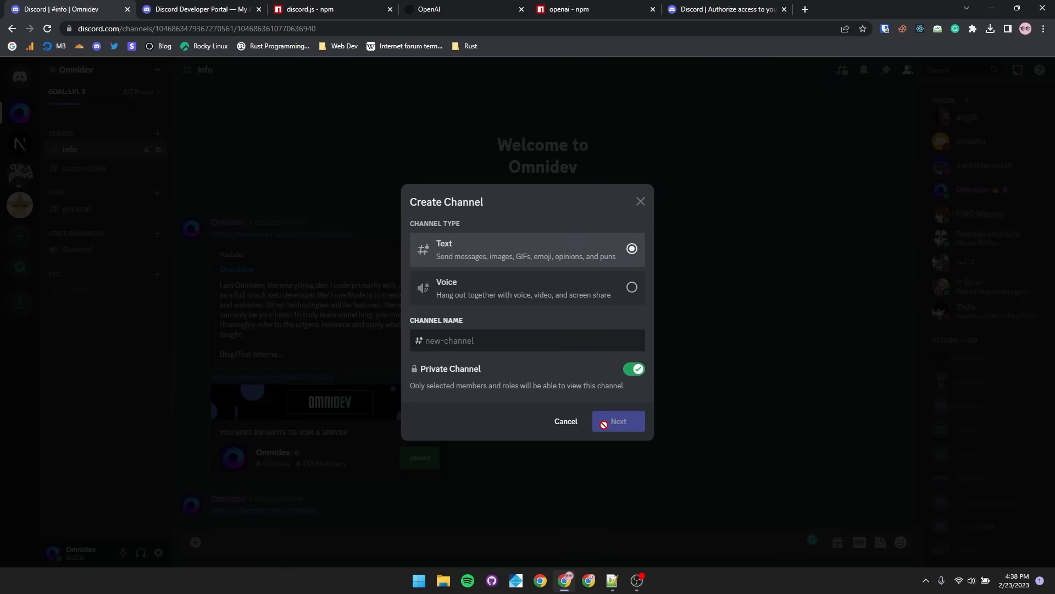
# - Name the new private text channel ai-demo and create it with ai-bot as a member
pyautogui.write('ai')
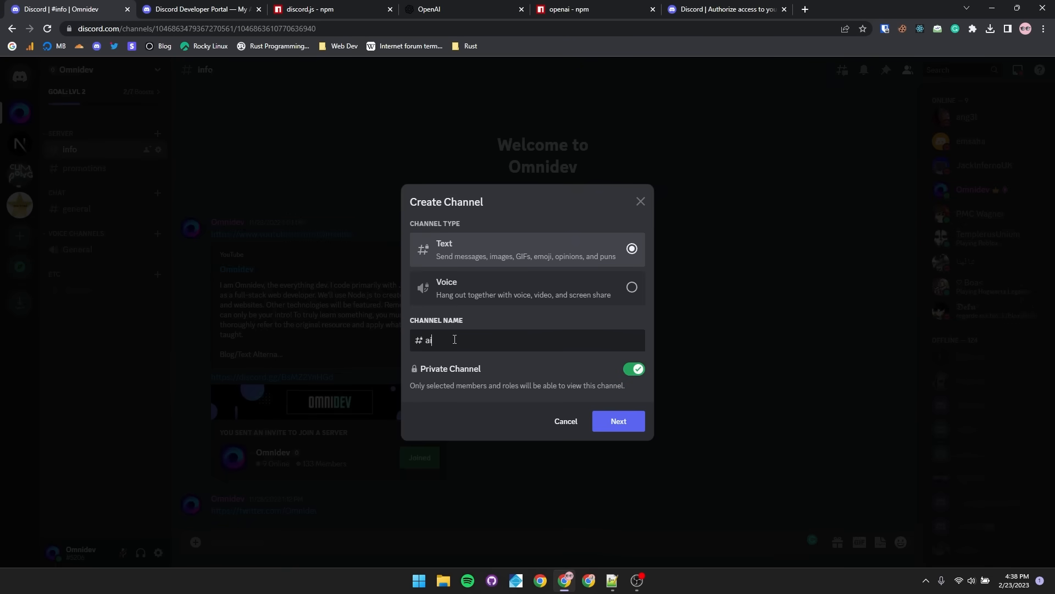
pyautogui.click(617, 421)
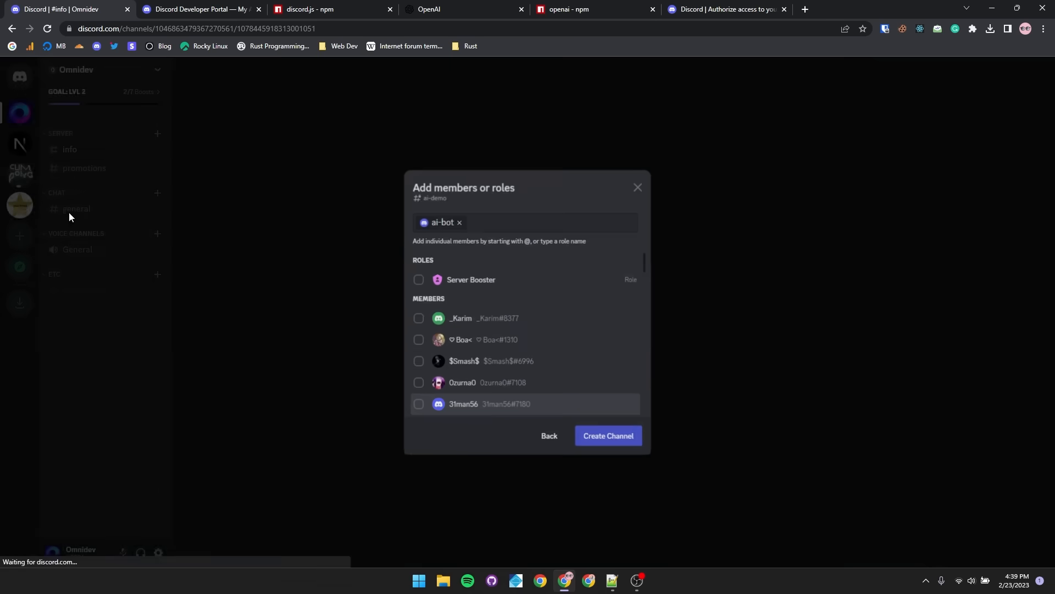
pyautogui.click(616, 443)
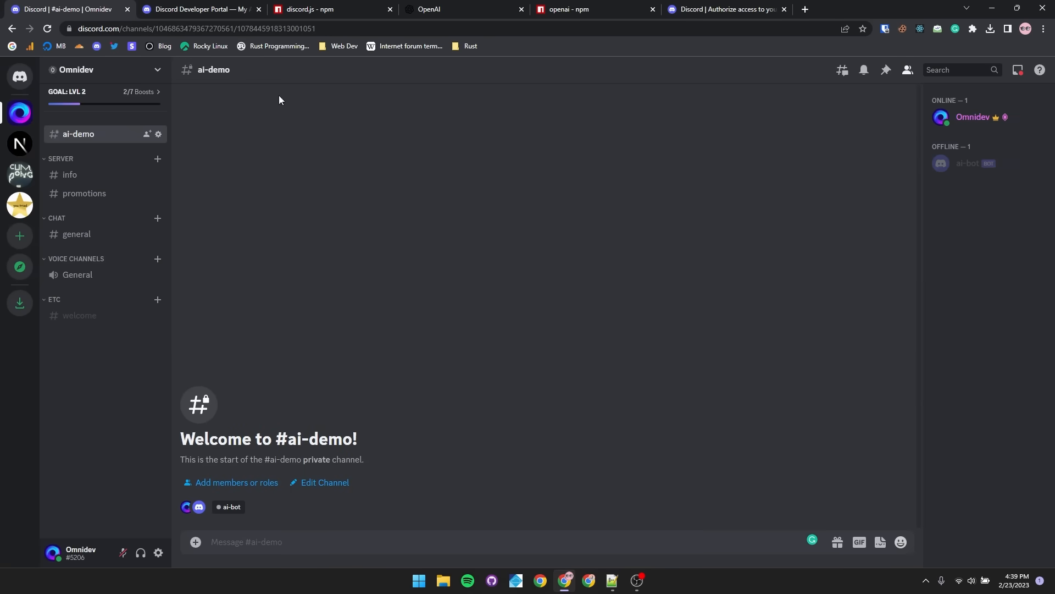
pyautogui.moveTo(627, 297)
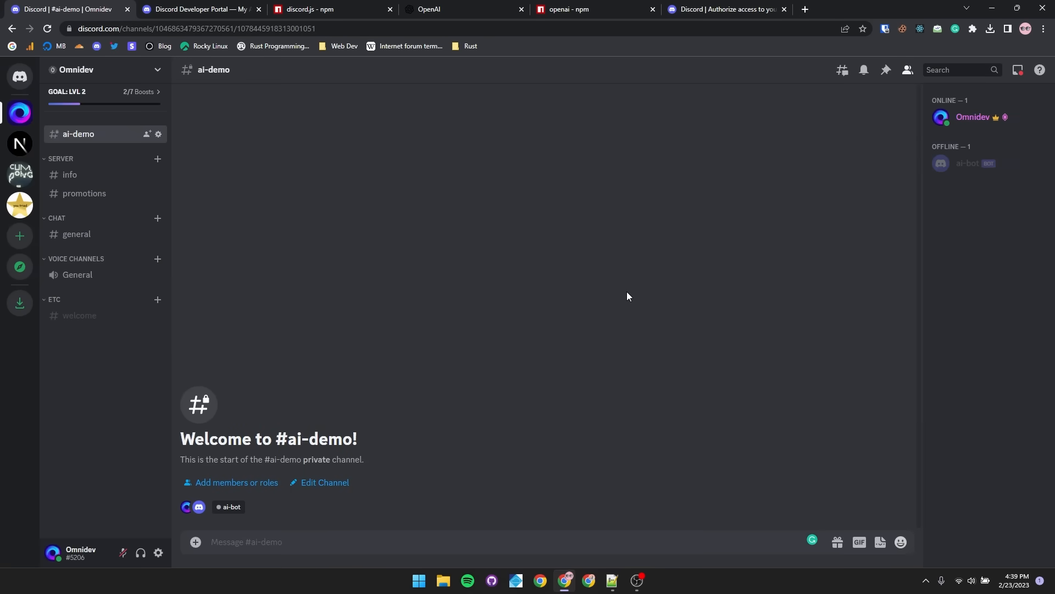
pyautogui.moveTo(285, 544)
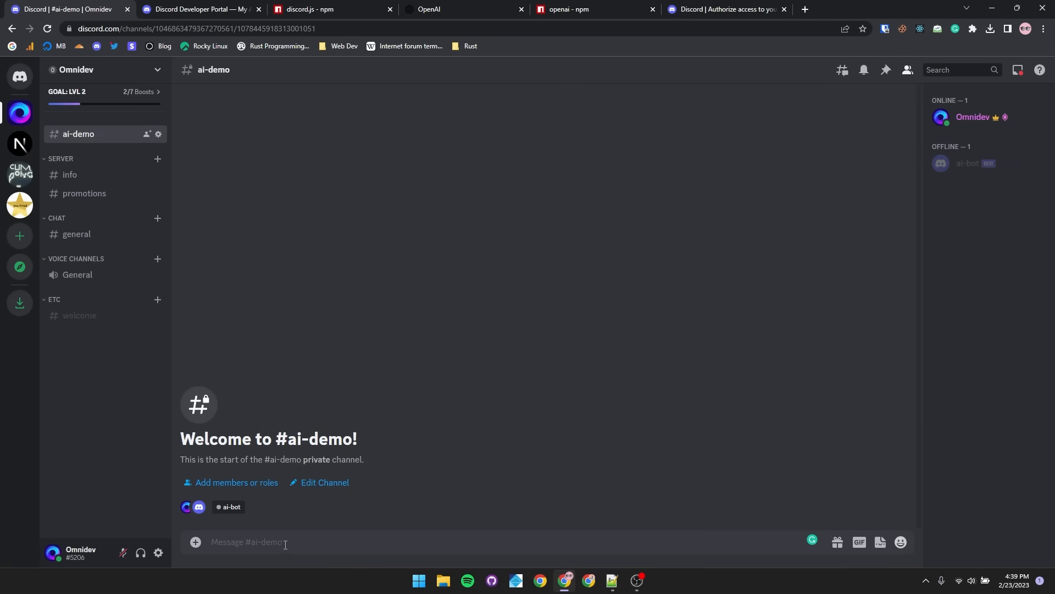
pyautogui.write('@ai-bot')
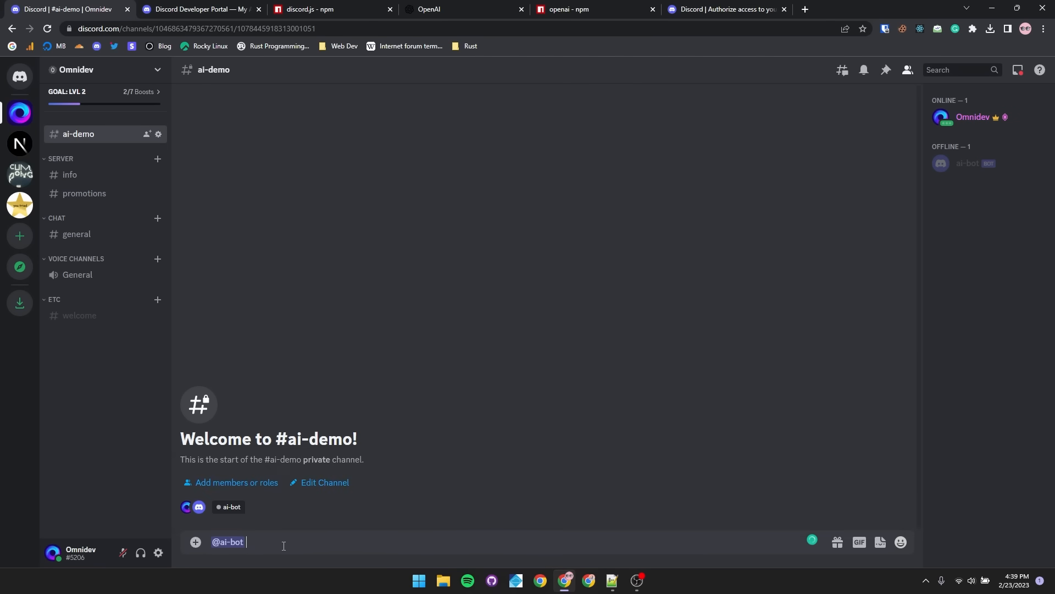
pyautogui.write('Who is Mark C')
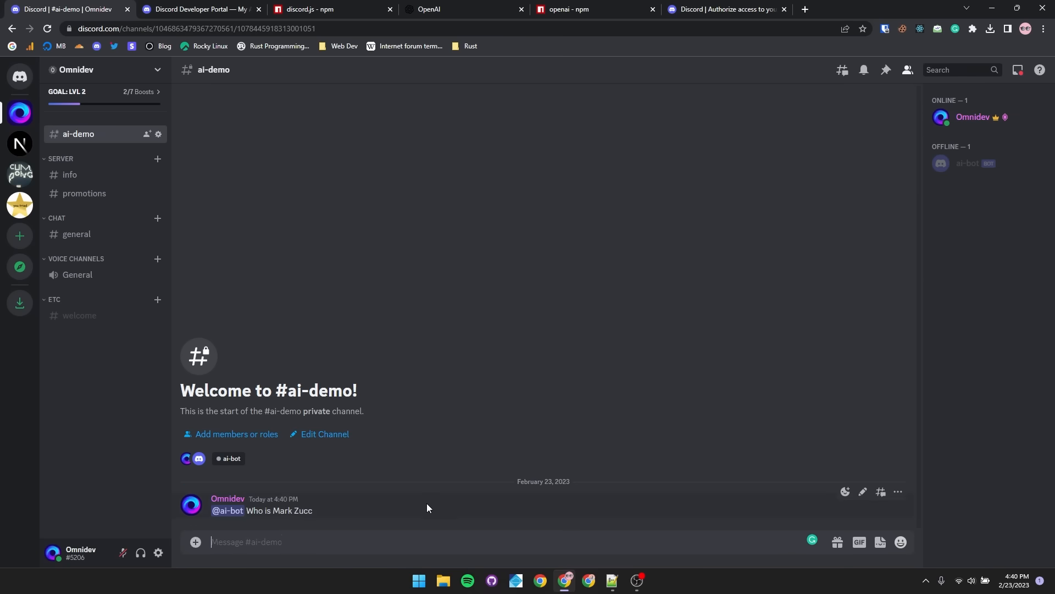
pyautogui.moveTo(882, 175)
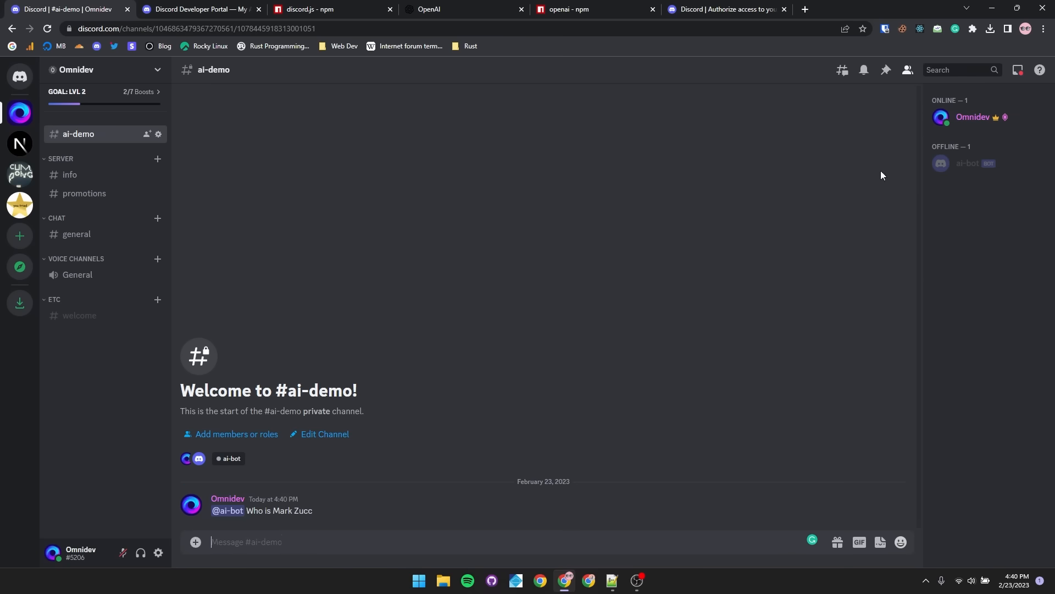
# - Open the new ai-bot desktop folder, cd into it in Command Prompt and install discord.js via npm
pyautogui.click(315, 9)
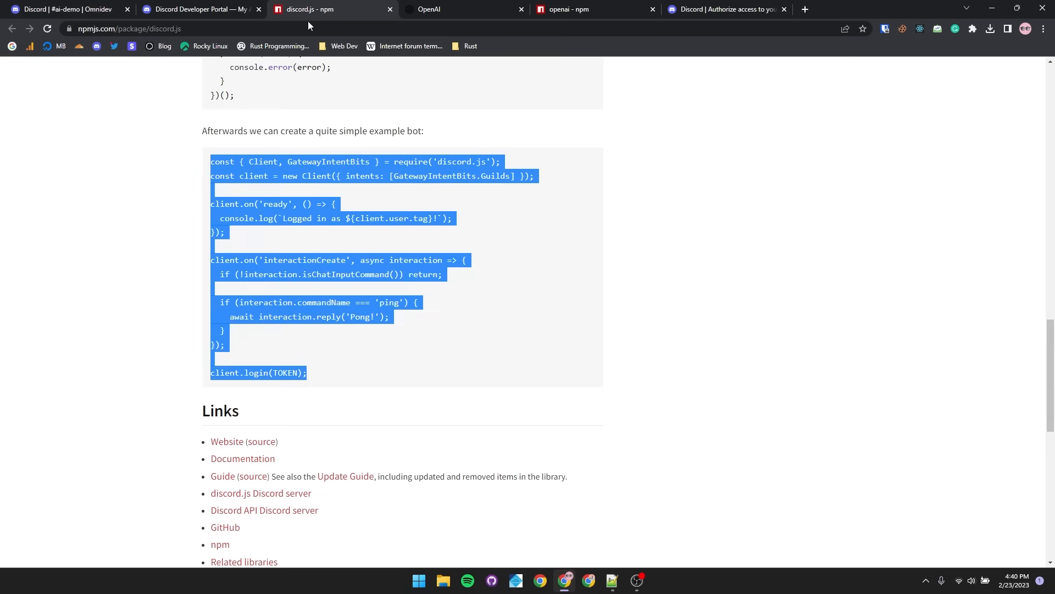
pyautogui.scroll(3)
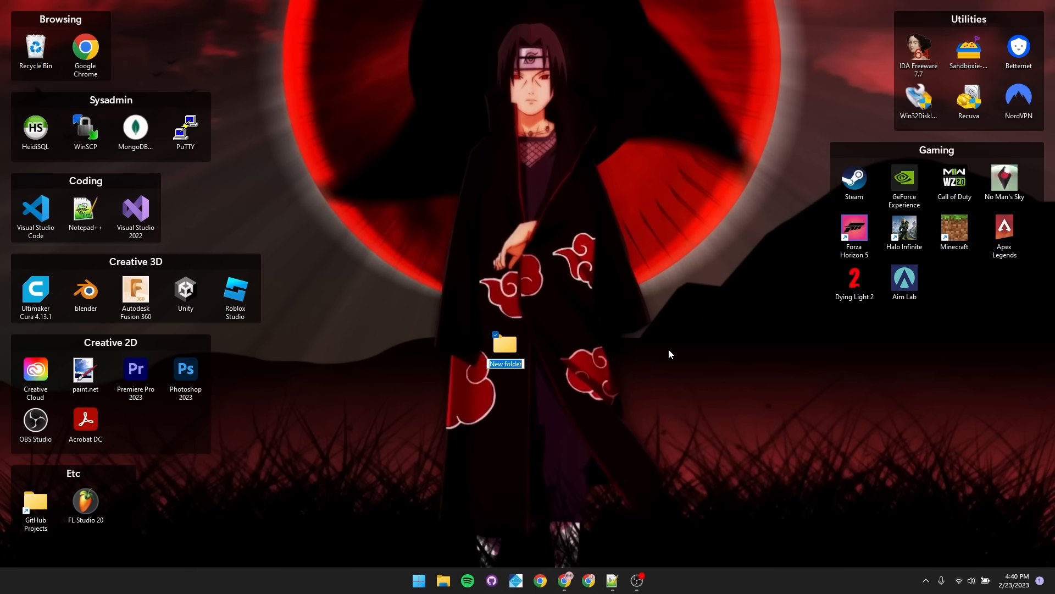
pyautogui.doubleClick(504, 344)
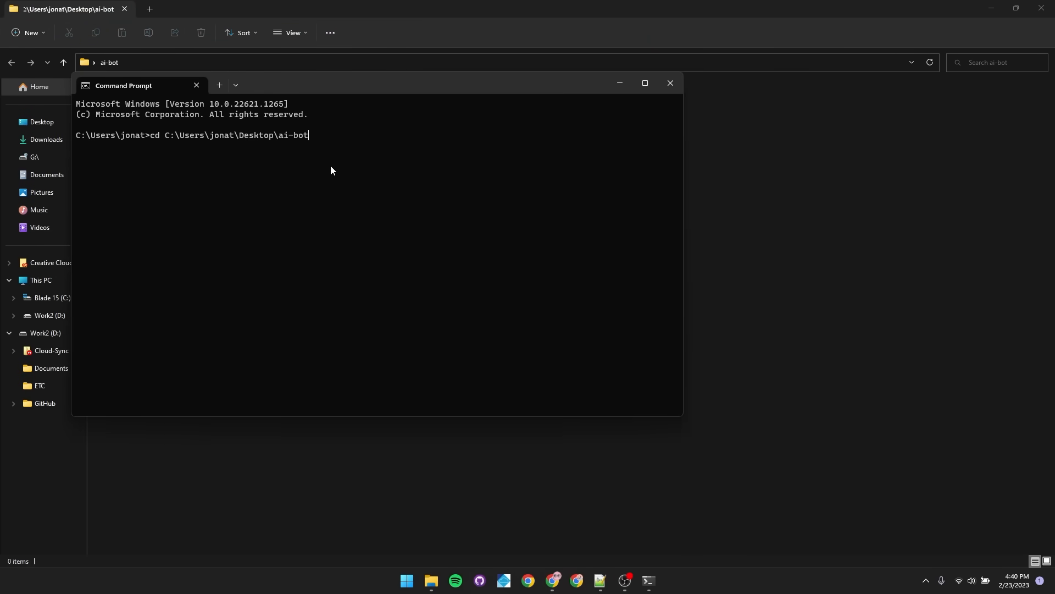
pyautogui.press('Return')
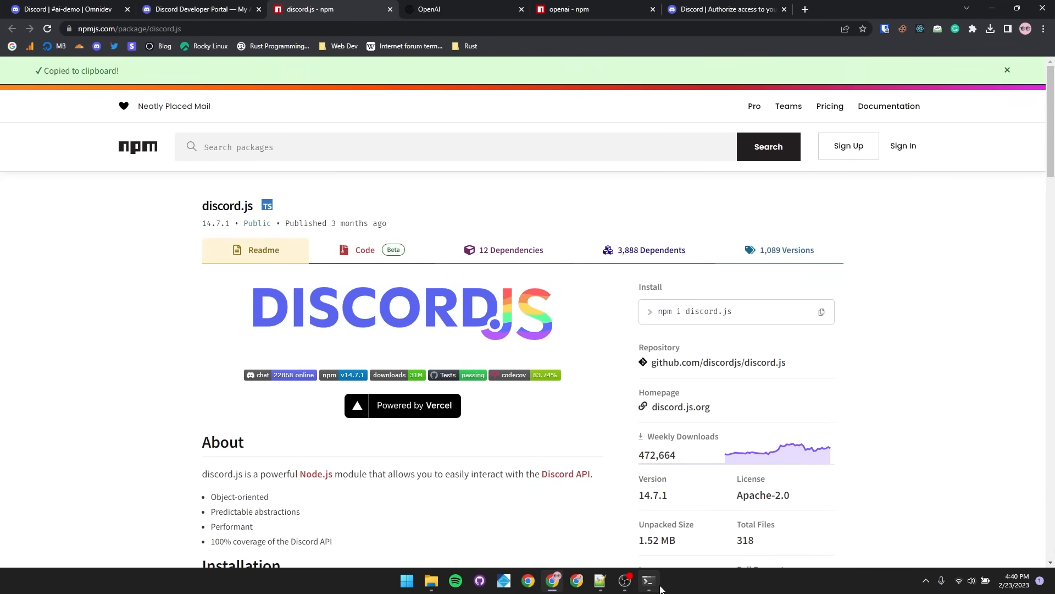
pyautogui.click(648, 581)
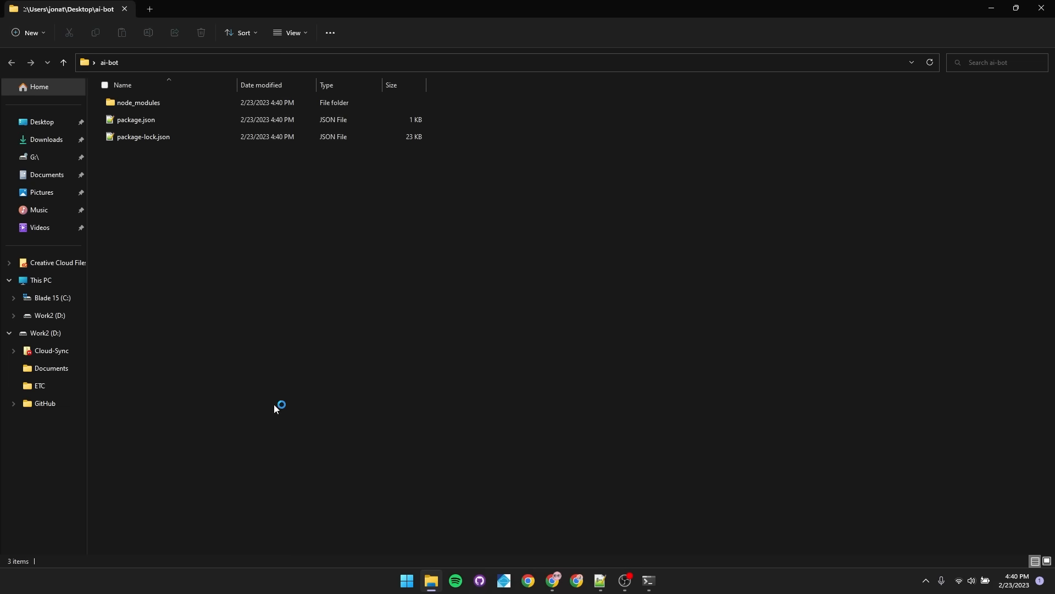
# - Create index.js in the ai-bot project and fetch the discord.js example bot code from the npm page
pyautogui.click(659, 584)
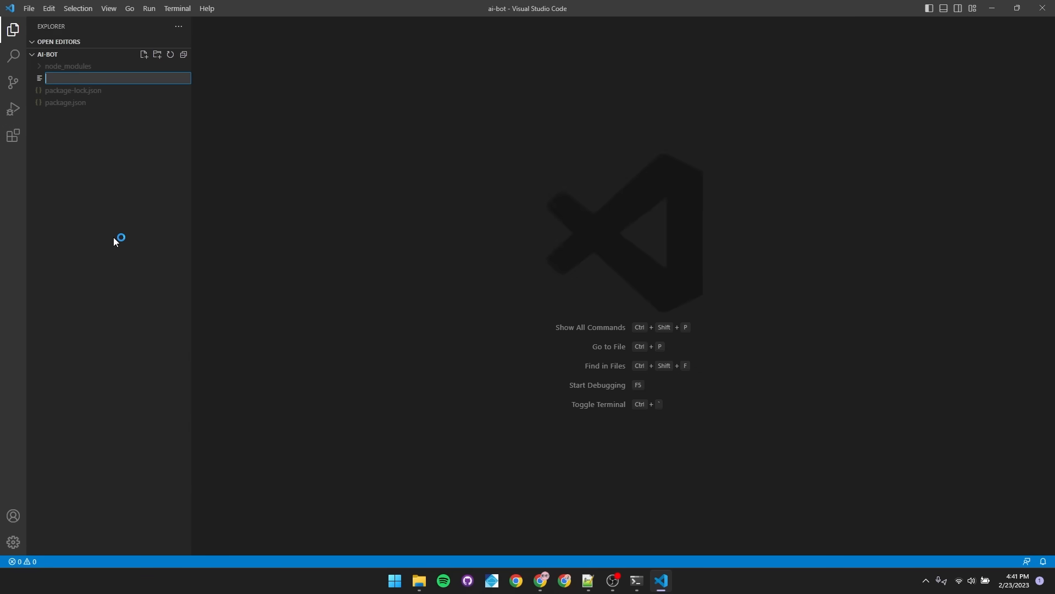
pyautogui.write('index.js')
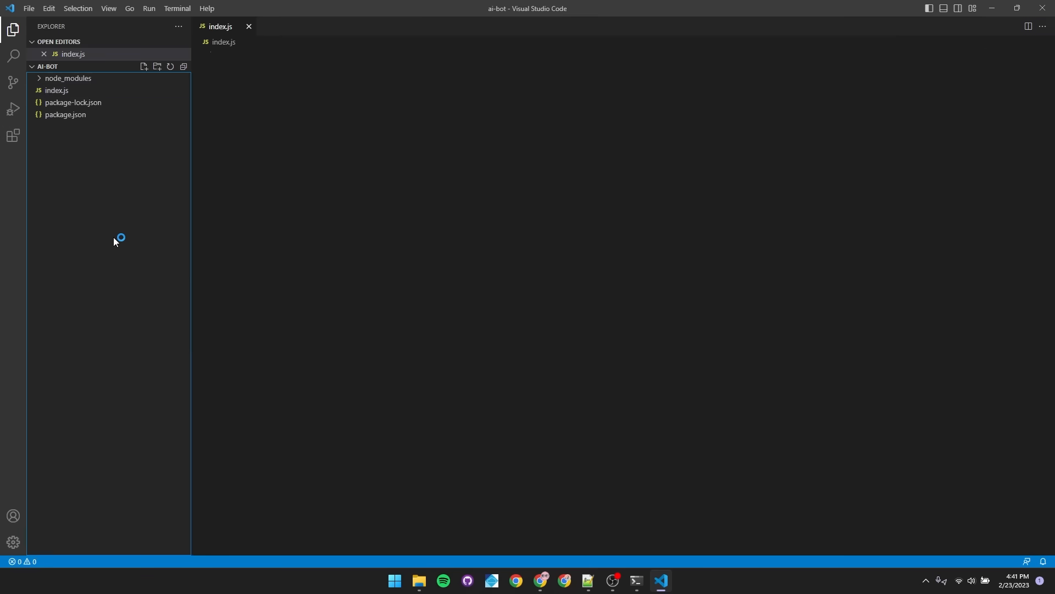
pyautogui.click(515, 581)
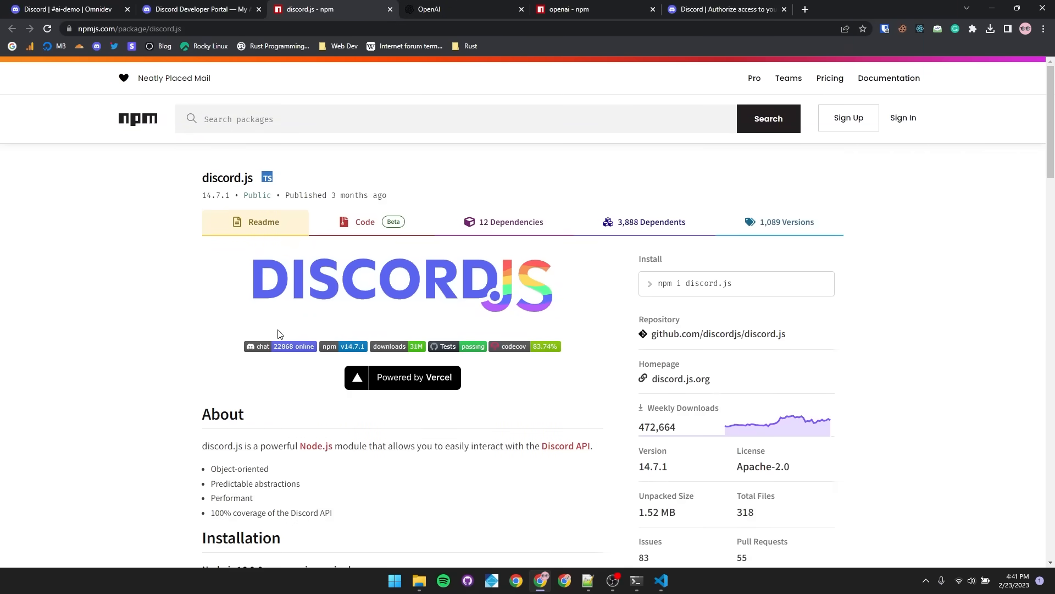
pyautogui.scroll(-3)
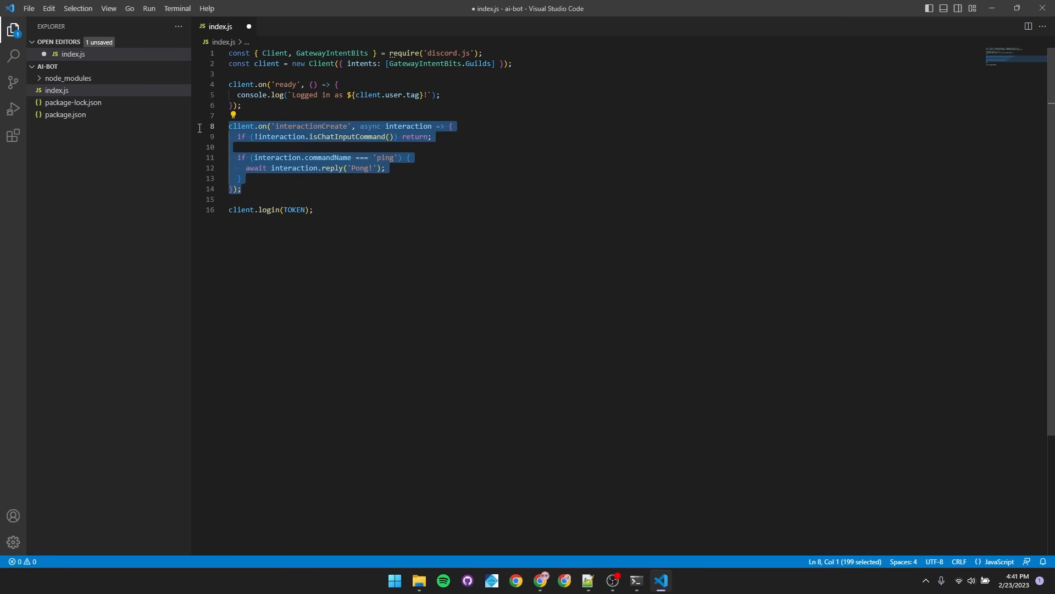
# - Remove the interactionCreate handler and add GuildMessages and MessageContent gateway intents to the client
pyautogui.press('Delete')
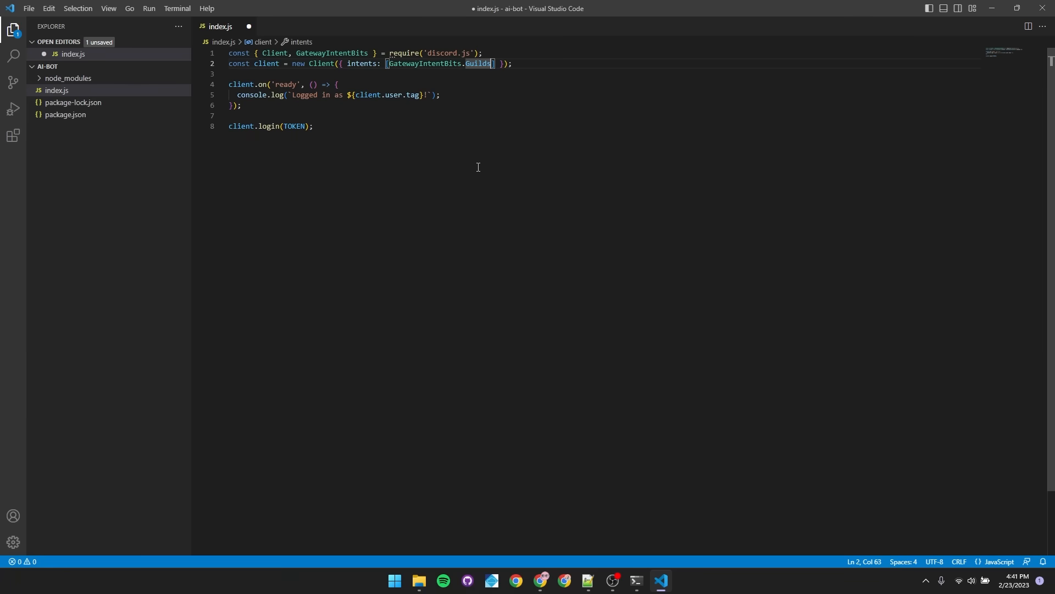
pyautogui.write(', GatewayIntentBits')
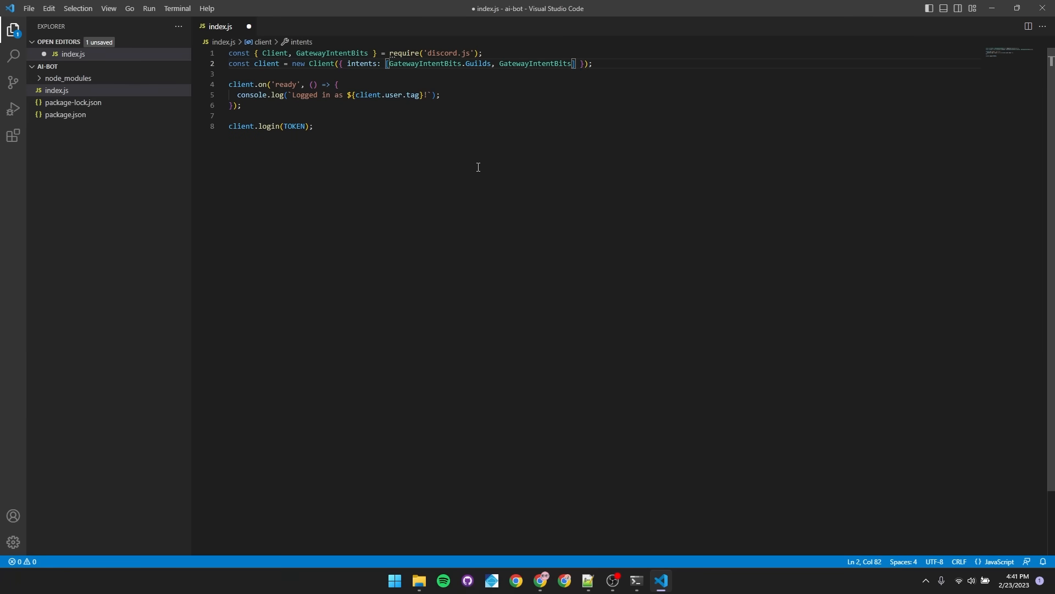
pyautogui.write('.GuildMessages')
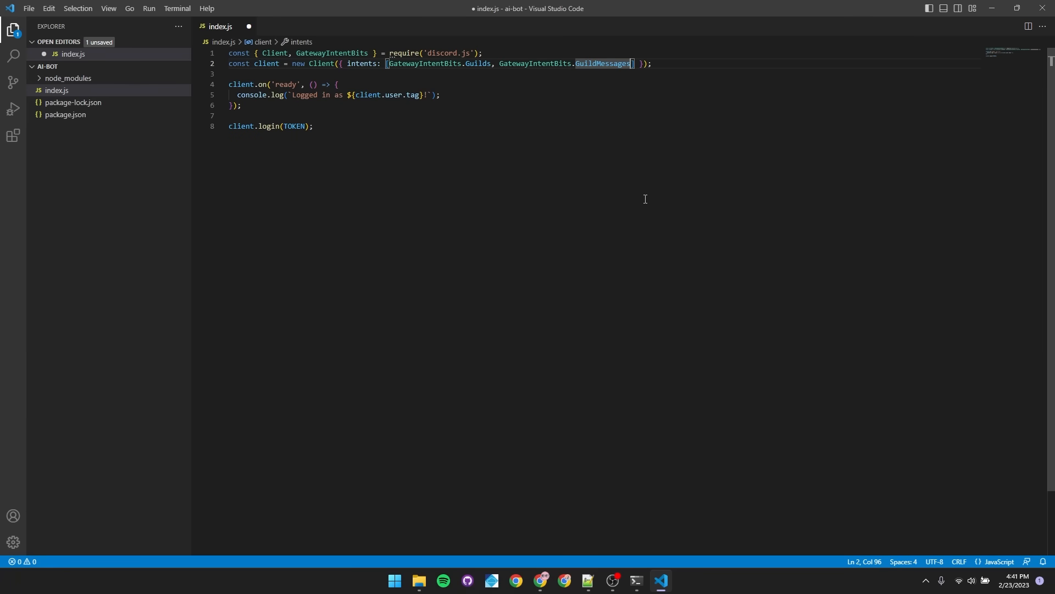
pyautogui.write(', GatewayIntentBits')
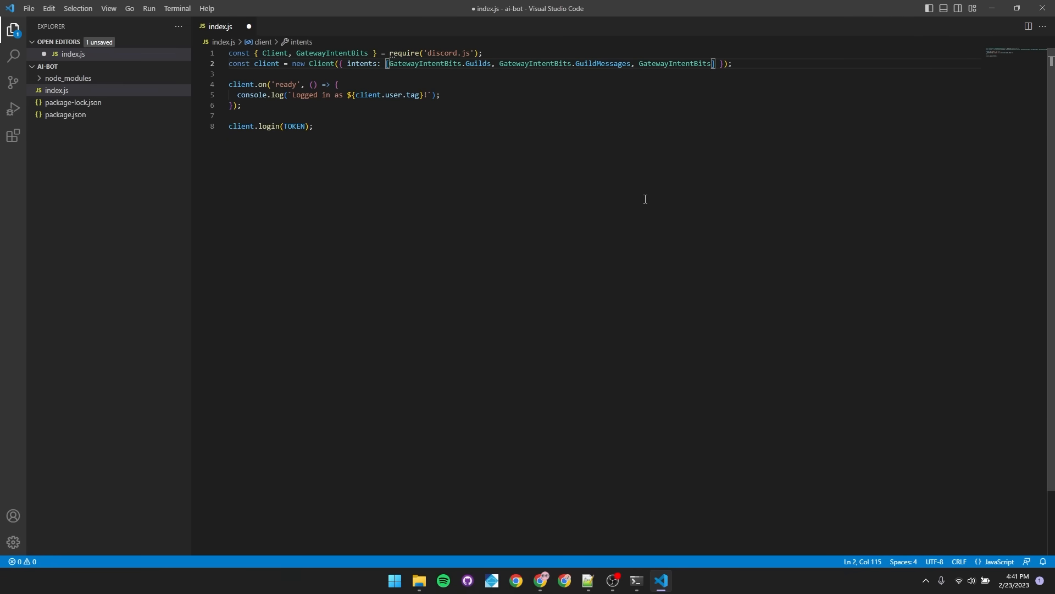
pyautogui.write('MessageContent')
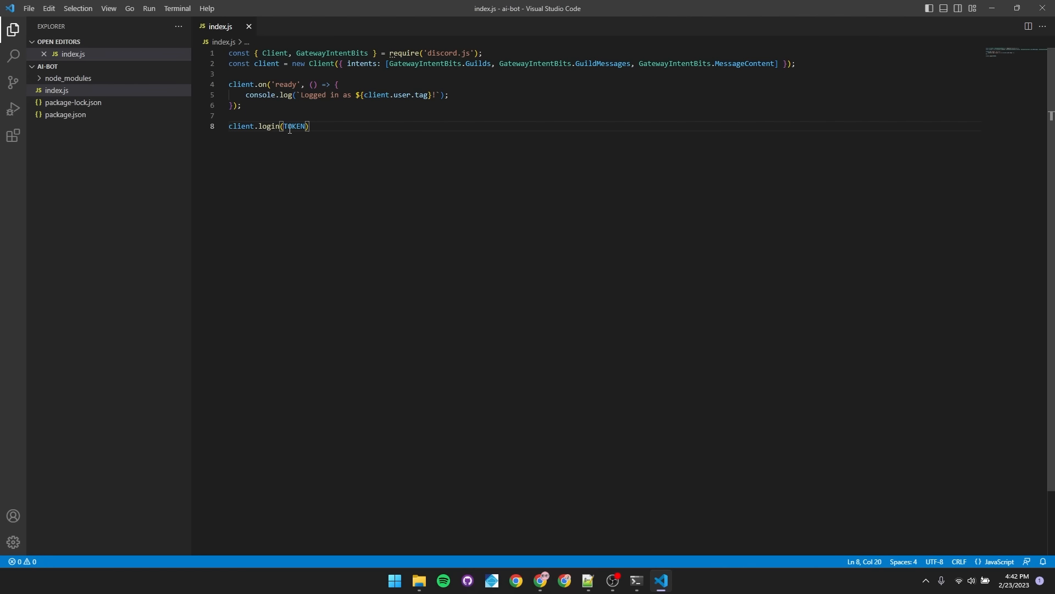
pyautogui.moveTo(291, 129)
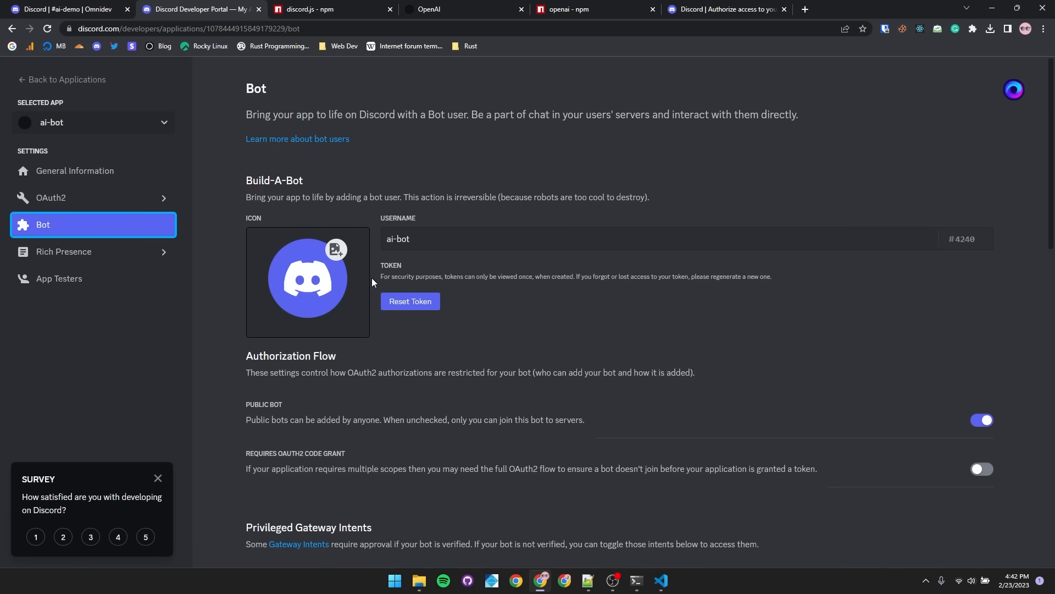
# - Reset ai-bot's token, confirm with 'Yes, do it!', and copy the new token
pyautogui.click(409, 301)
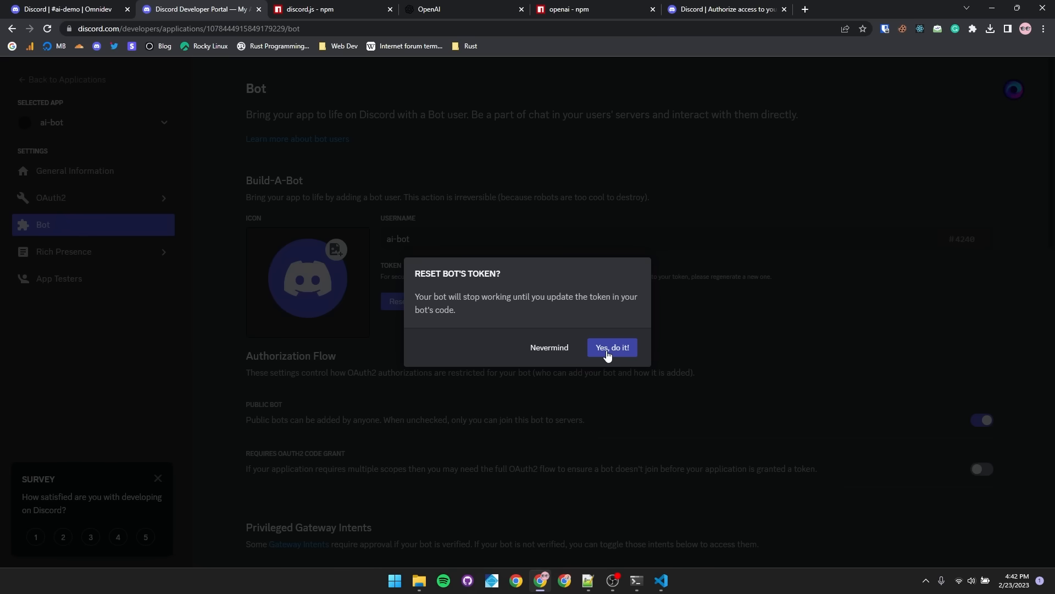
pyautogui.click(611, 348)
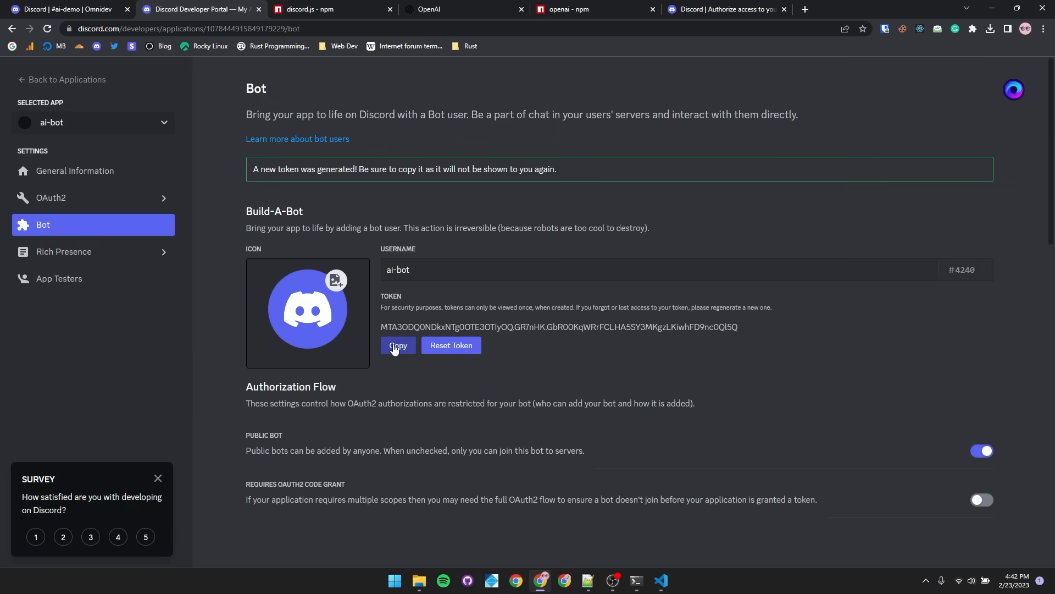
pyautogui.click(661, 584)
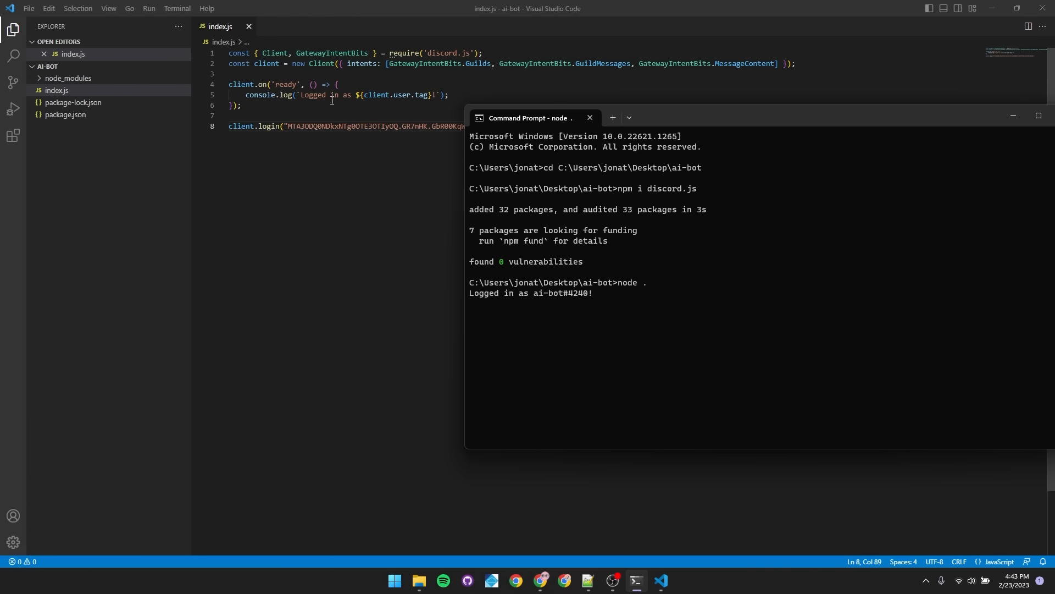
pyautogui.moveTo(538, 304)
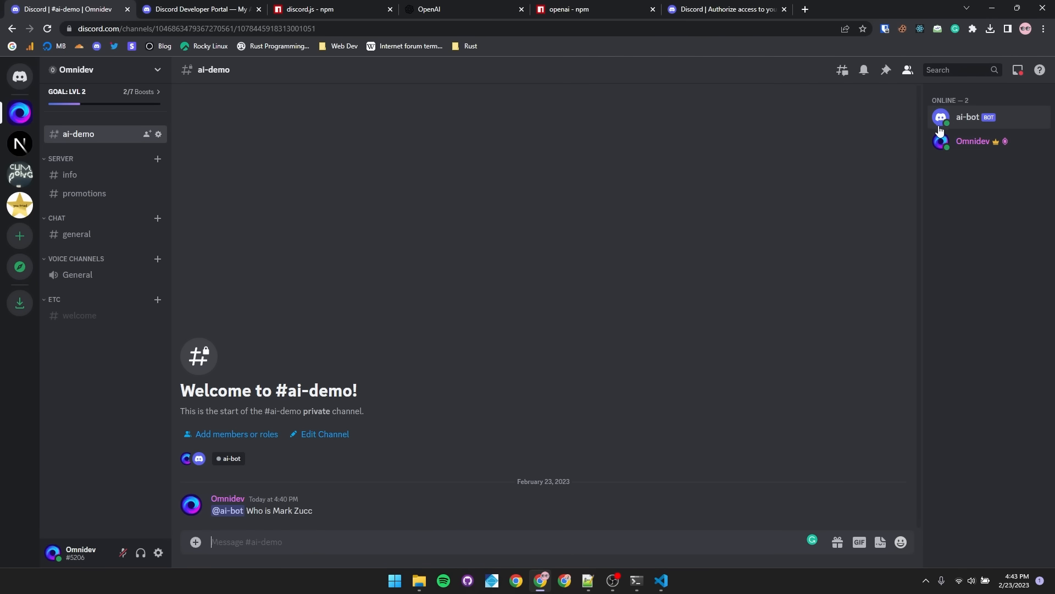
# - Return to the terminal running the bot to stop the node process
pyautogui.click(634, 585)
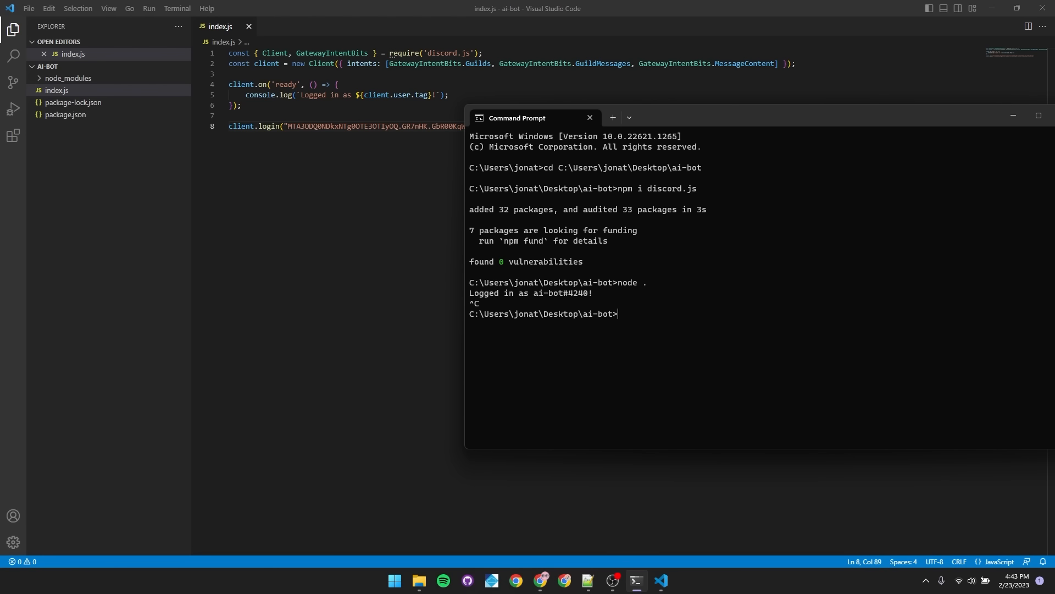
pyautogui.moveTo(786, 342)
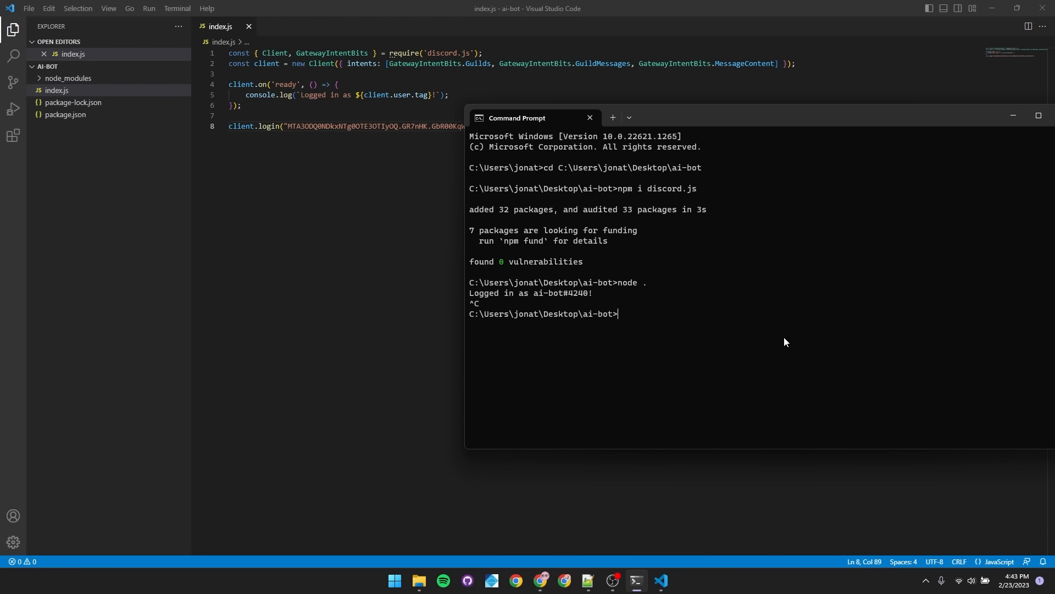
# - Install nodemon via npm and start the bot under nodemon for automatic restarts
pyautogui.write('npm inst')
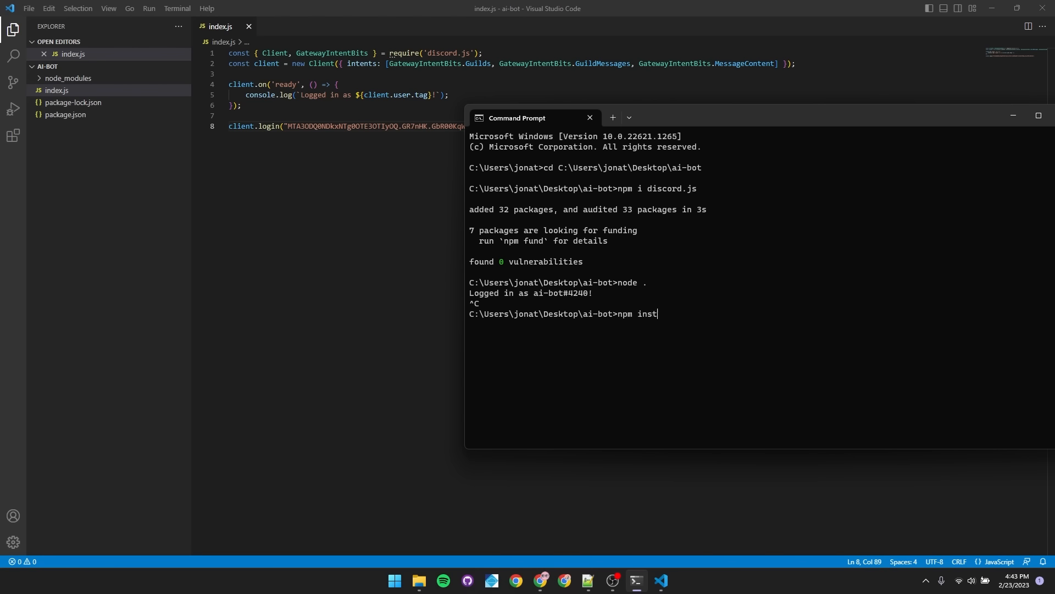
pyautogui.write('all node')
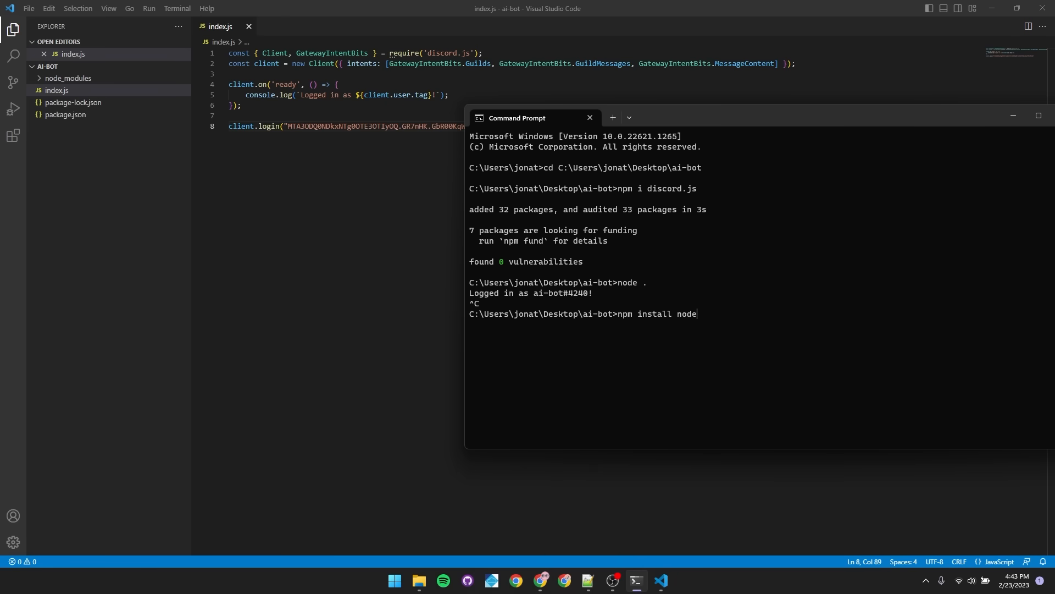
pyautogui.write('nodemon')
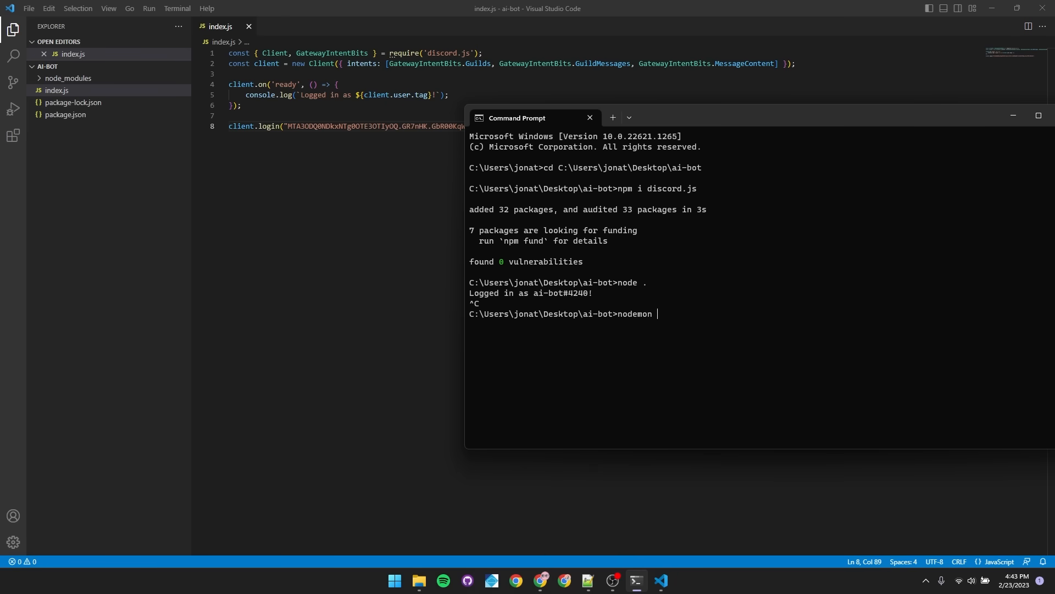
pyautogui.press('Return')
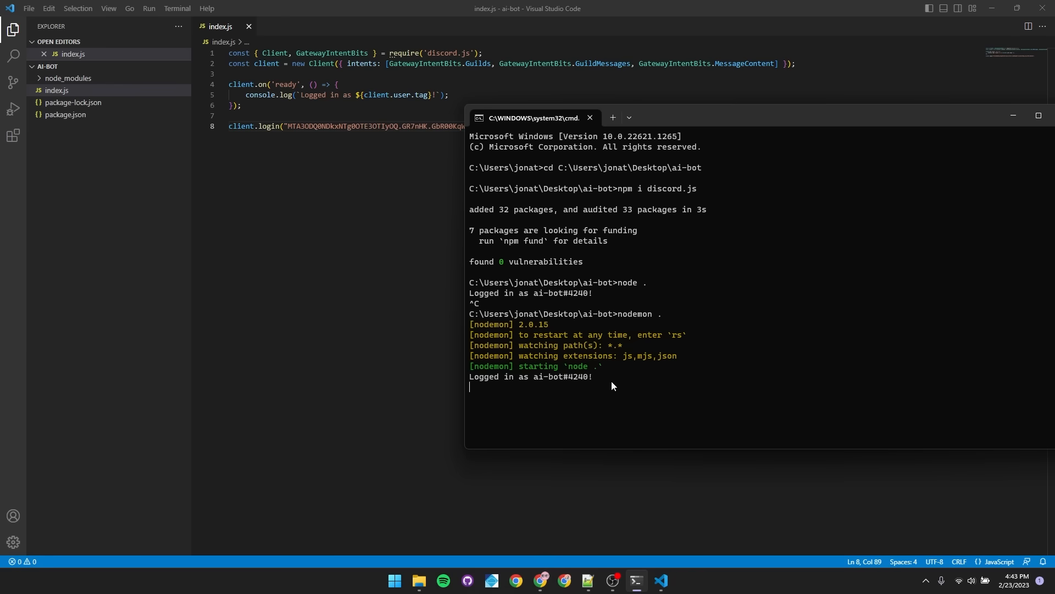
pyautogui.moveTo(444, 108)
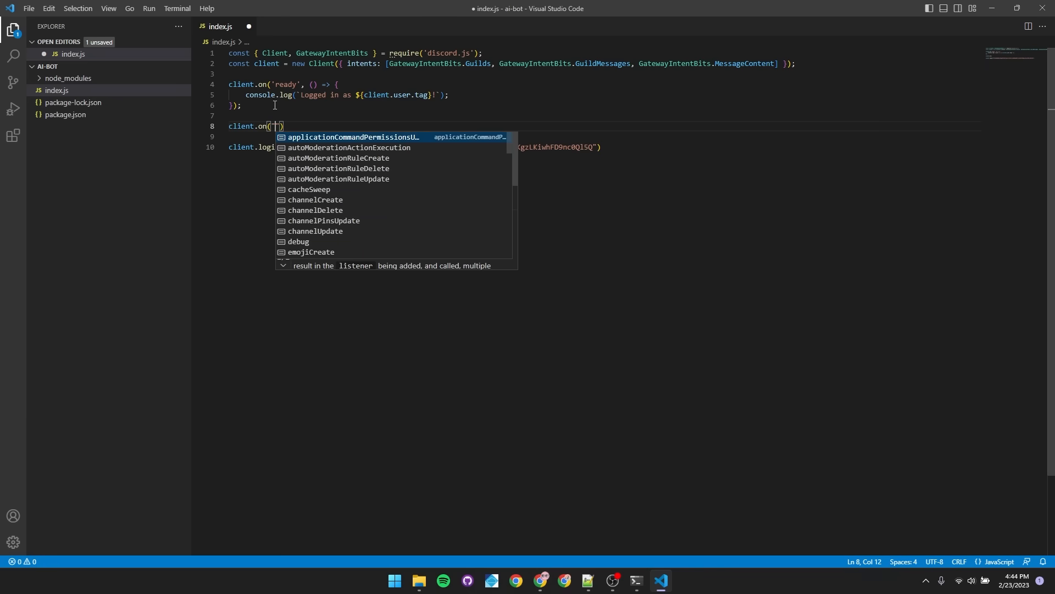
# - Write an async messageCreate handler taking msg and begin a console log inside it
pyautogui.write('messageCreate", async')
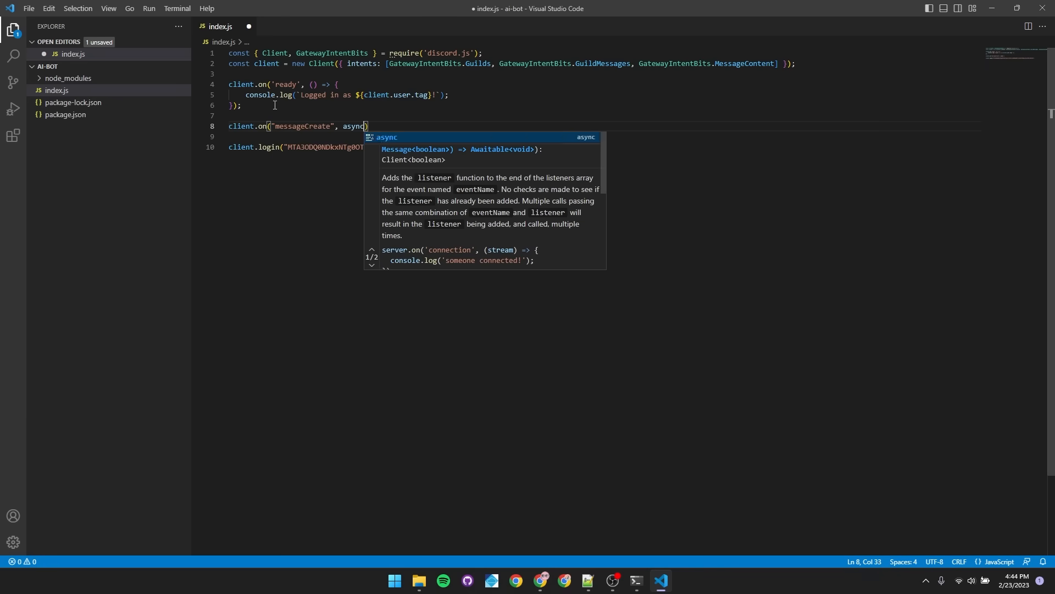
pyautogui.write('() =')
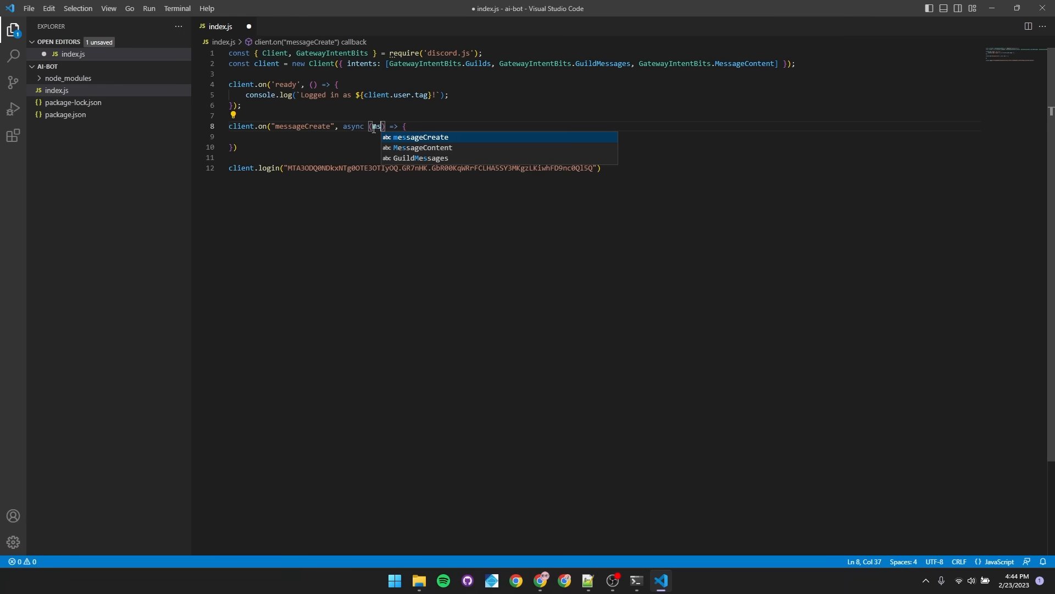
pyautogui.press('Escape')
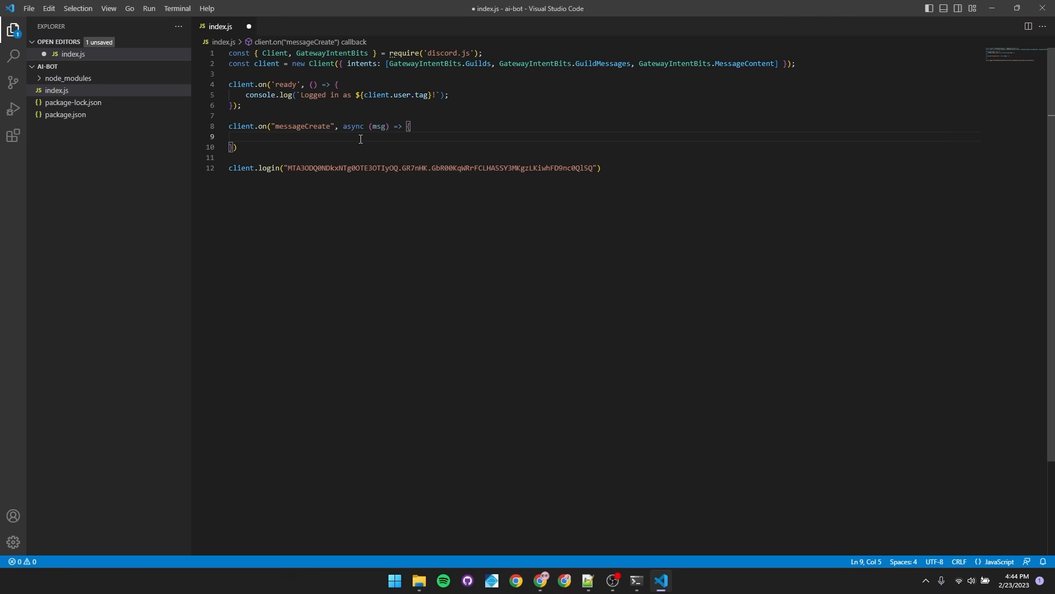
pyautogui.write('console')
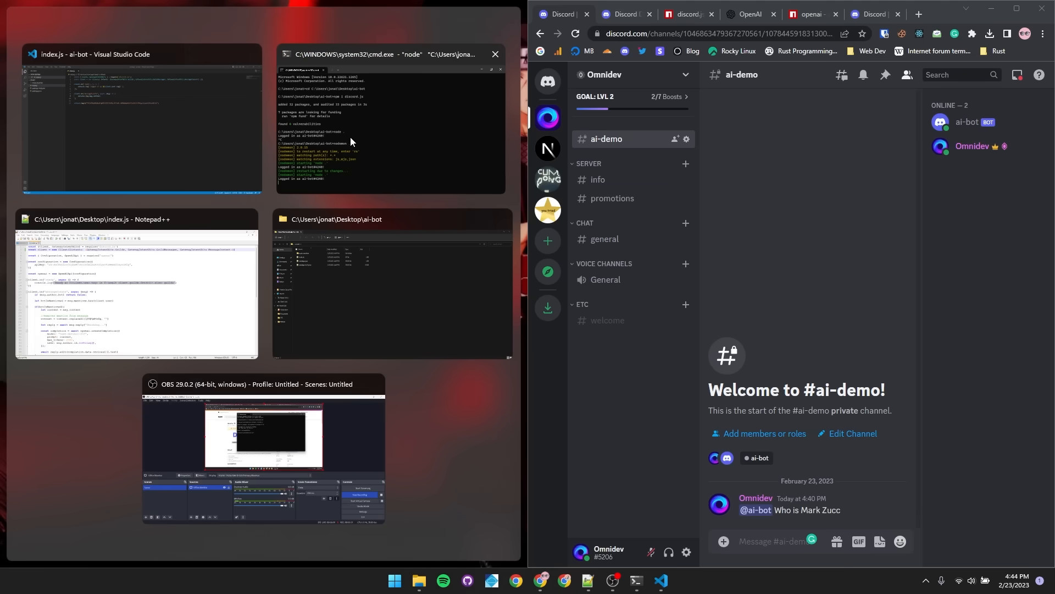
# - Snap the terminal beside Discord to watch the qqq log, then return to index.js
pyautogui.click(389, 125)
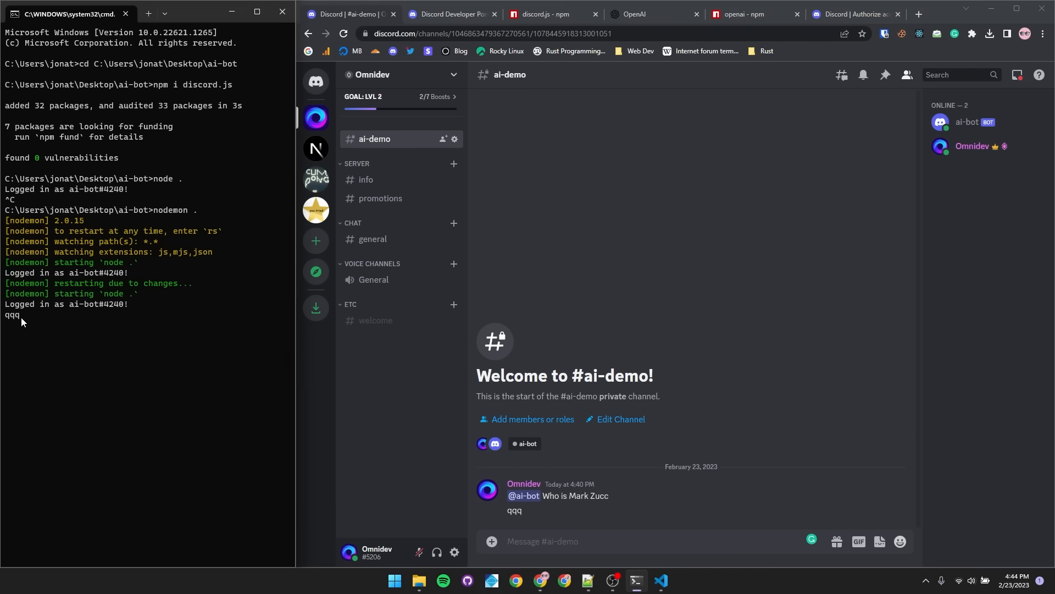
pyautogui.click(660, 585)
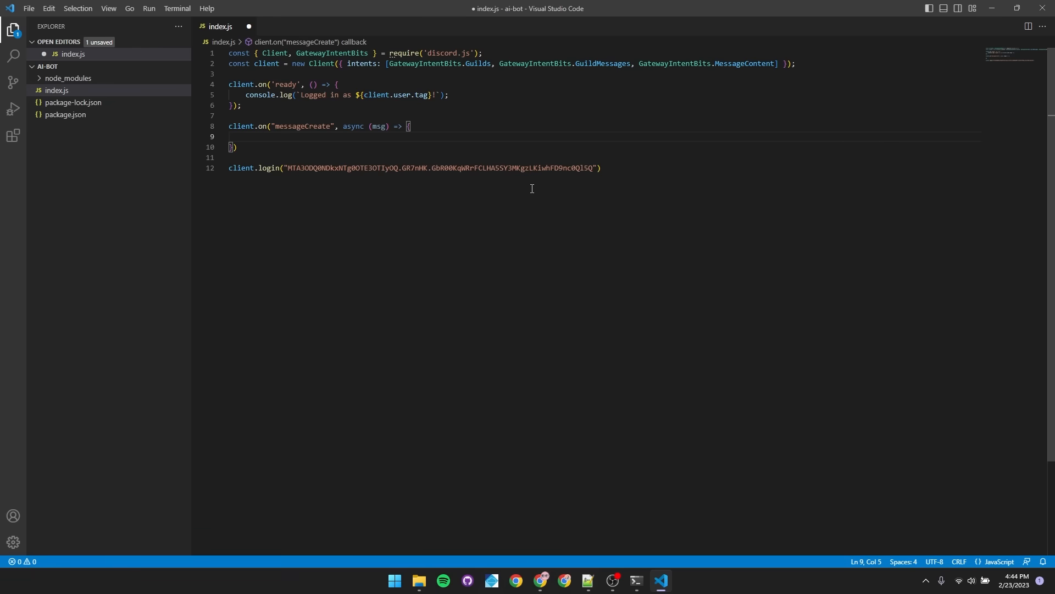
pyautogui.moveTo(509, 299)
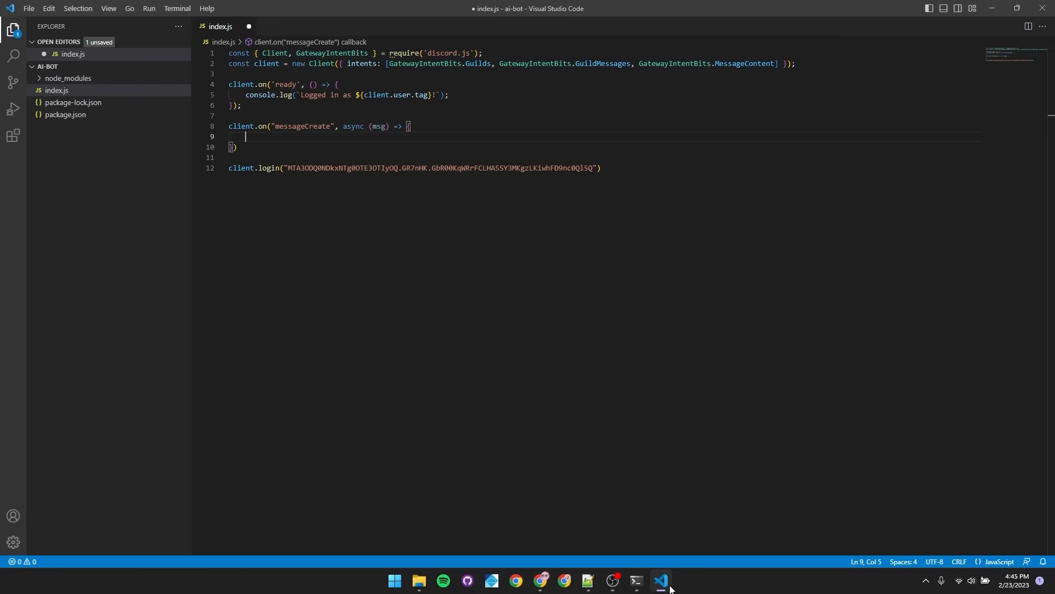
pyautogui.moveTo(308, 139)
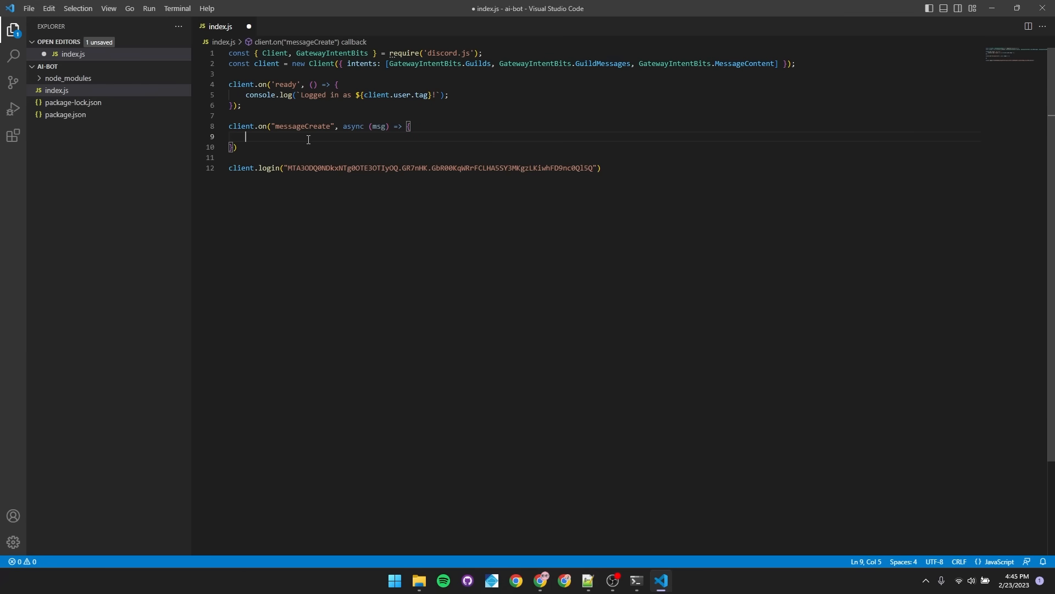
# - Add guards returning early for bot authors and for messages not mentioning client.user
pyautogui.write('if(msg.author.bot) return')
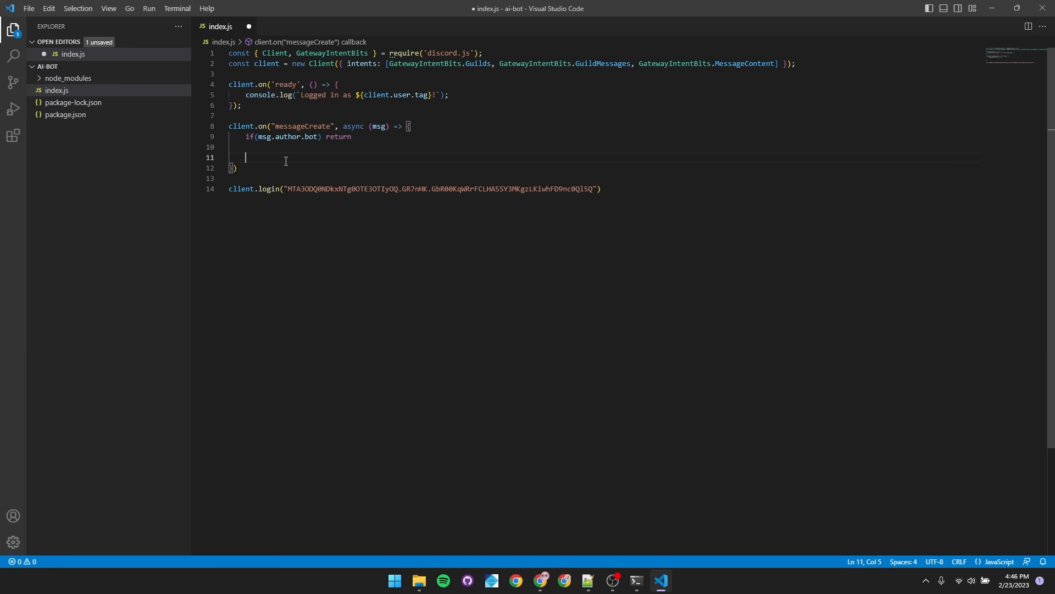
pyautogui.write('if(')
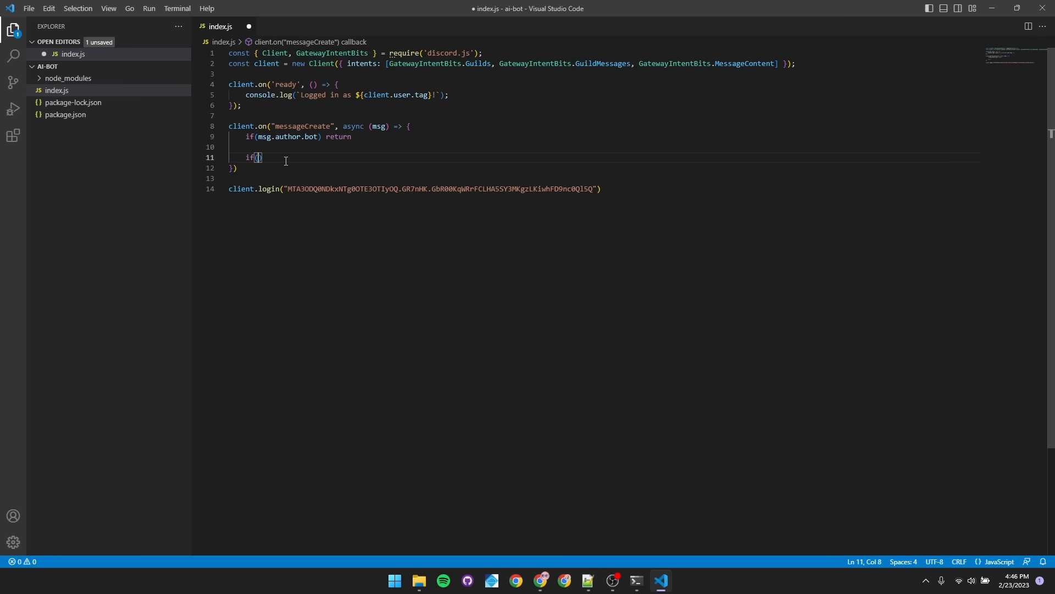
pyautogui.write('!msg.mentions.')
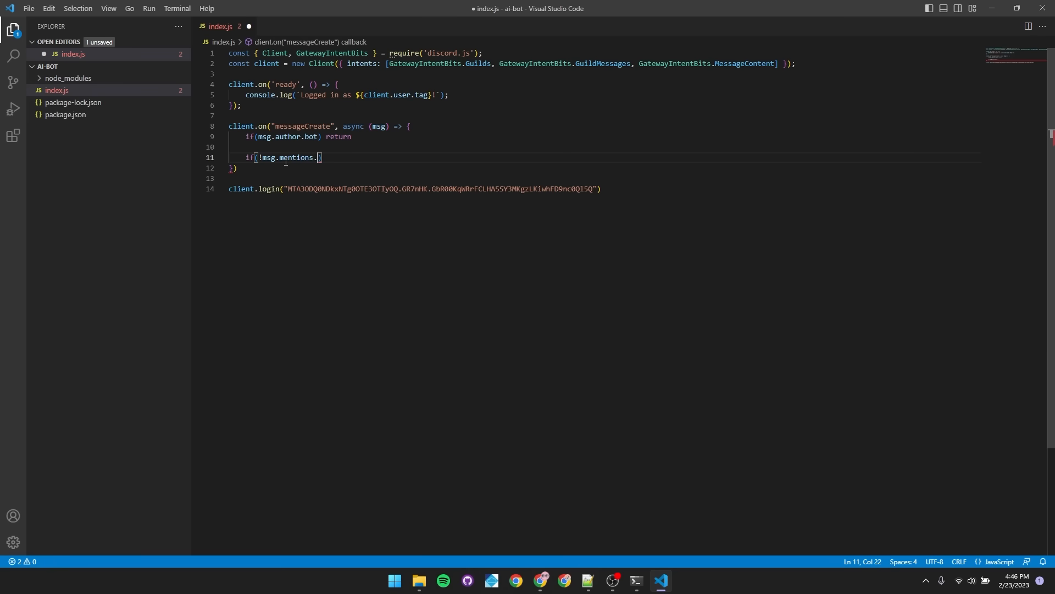
pyautogui.write('has(client.user')
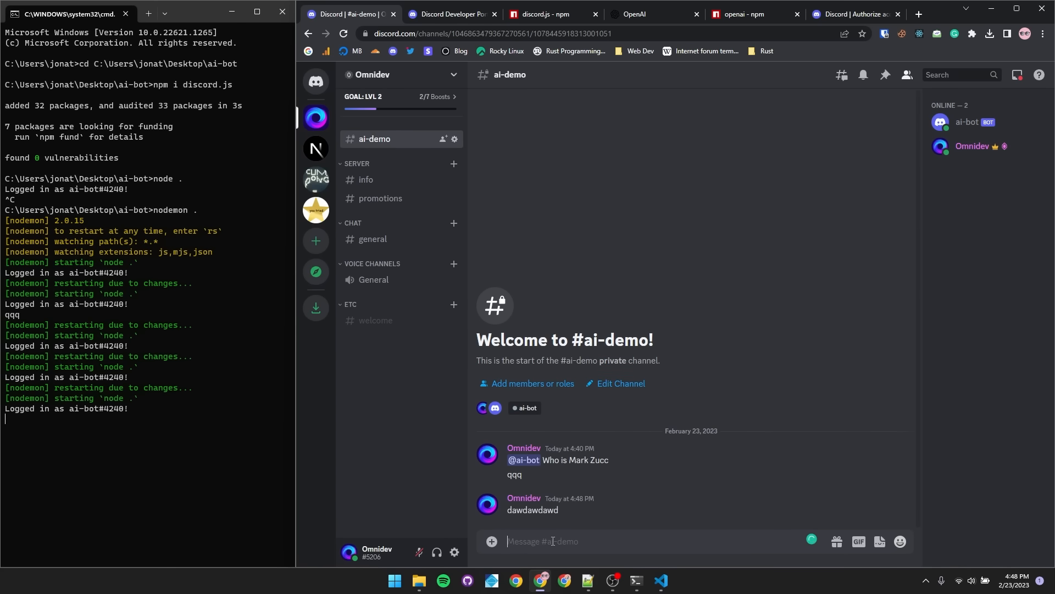
pyautogui.write('@ai')
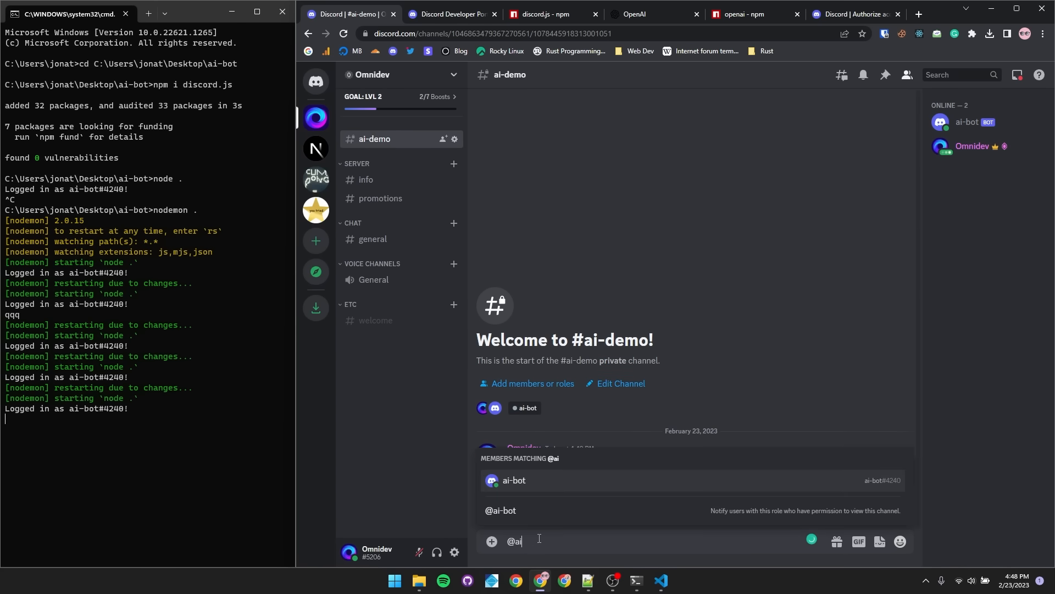
pyautogui.press('Return')
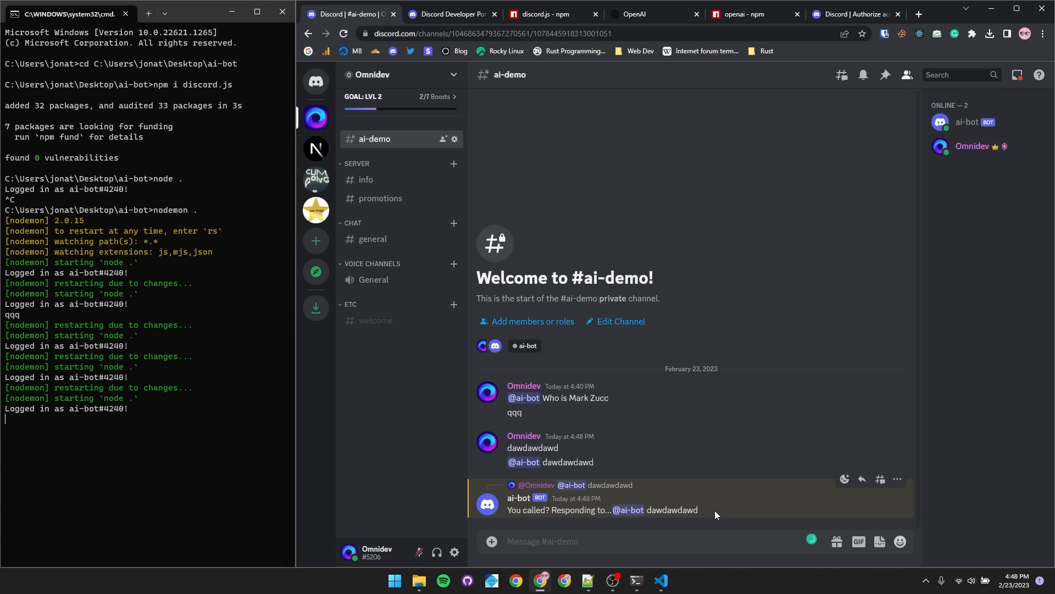
pyautogui.moveTo(701, 510)
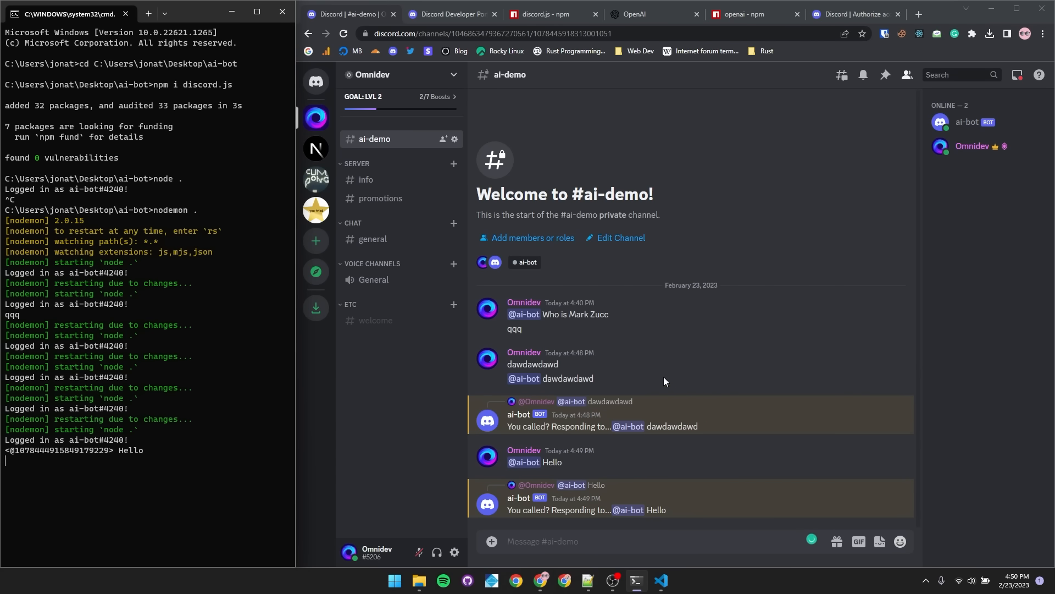
pyautogui.click(660, 585)
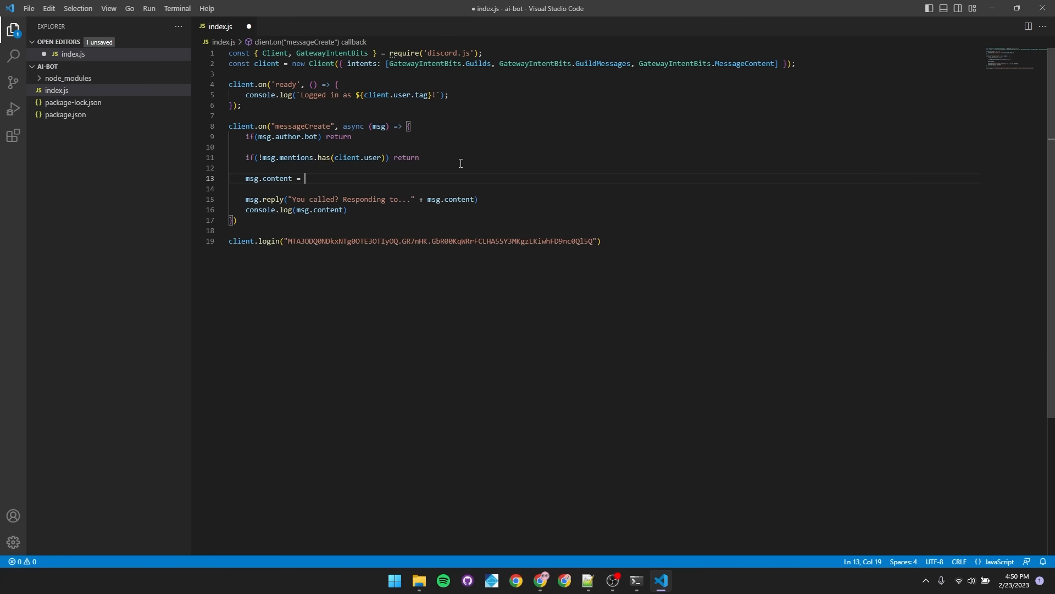
# - Reassign msg.content with .replace(/<@\d+>/g, "") to strip mention tags
pyautogui.write('msg.content.replace(/<@/')
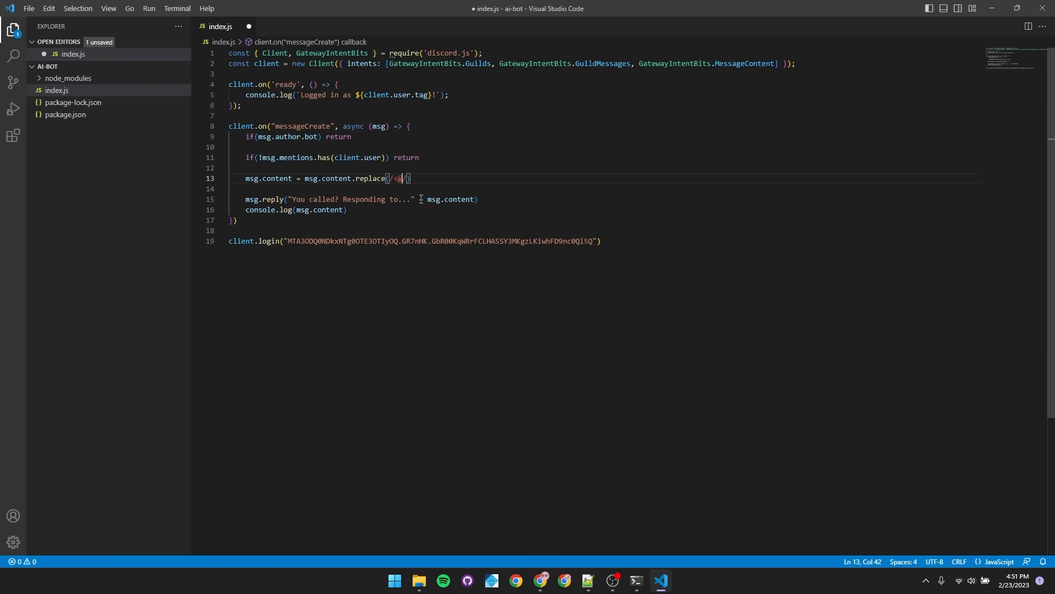
pyautogui.write('\\d+')
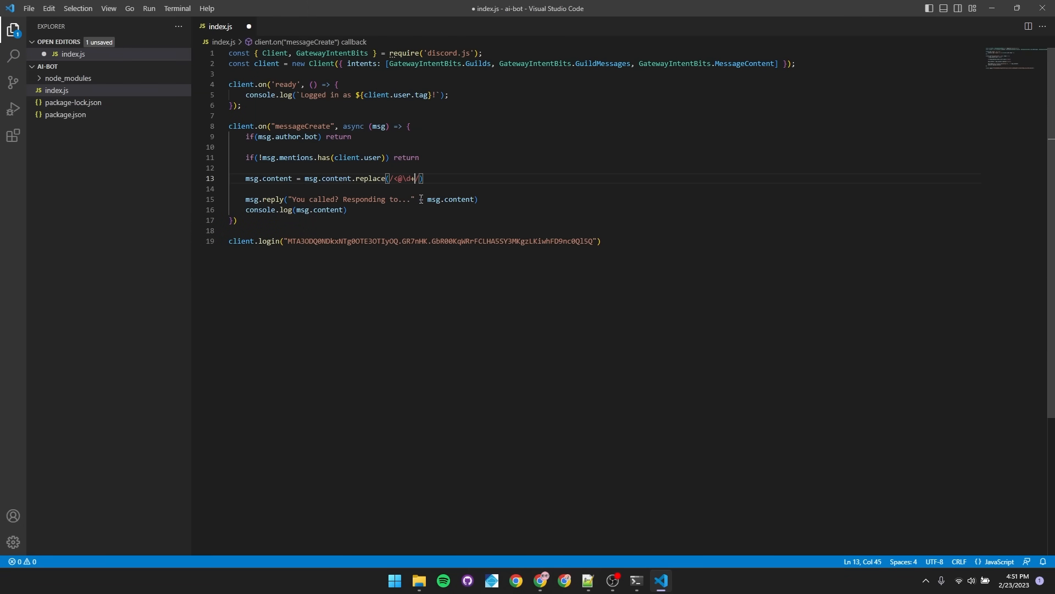
pyautogui.write('/')
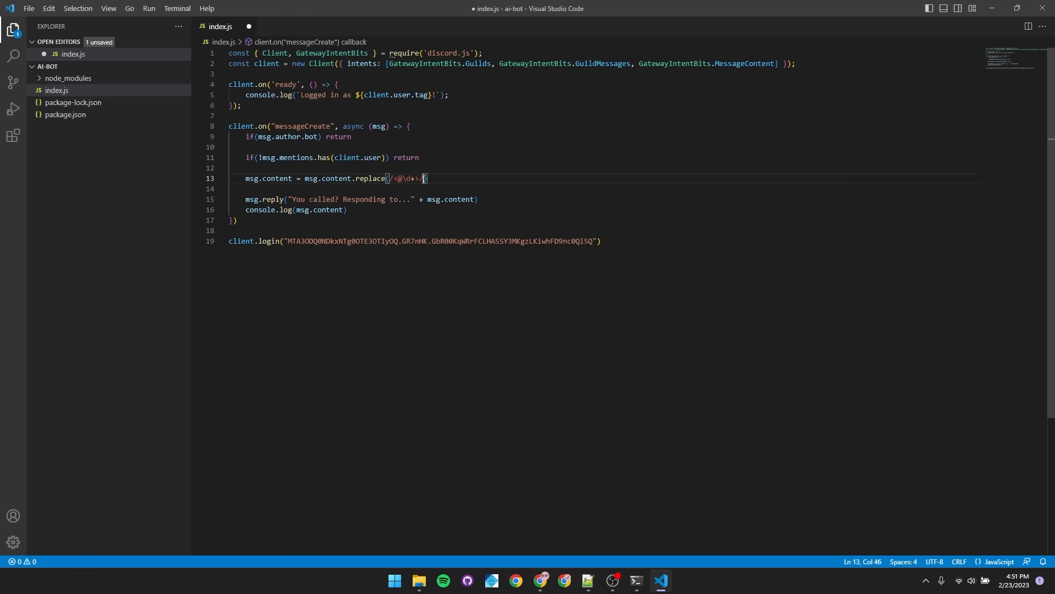
pyautogui.write('g, ""')
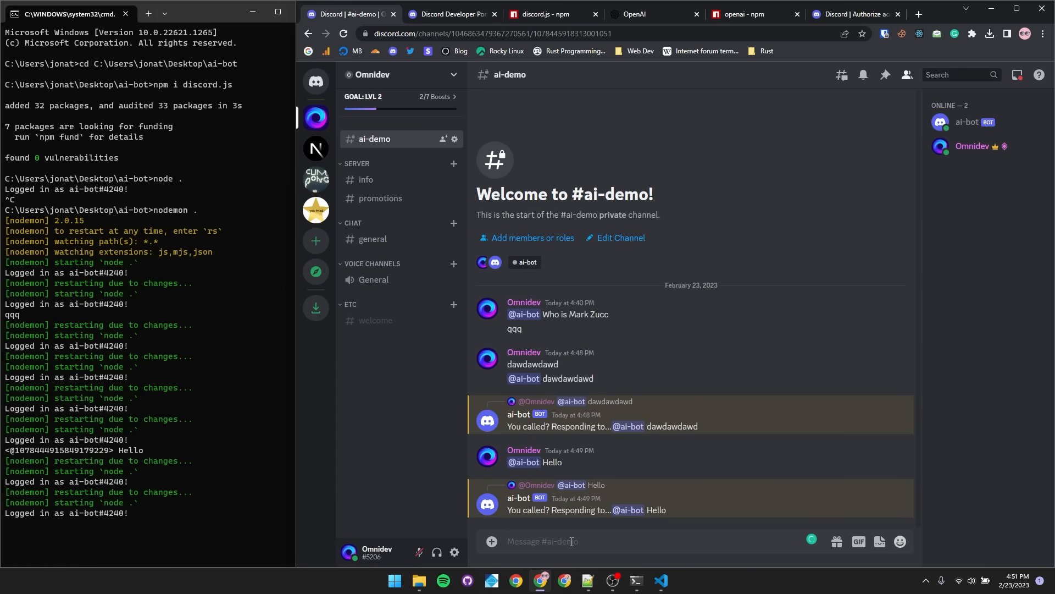
pyautogui.write('@ai-bot')
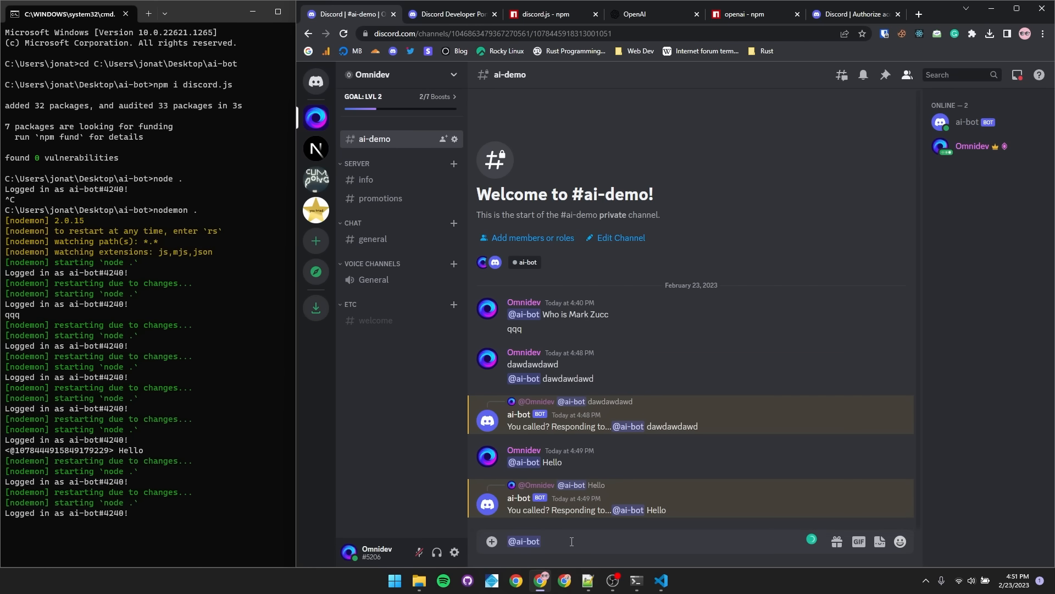
pyautogui.press('Return')
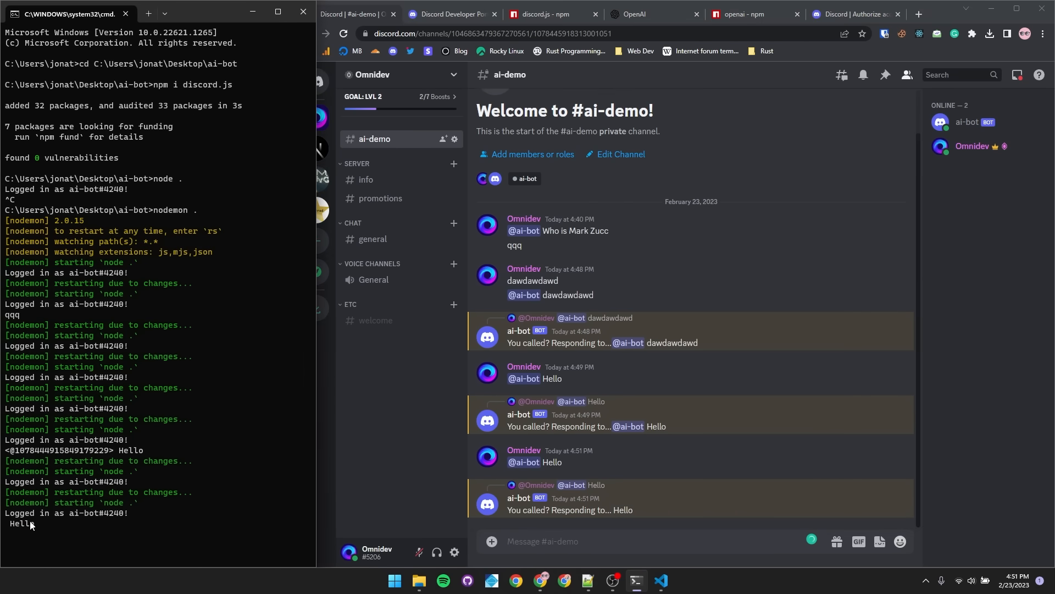
pyautogui.click(660, 584)
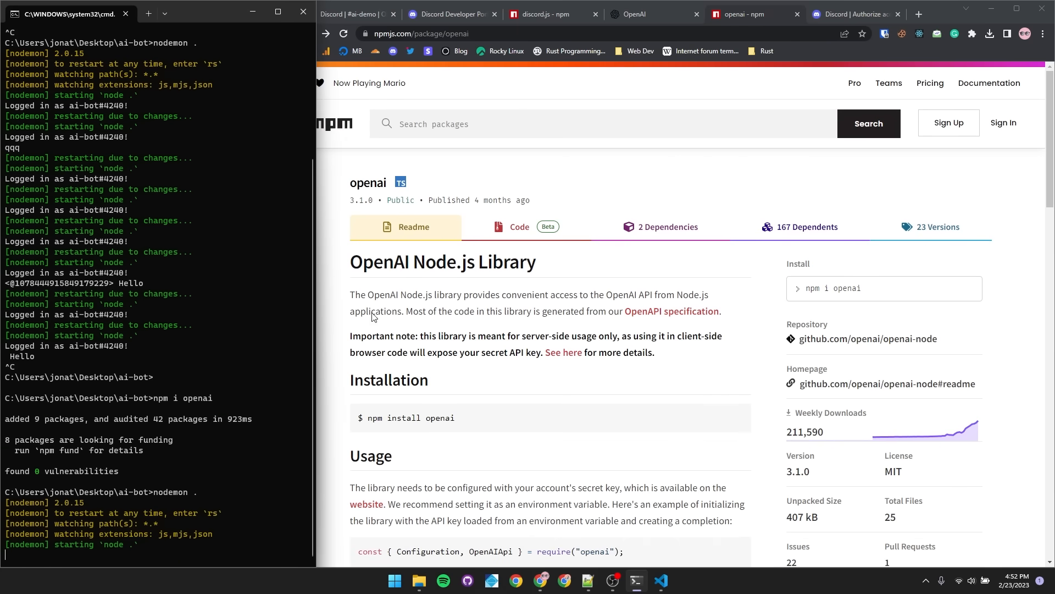
# - Scroll the npm openai page to the Usage example setting up Configuration and OpenAIApi
pyautogui.scroll(-3)
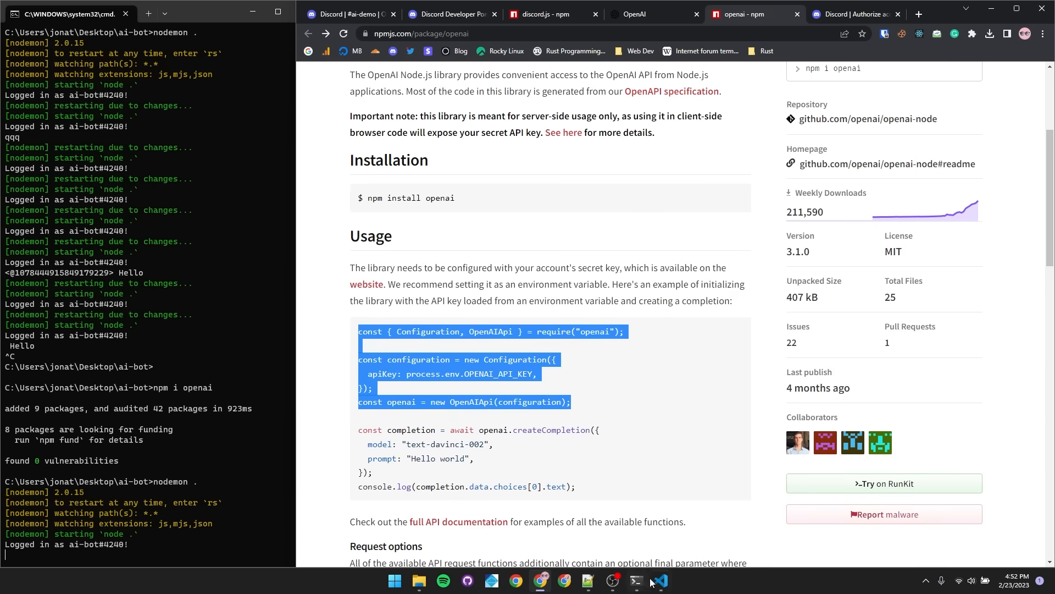
# - Add the openai require with Configuration and OpenAIApi setup after line 2 of index.js
pyautogui.click(659, 580)
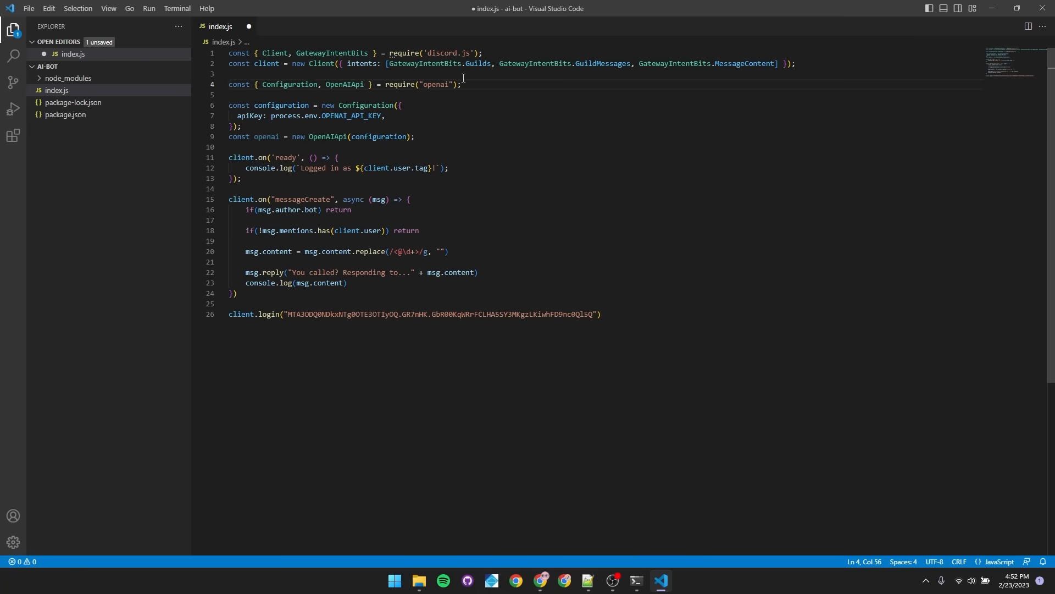
pyautogui.doubleClick(436, 84)
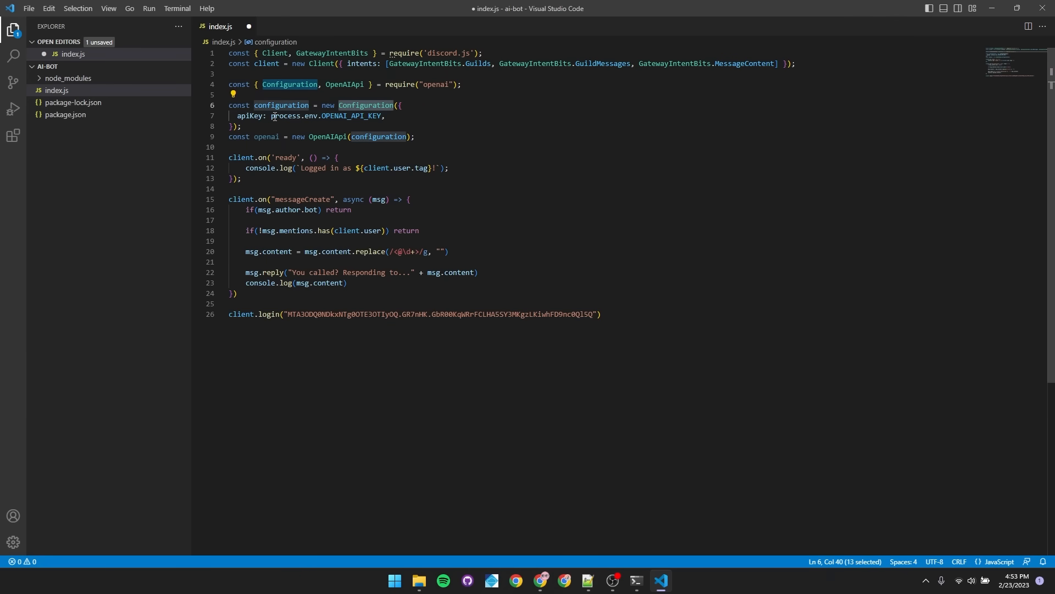
pyautogui.moveTo(693, 359)
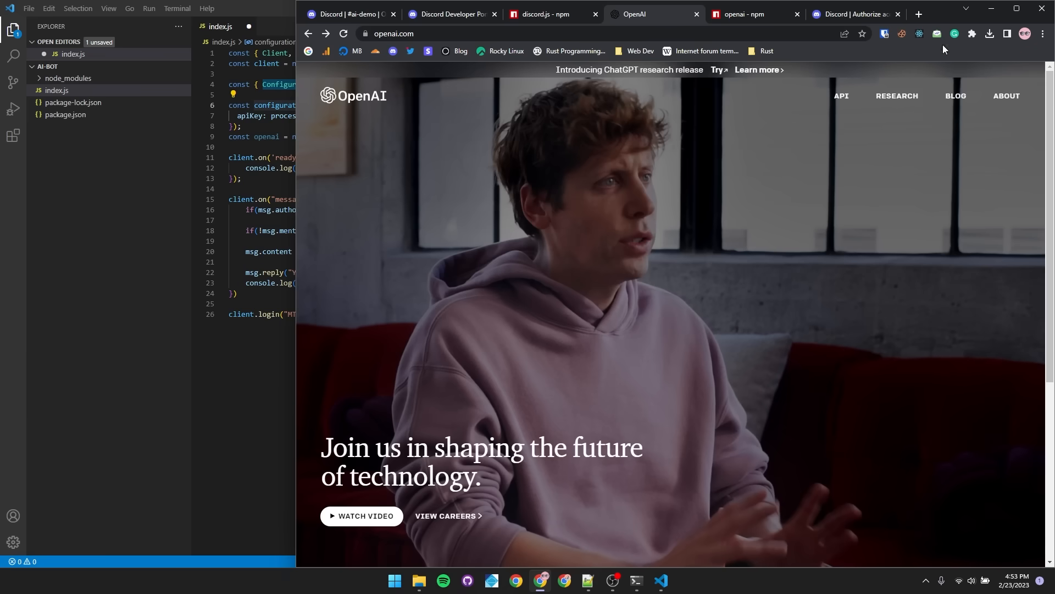
# - Log in to the OpenAI platform and view the account's API keys
pyautogui.click(841, 95)
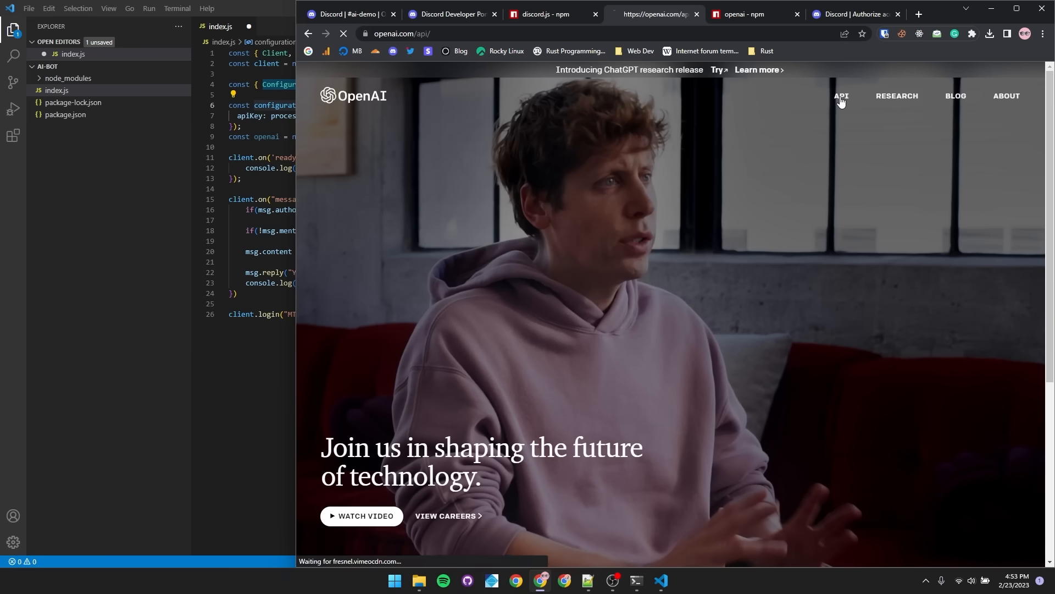
pyautogui.click(841, 95)
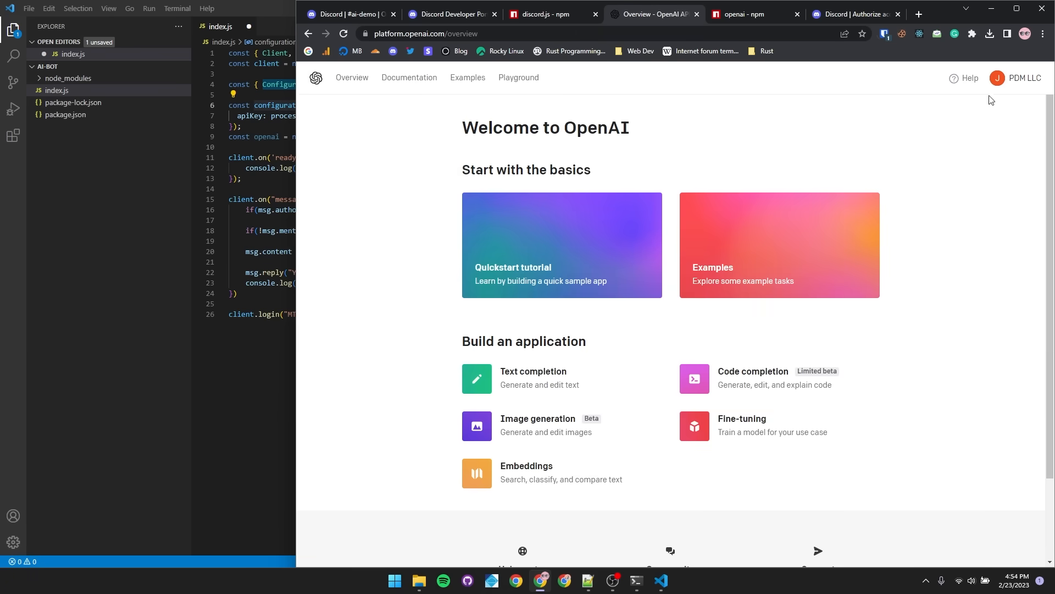
pyautogui.click(1017, 77)
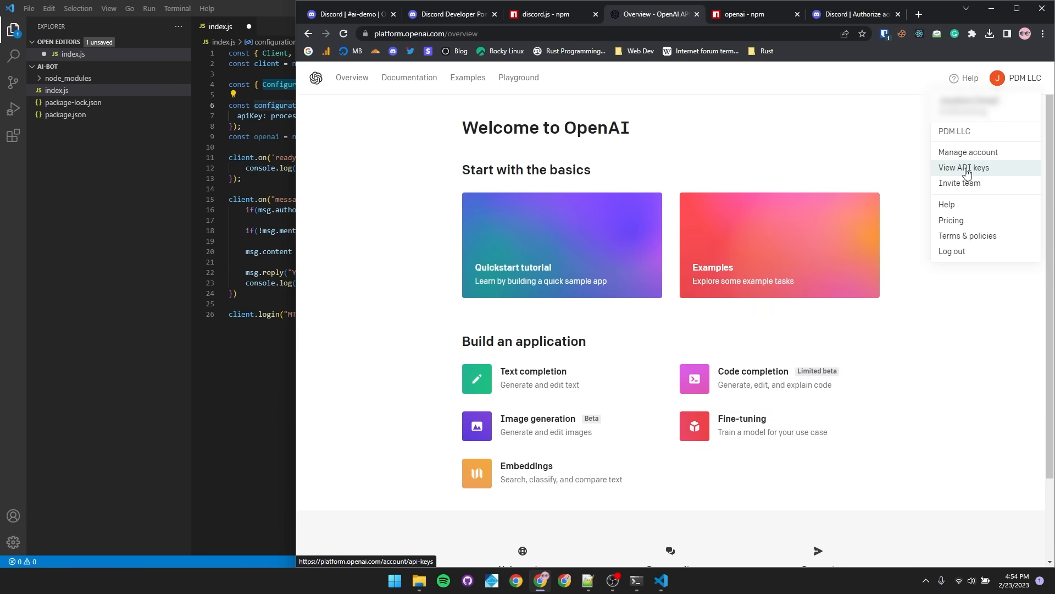
pyautogui.click(963, 167)
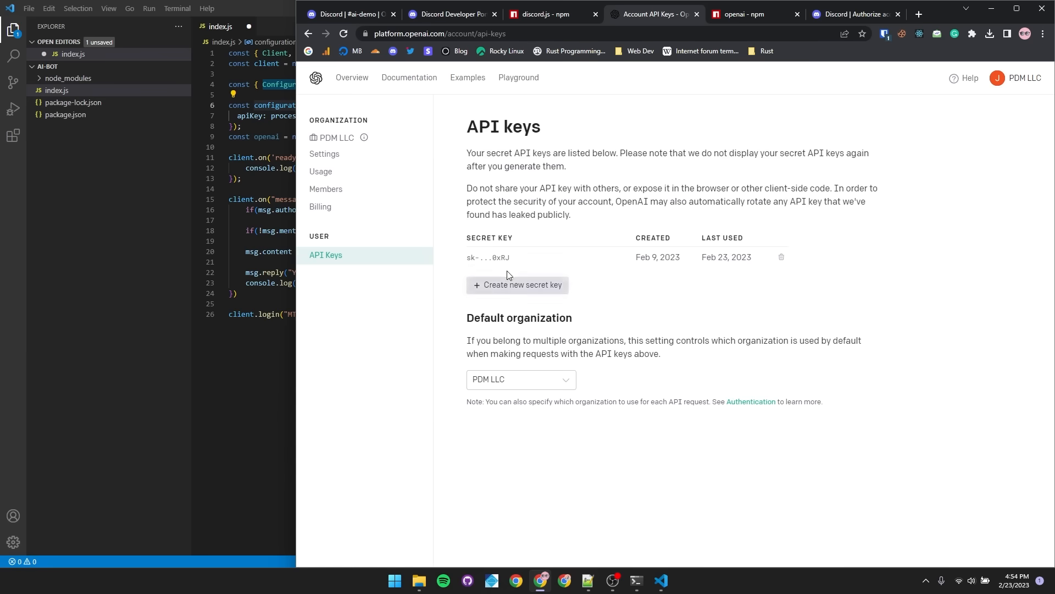
pyautogui.moveTo(486, 299)
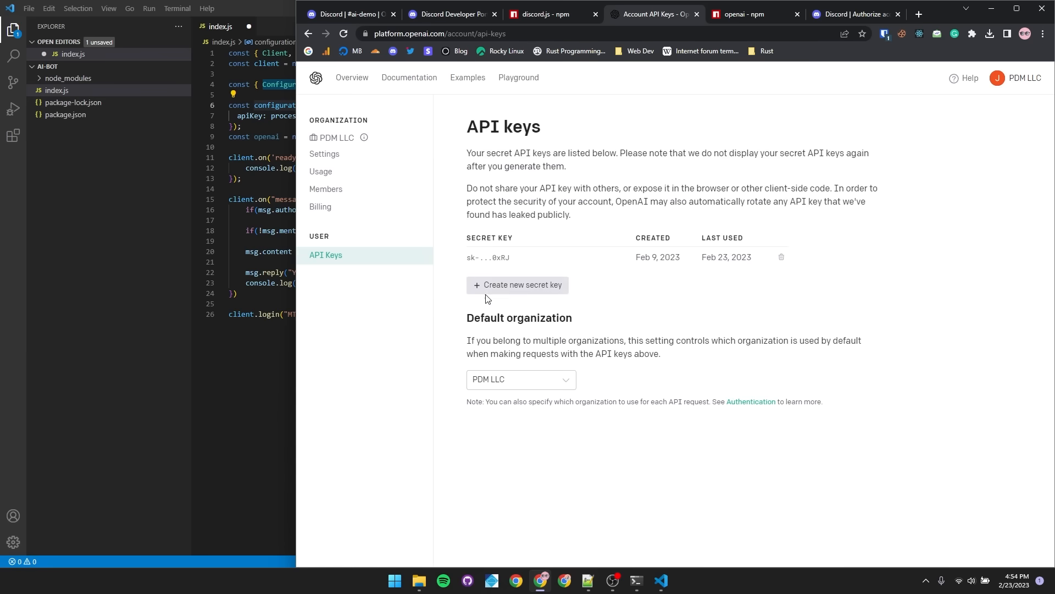
# - Create a new secret key and copy it for use as apiKey in index.js
pyautogui.click(517, 284)
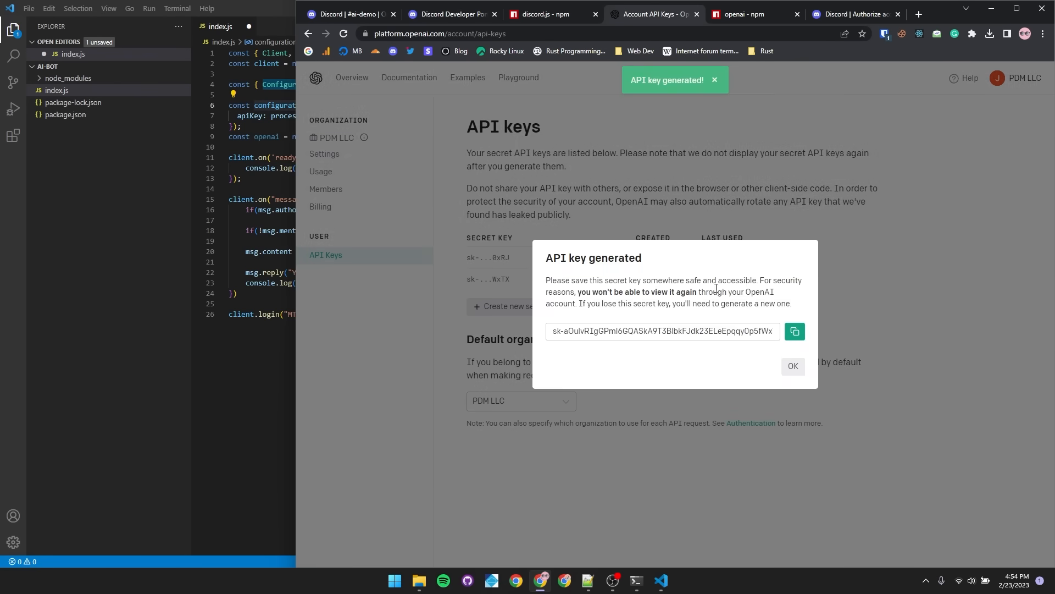
pyautogui.click(795, 331)
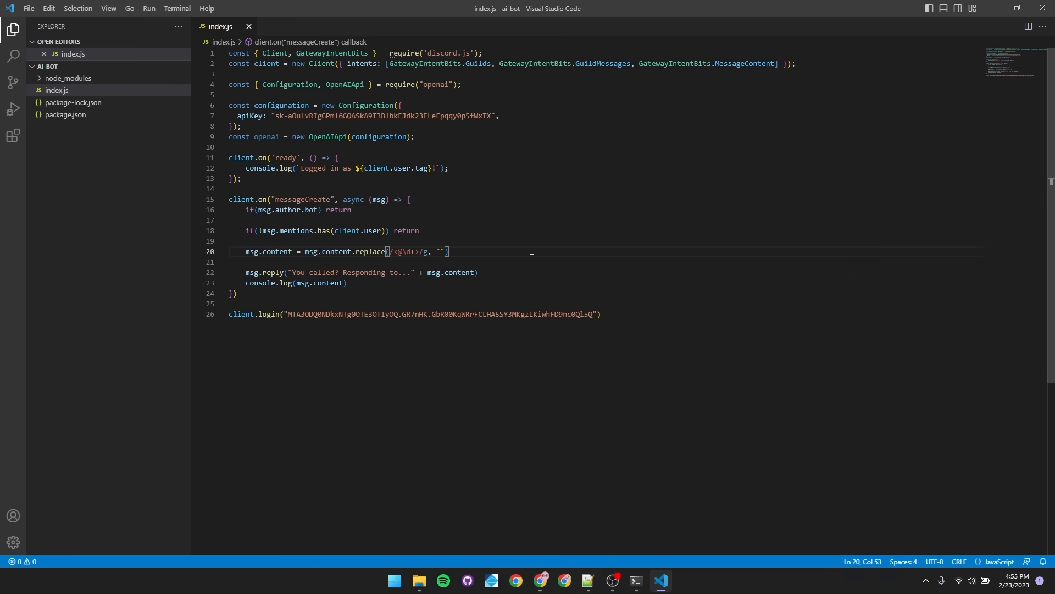
# - Insert the createCompletion block in the messageCreate handler with model text-davinci-003
pyautogui.write('const completion = await openai.createCompletion({')
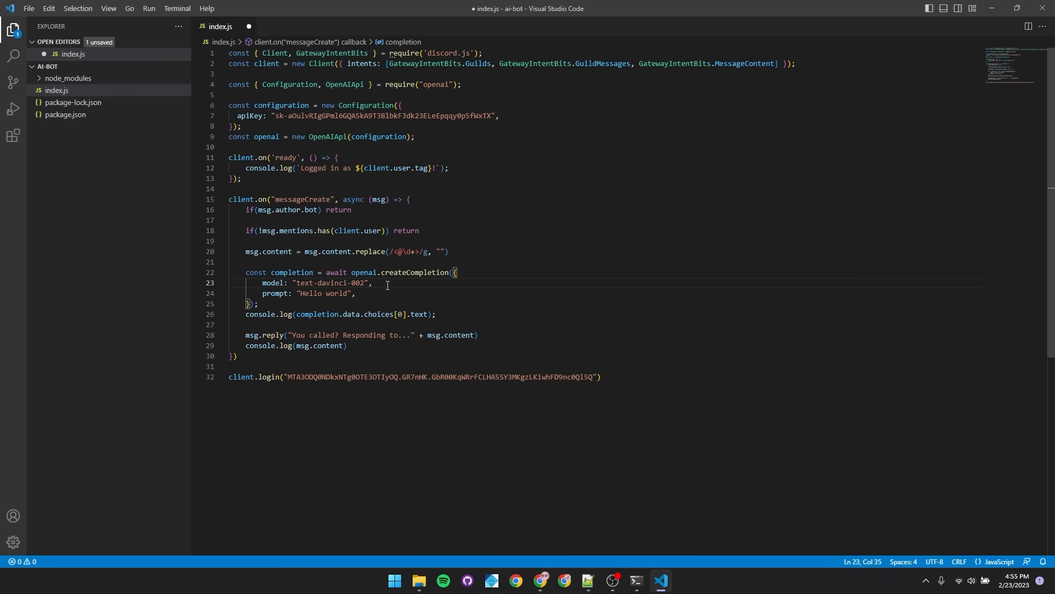
pyautogui.click(363, 283)
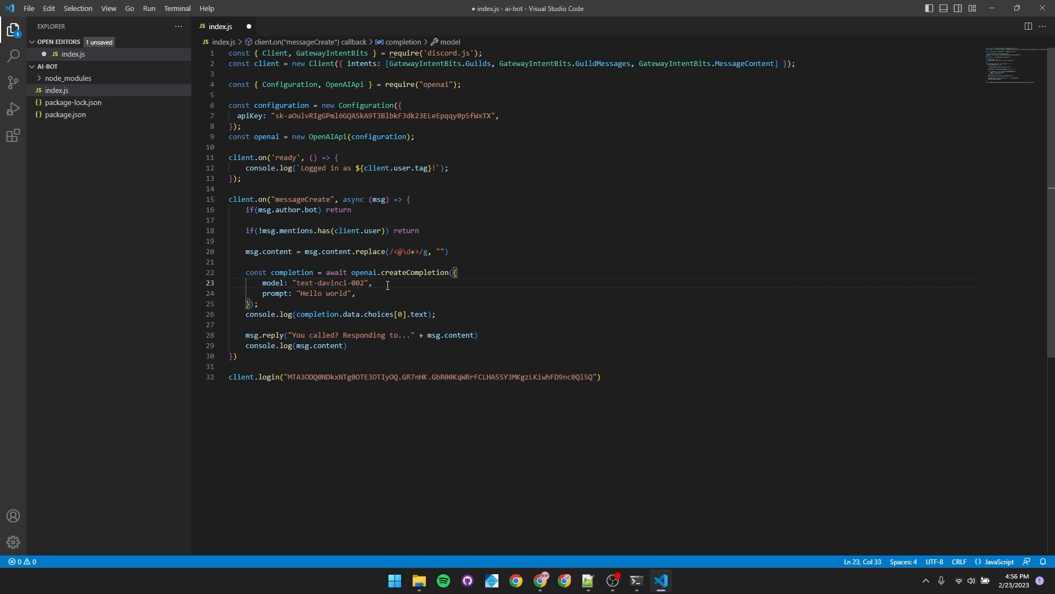
pyautogui.write('3')
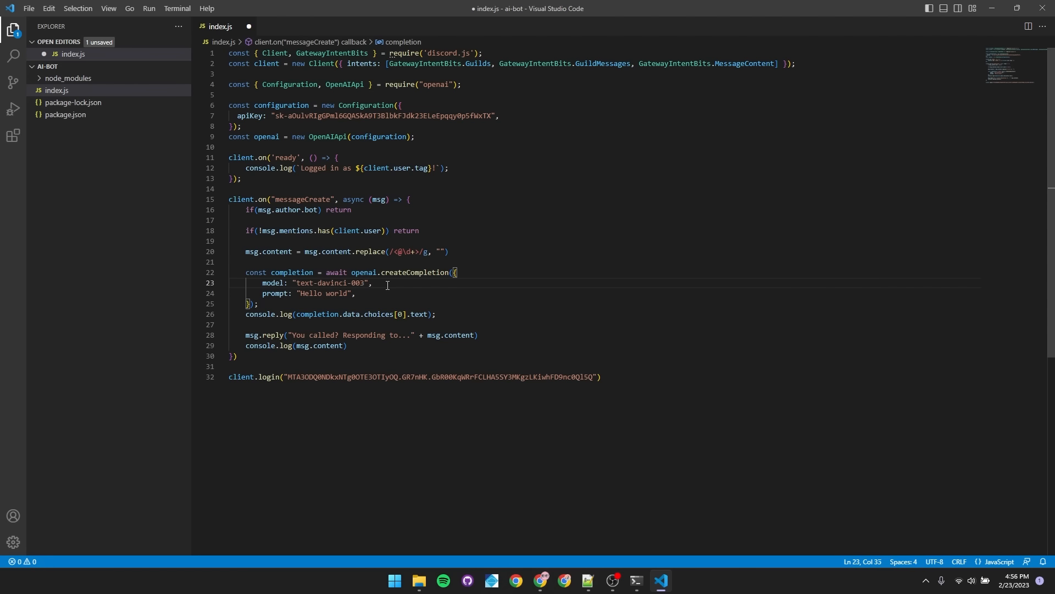
# - Use msg.content as the prompt and reply with the completion result
pyautogui.click(271, 293)
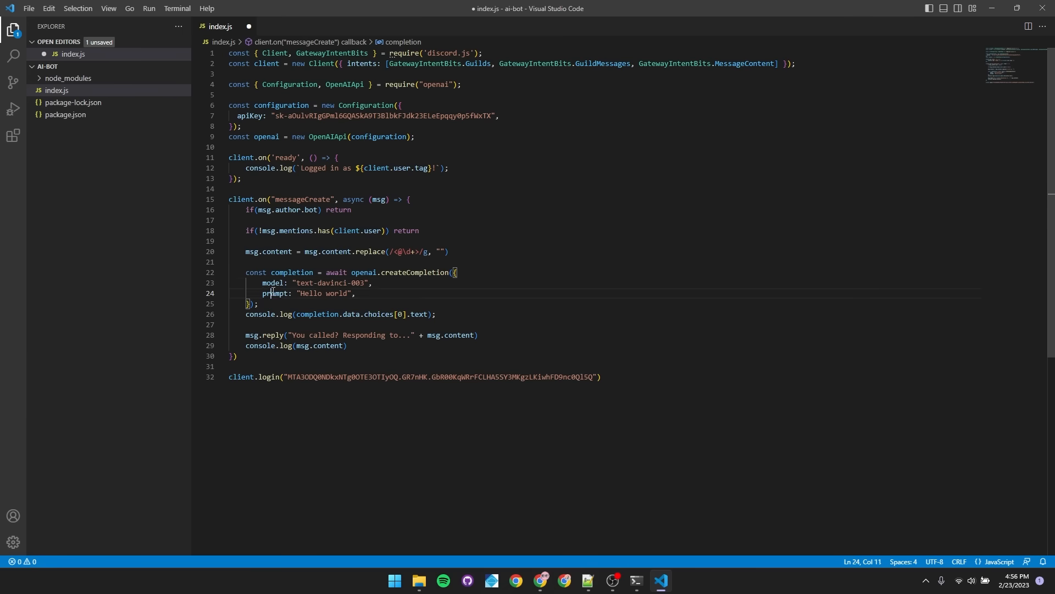
pyautogui.doubleClick(279, 293)
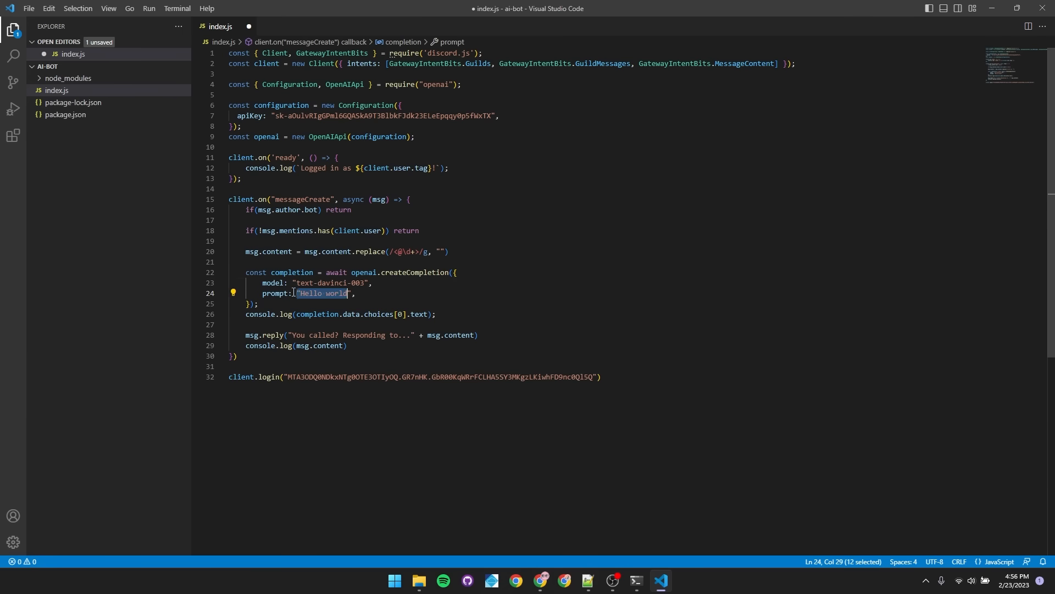
pyautogui.write('msg.content,')
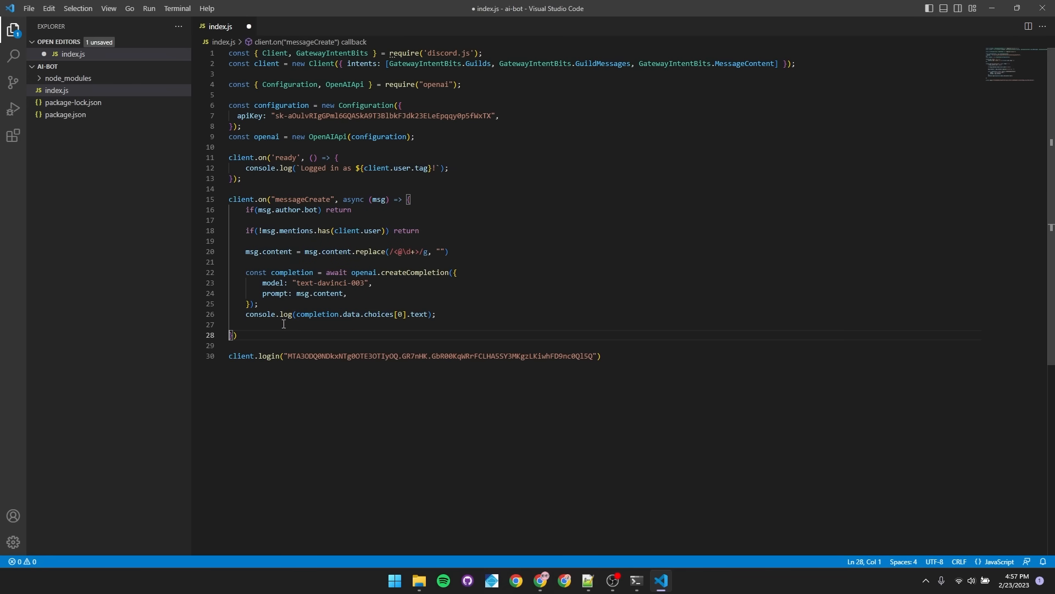
pyautogui.write('msg.reply(co')
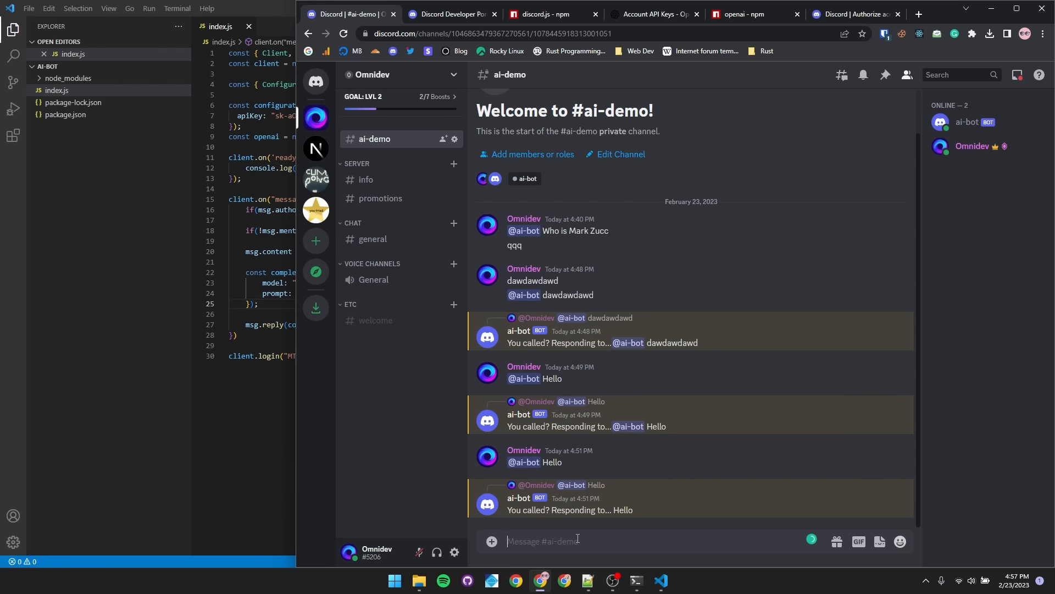
pyautogui.write('@ai-bot')
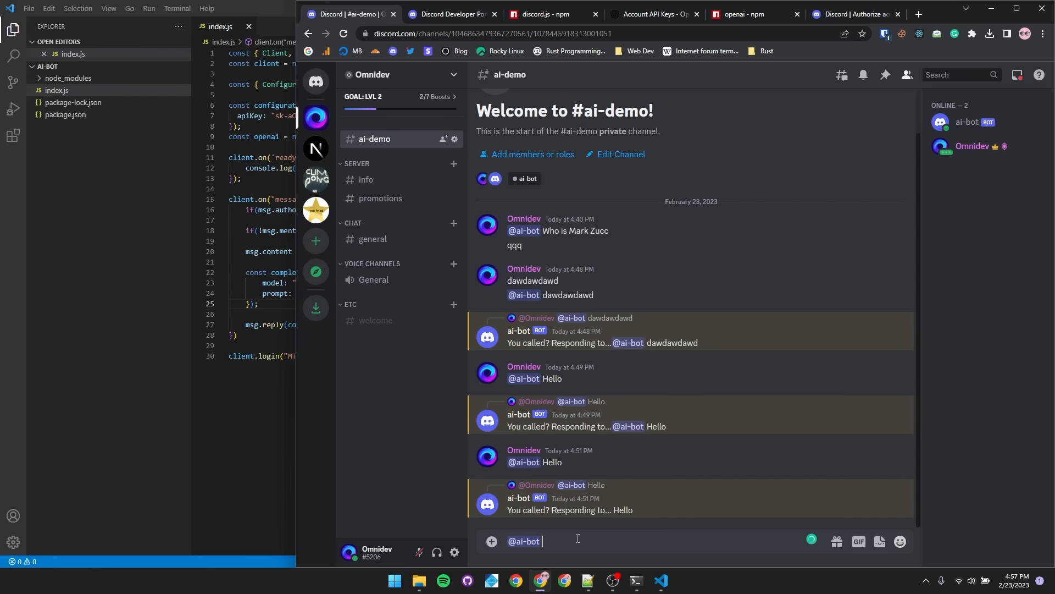
pyautogui.write('Who is ma')
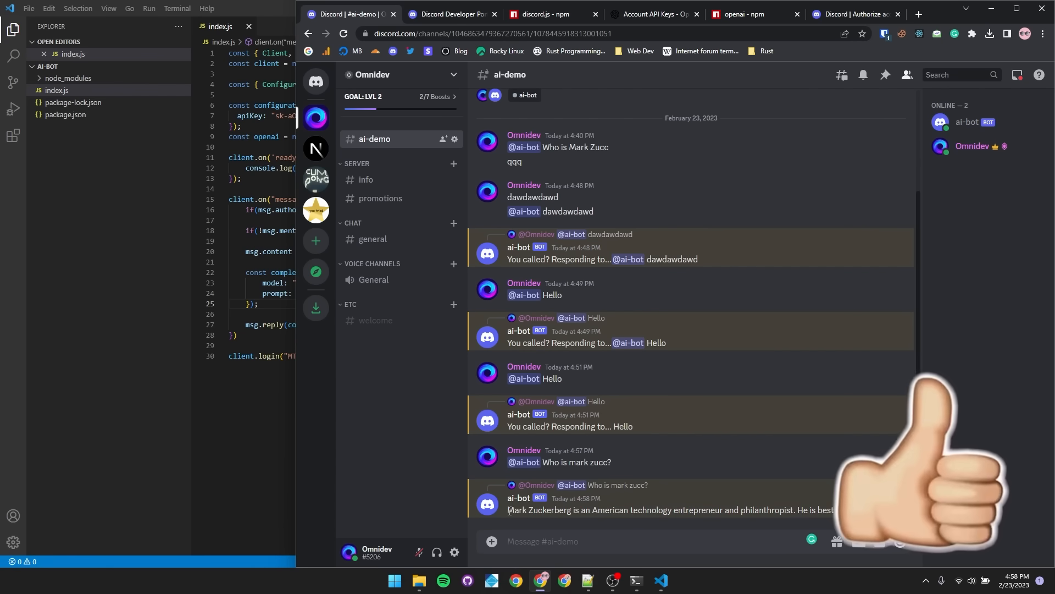
pyautogui.click(659, 584)
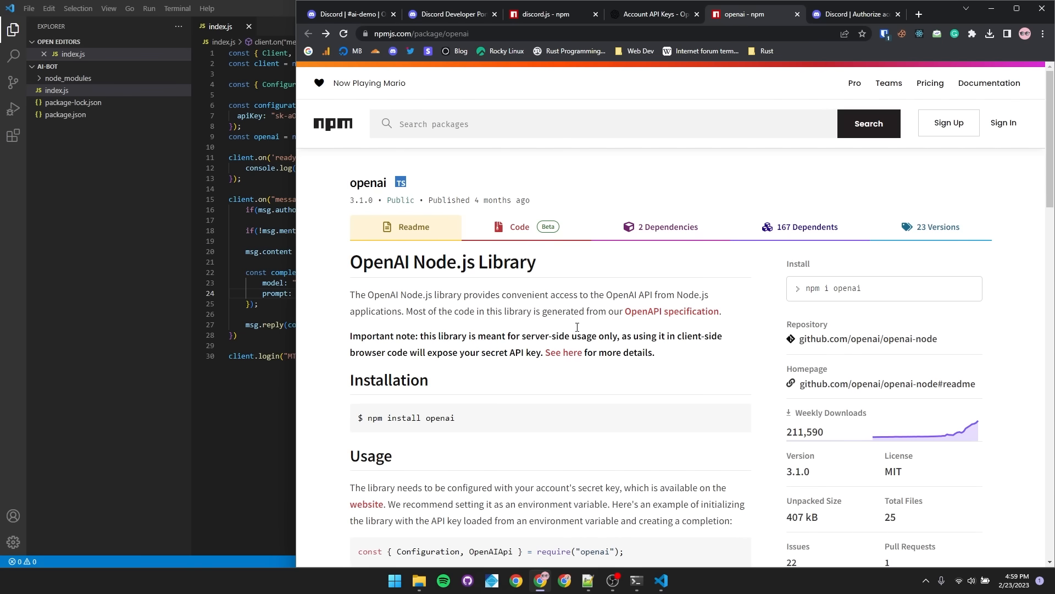
# - Navigate the OpenAI API reference to Create completion and its max_tokens parameter
pyautogui.scroll(-3)
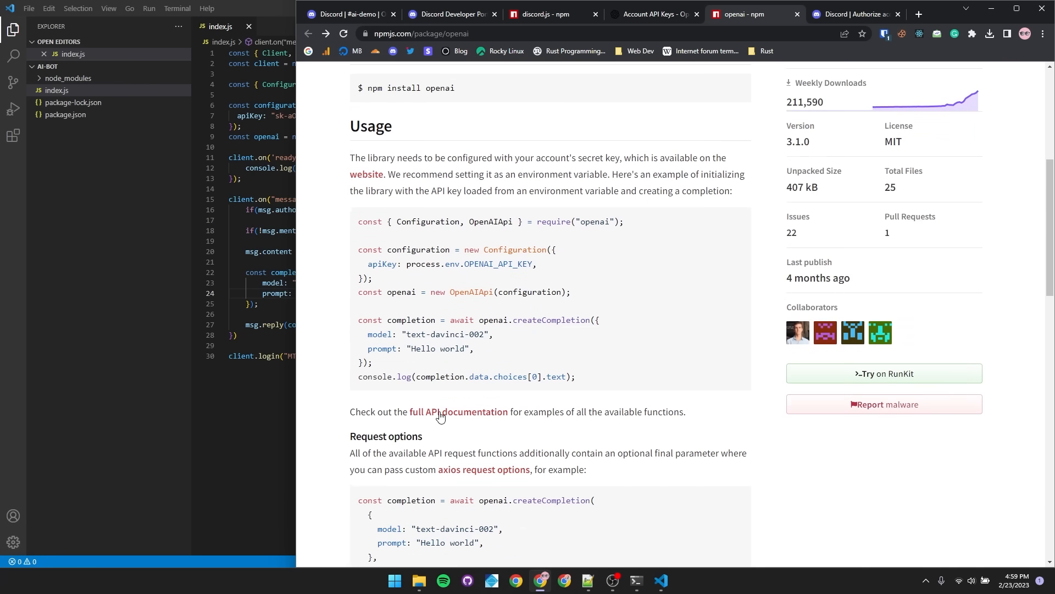
pyautogui.click(464, 411)
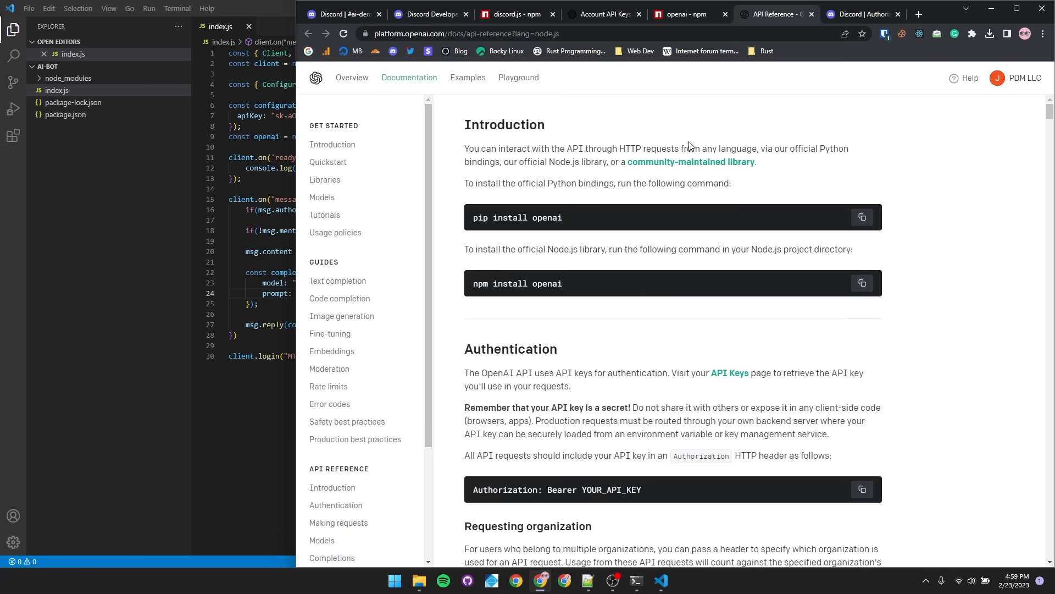
pyautogui.scroll(-3)
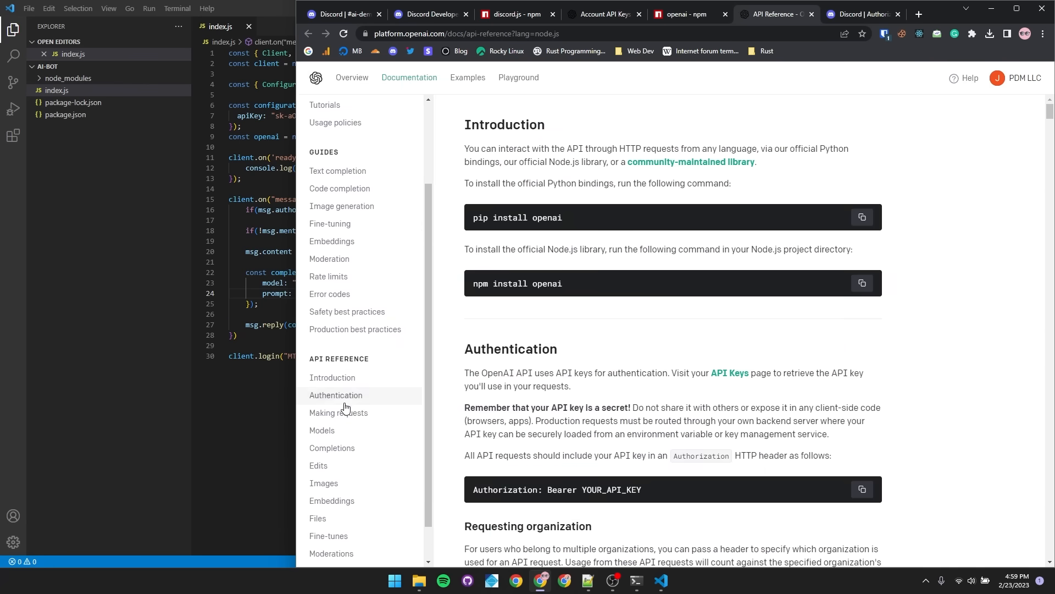
pyautogui.click(331, 447)
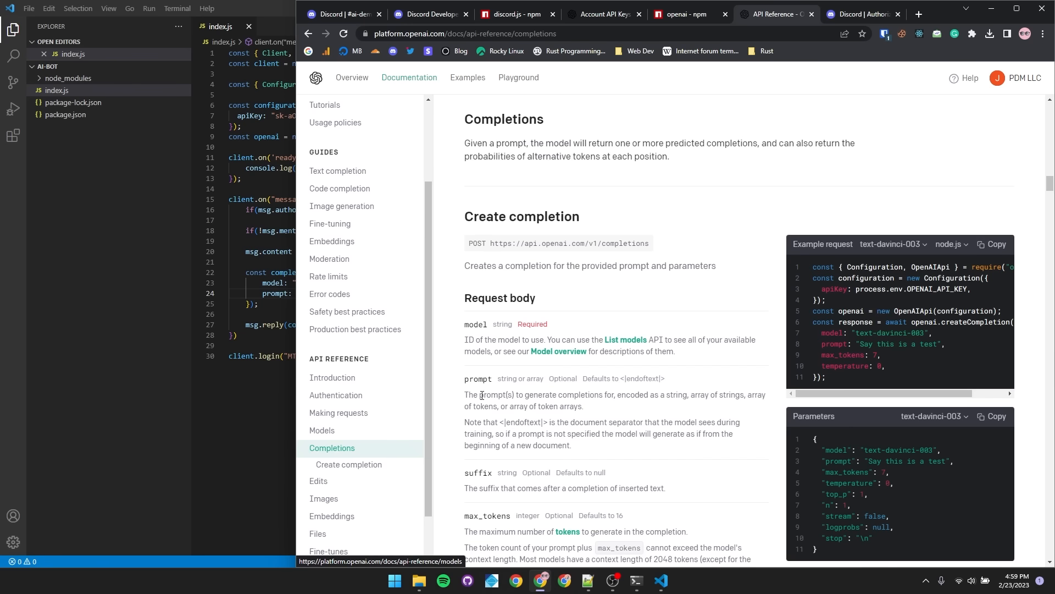
pyautogui.moveTo(945, 261)
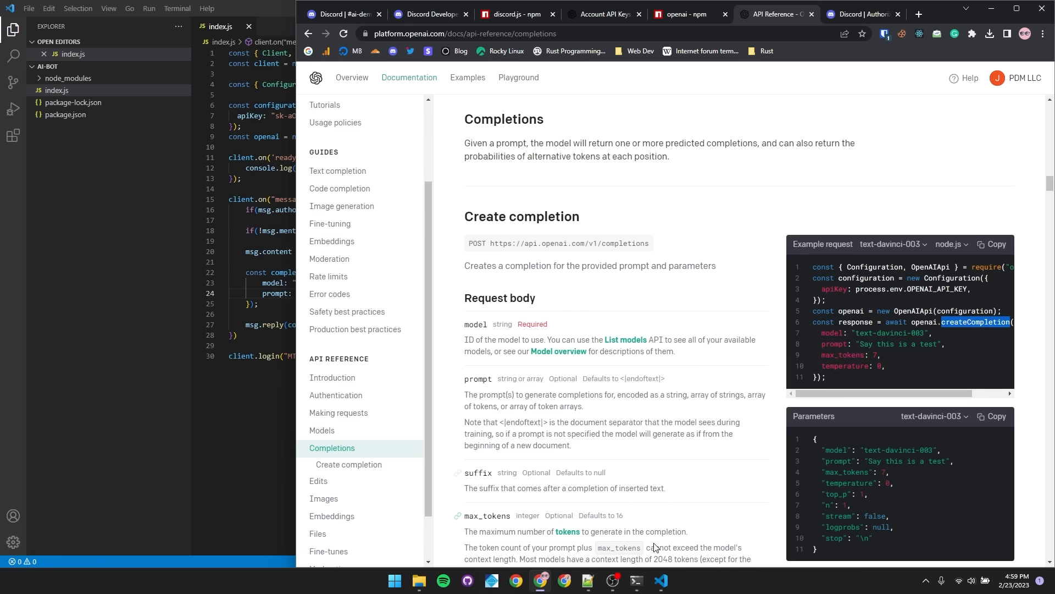
pyautogui.click(660, 580)
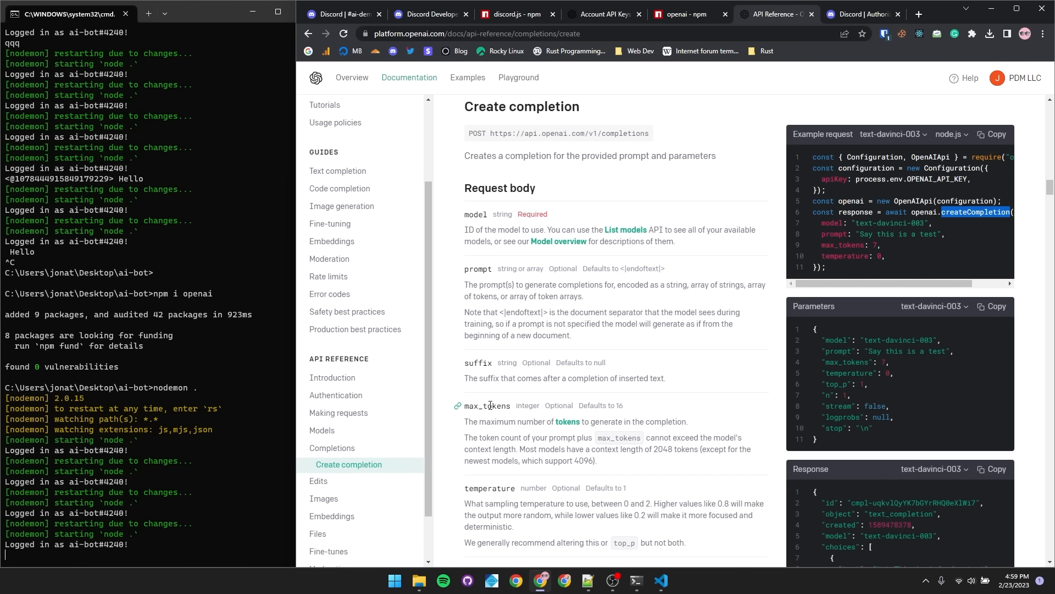
pyautogui.scroll(-3)
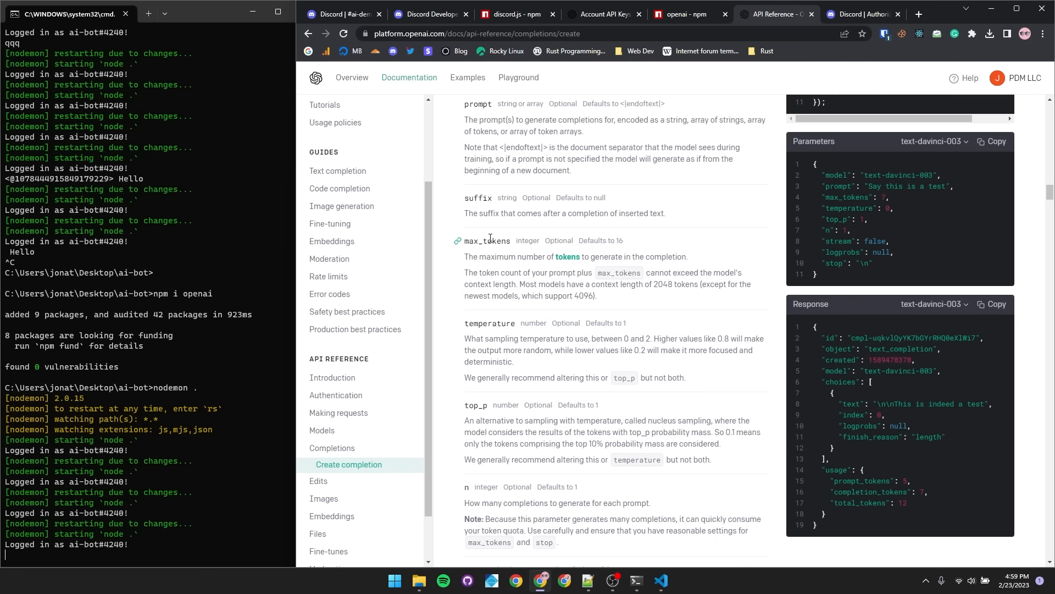
# - Set max_tokens: 100 in the completion request on line 25
pyautogui.click(659, 584)
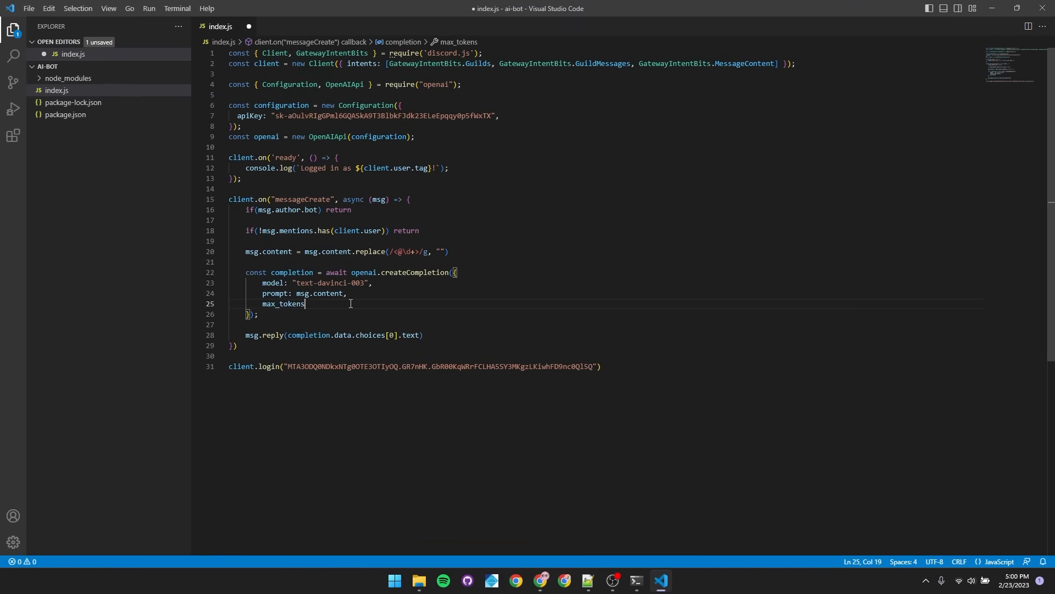
pyautogui.moveTo(424, 276)
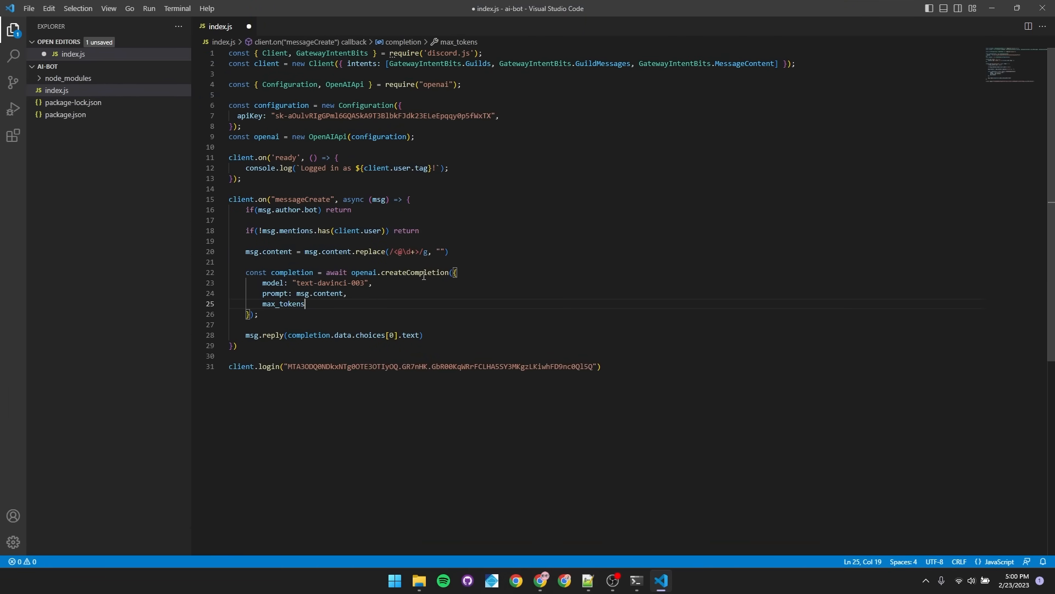
pyautogui.write(': 100')
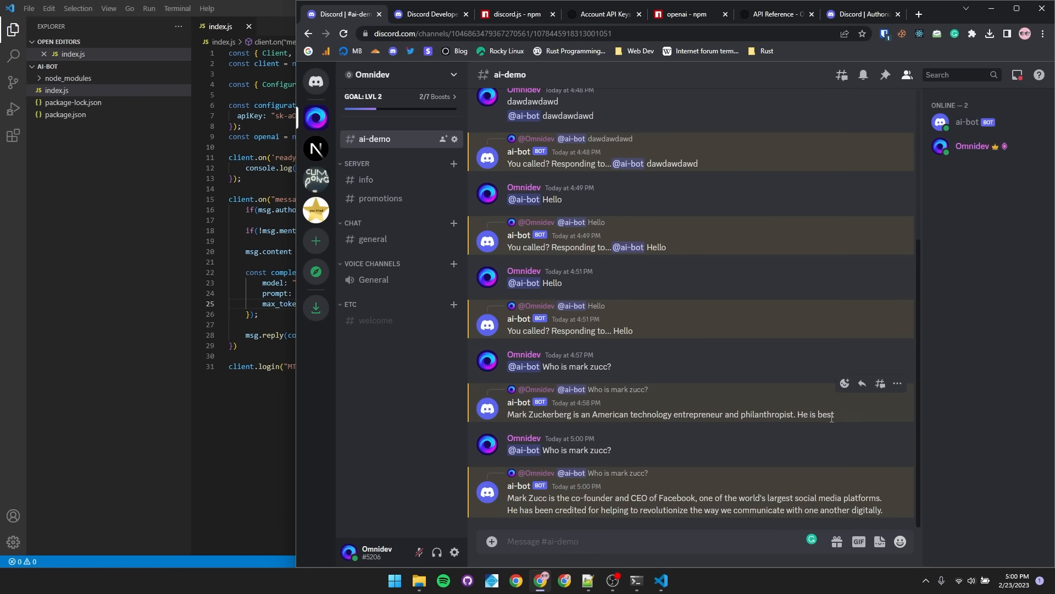
pyautogui.moveTo(744, 488)
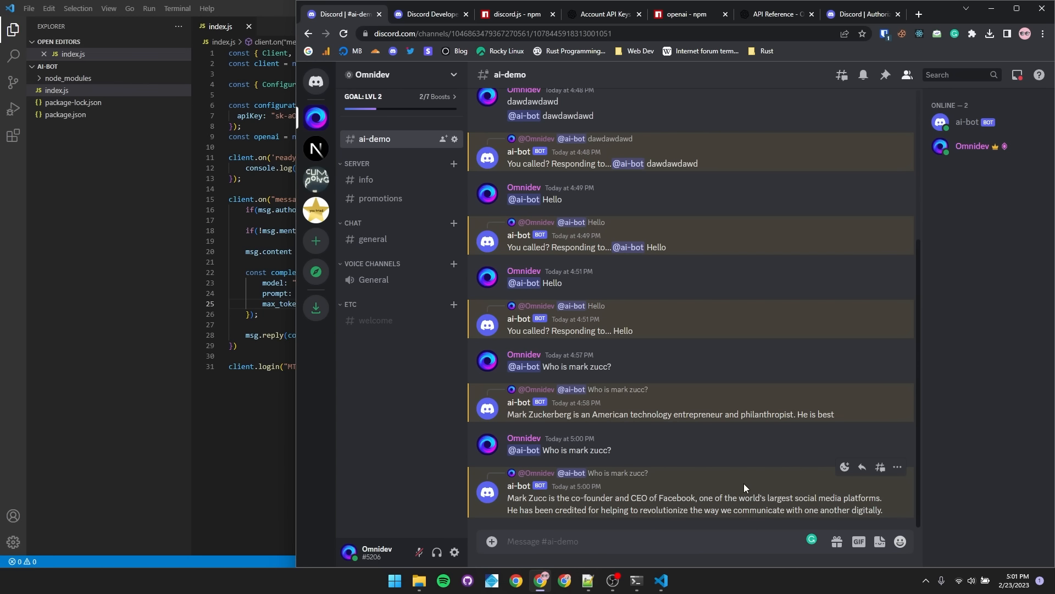
pyautogui.moveTo(544, 498)
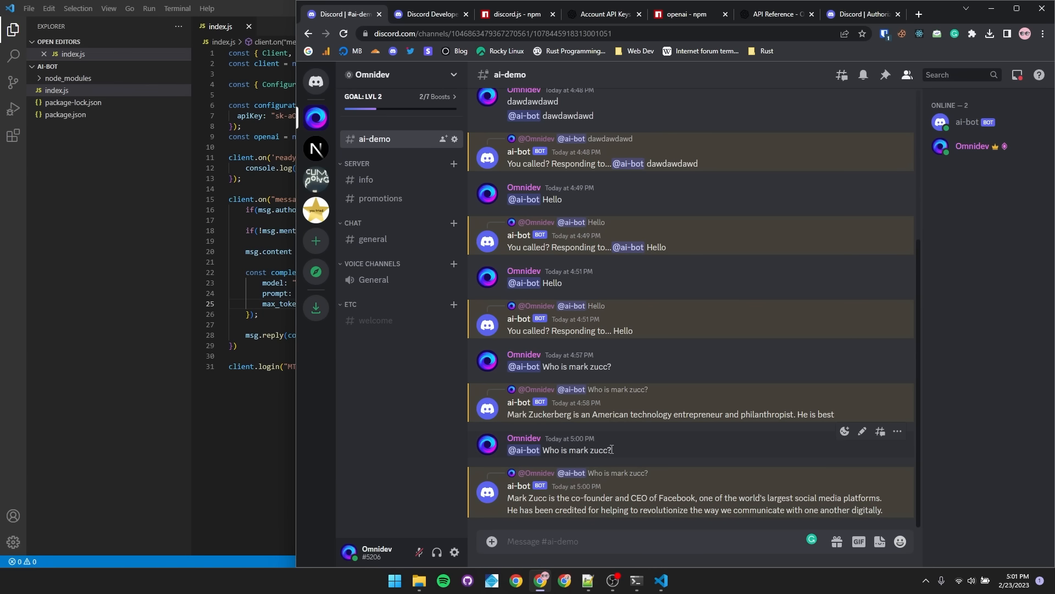
pyautogui.moveTo(563, 534)
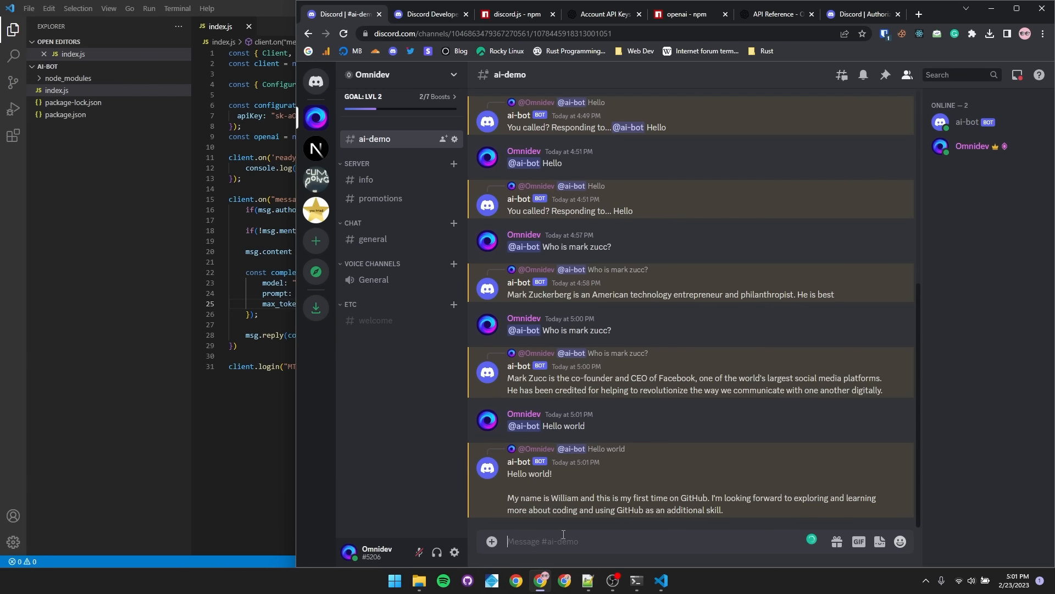
pyautogui.moveTo(686, 496)
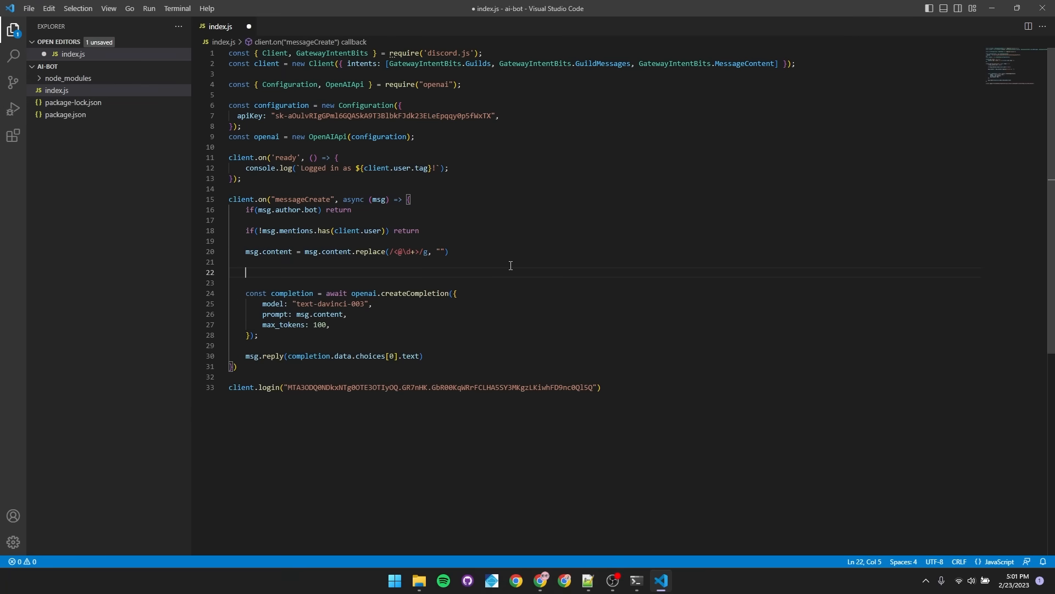
# - Reply 'Generating response...' first, then response.edit it with the completion text
pyautogui.write('msg.reply')
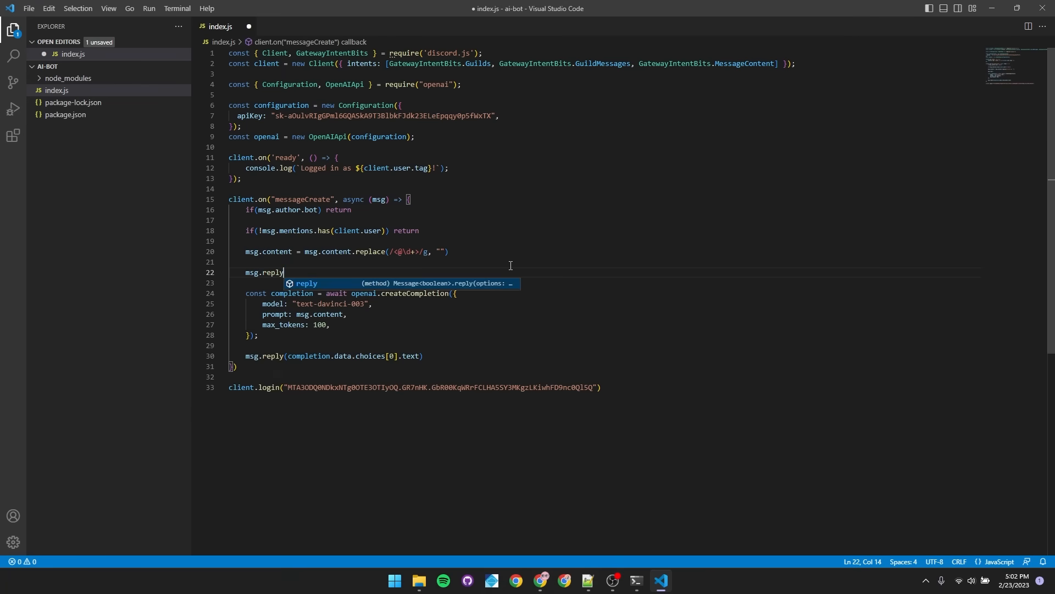
pyautogui.write('("Generating response"')
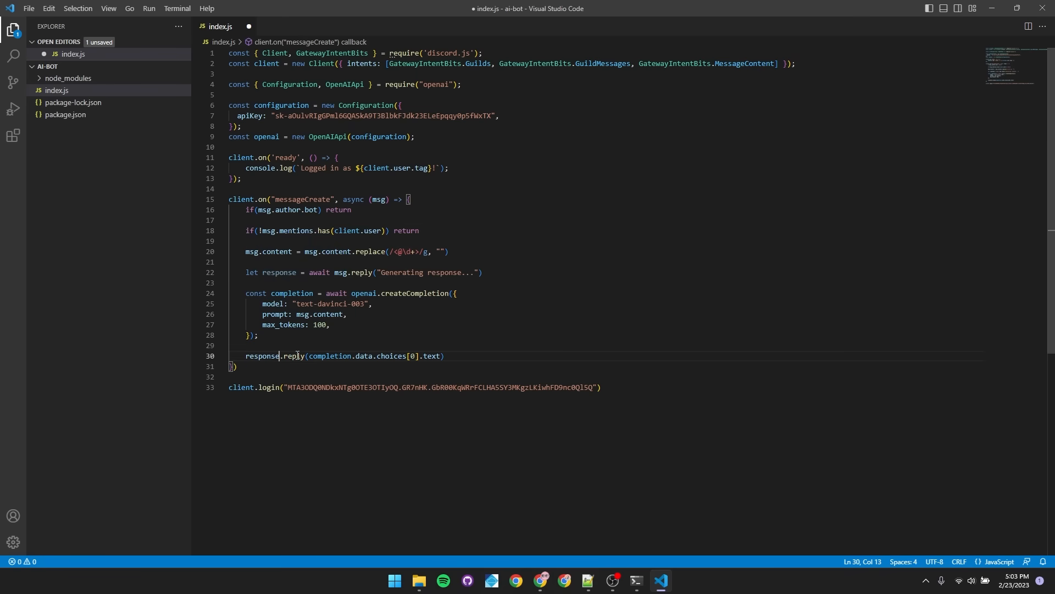
pyautogui.write('edit(')
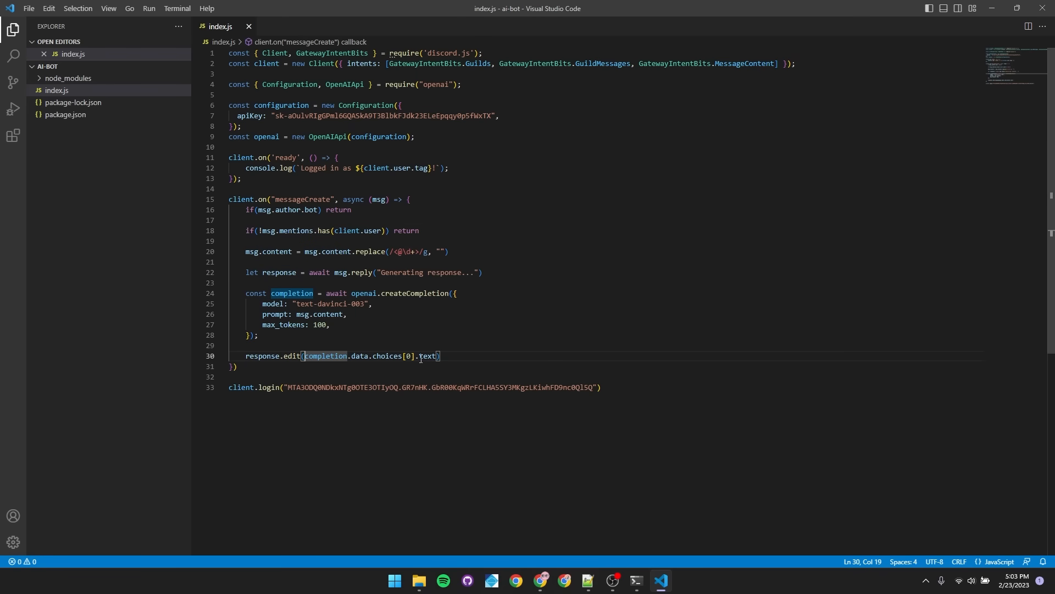
pyautogui.click(438, 357)
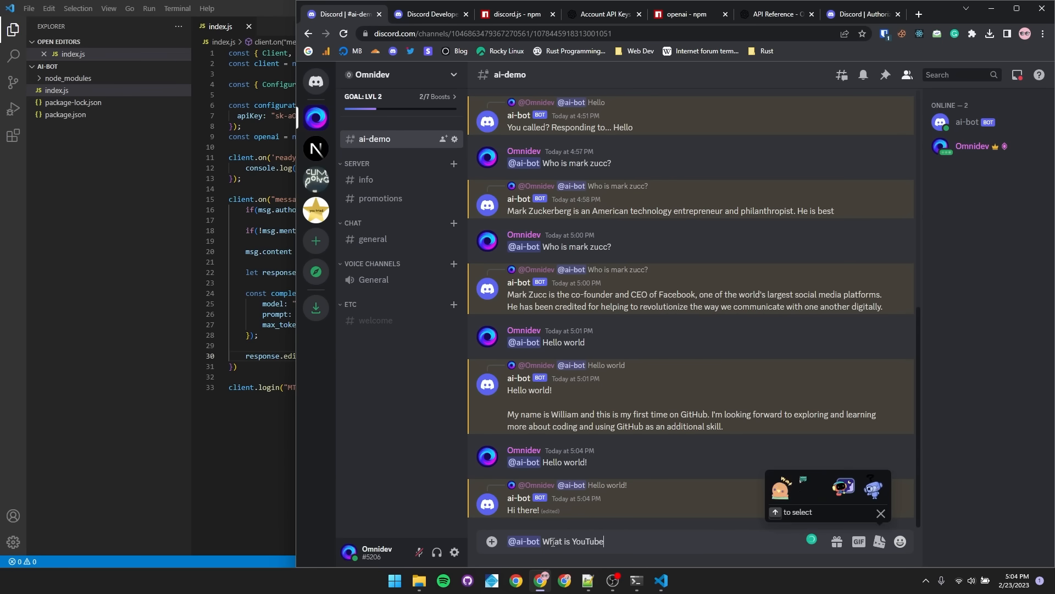
pyautogui.press('Return')
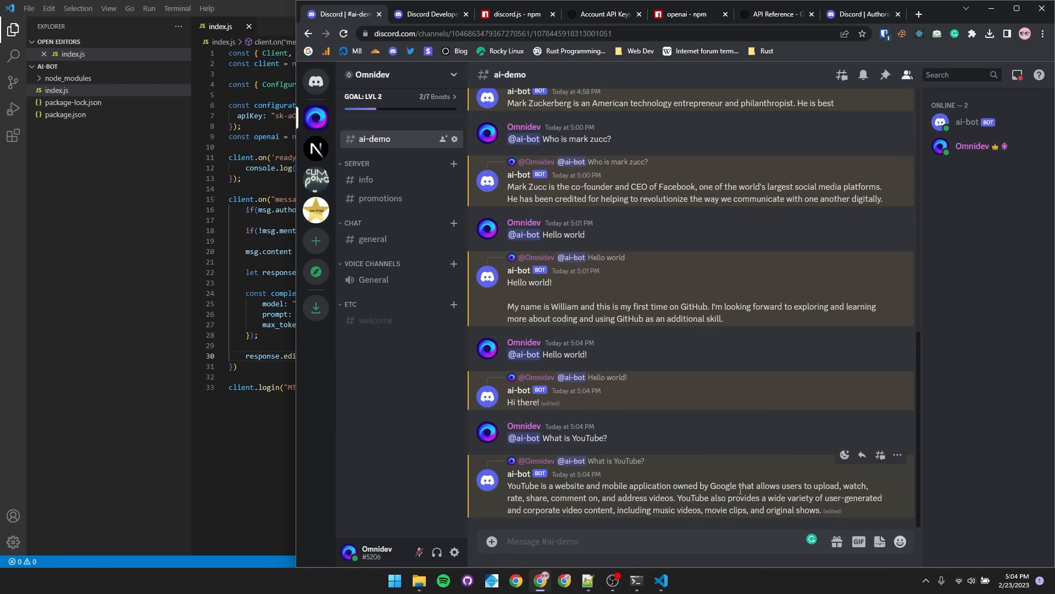
pyautogui.click(773, 14)
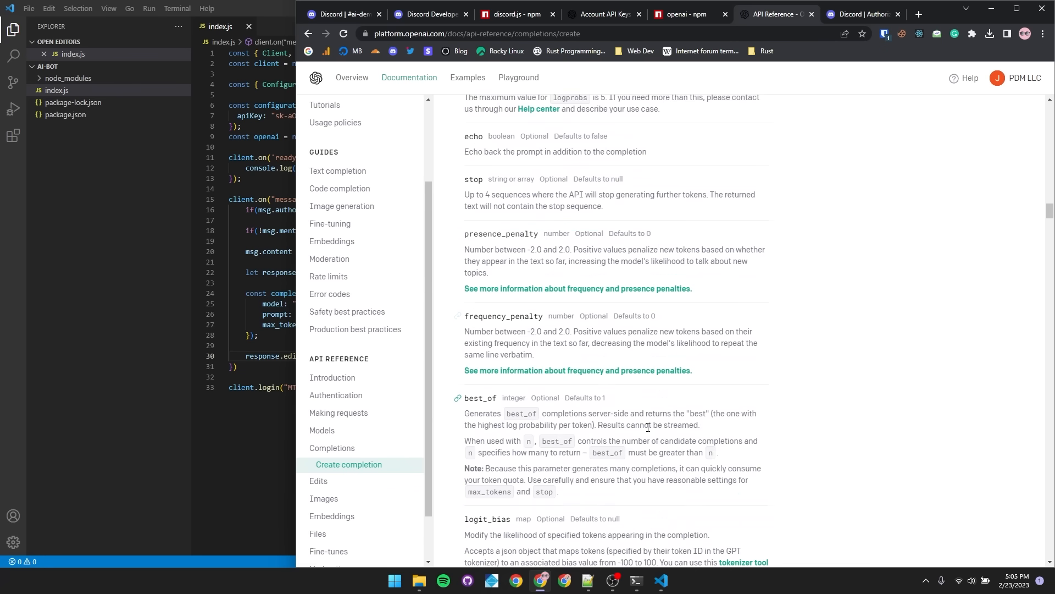
# - Scroll the Create completion reference to the optional user parameter and select it
pyautogui.scroll(-3)
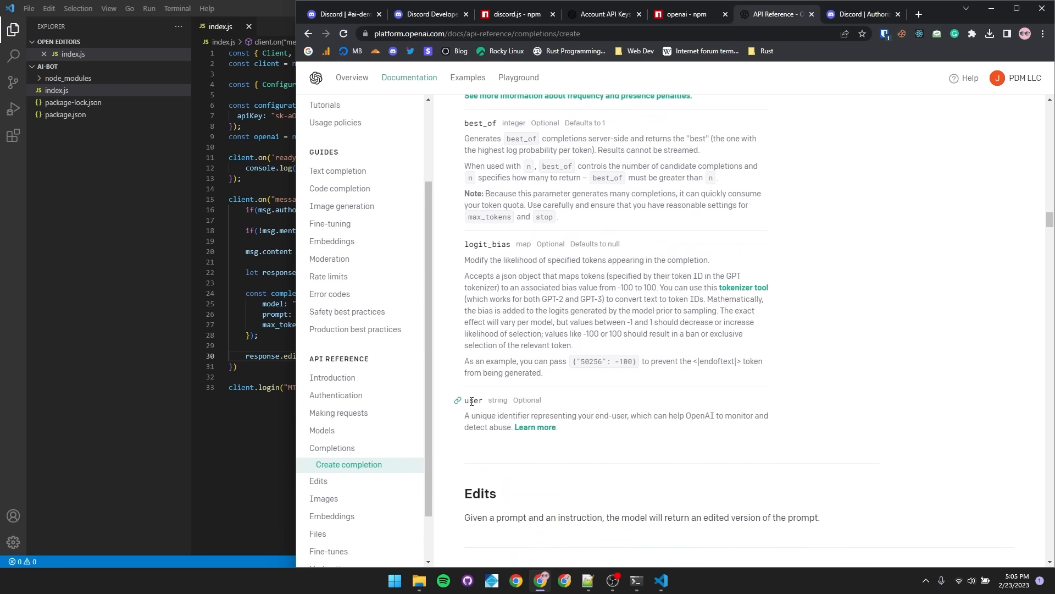
pyautogui.doubleClick(472, 401)
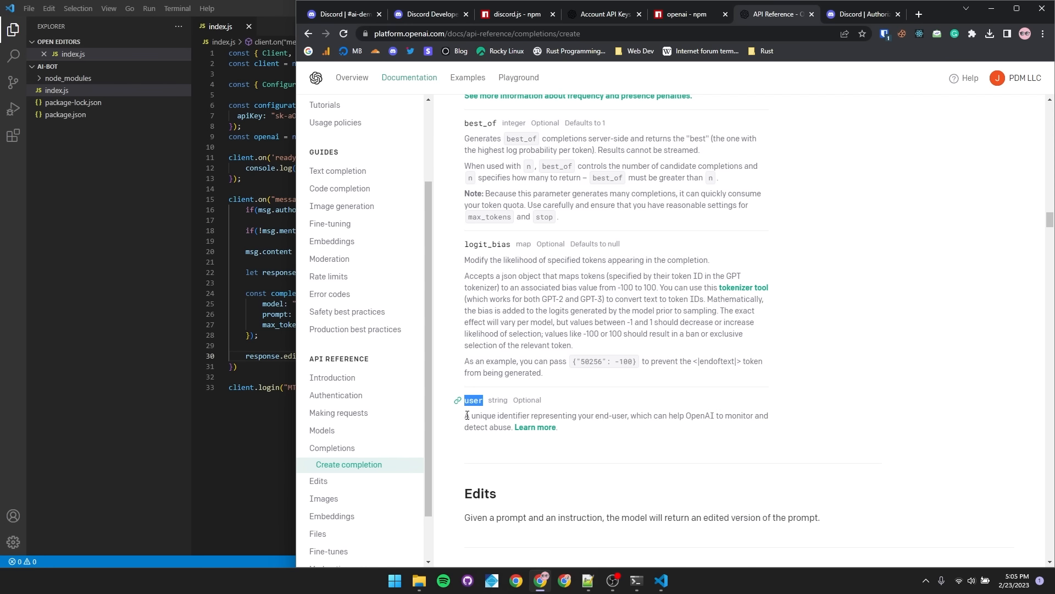
pyautogui.click(473, 400)
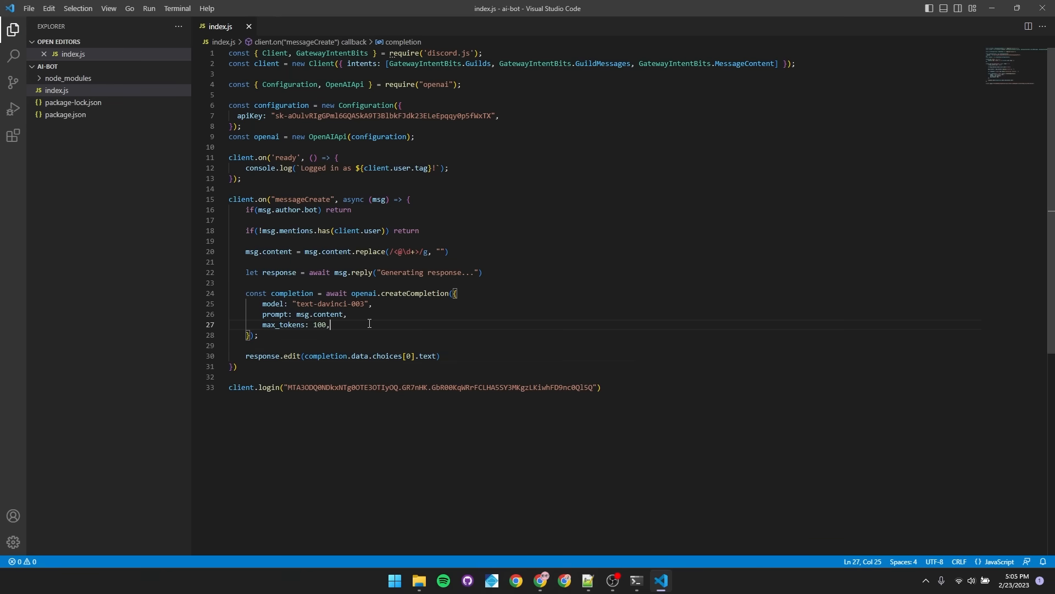
# - Add 'user: msg.author.id' on a new line after max_tokens: 100 in the completion request
pyautogui.press('enter')
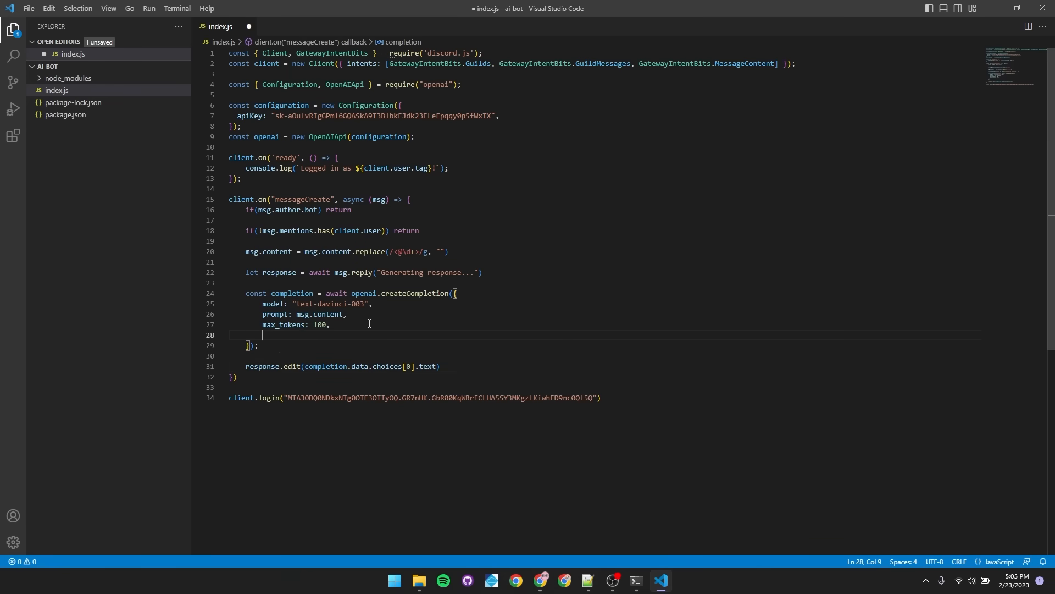
pyautogui.write('user:')
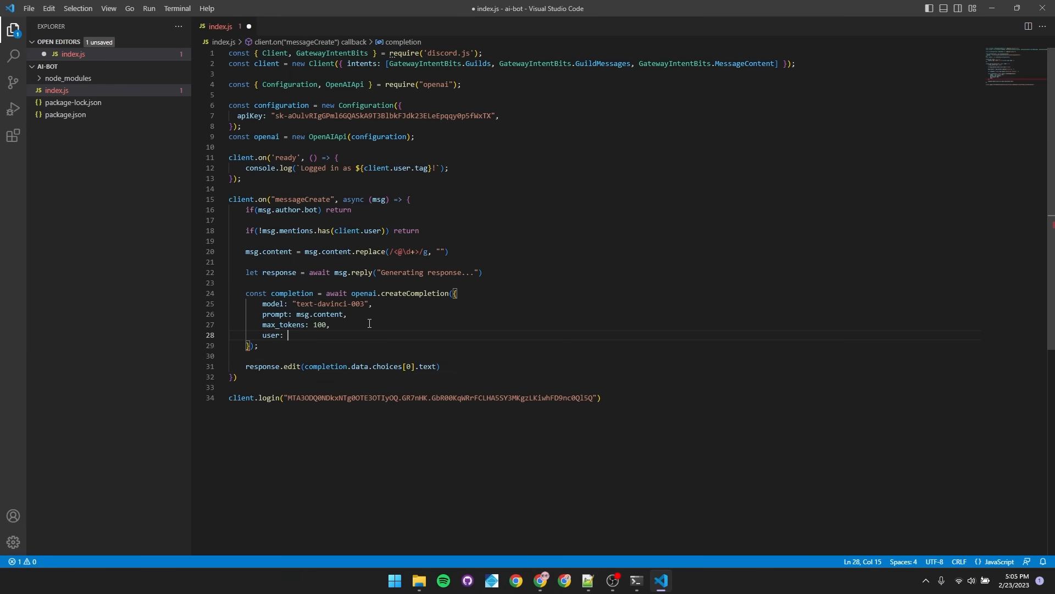
pyautogui.write('msg')
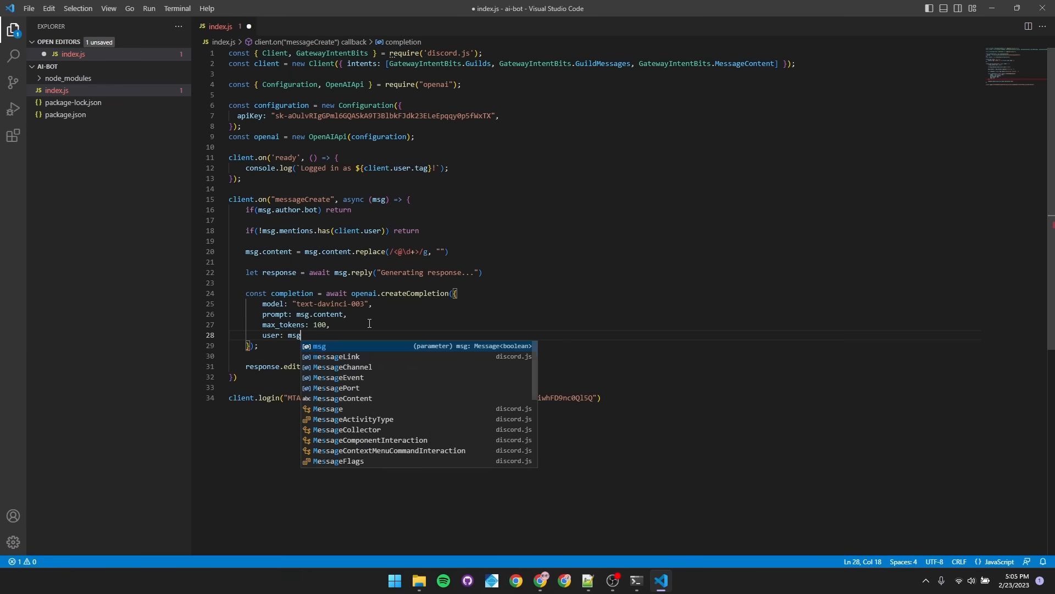
pyautogui.write('.author.id')
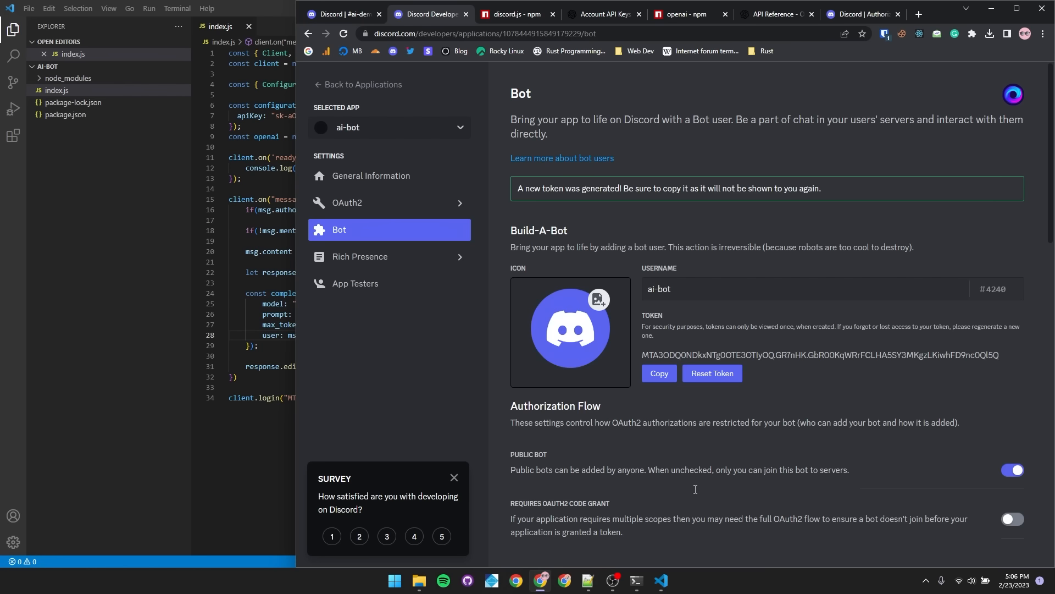
pyautogui.click(342, 13)
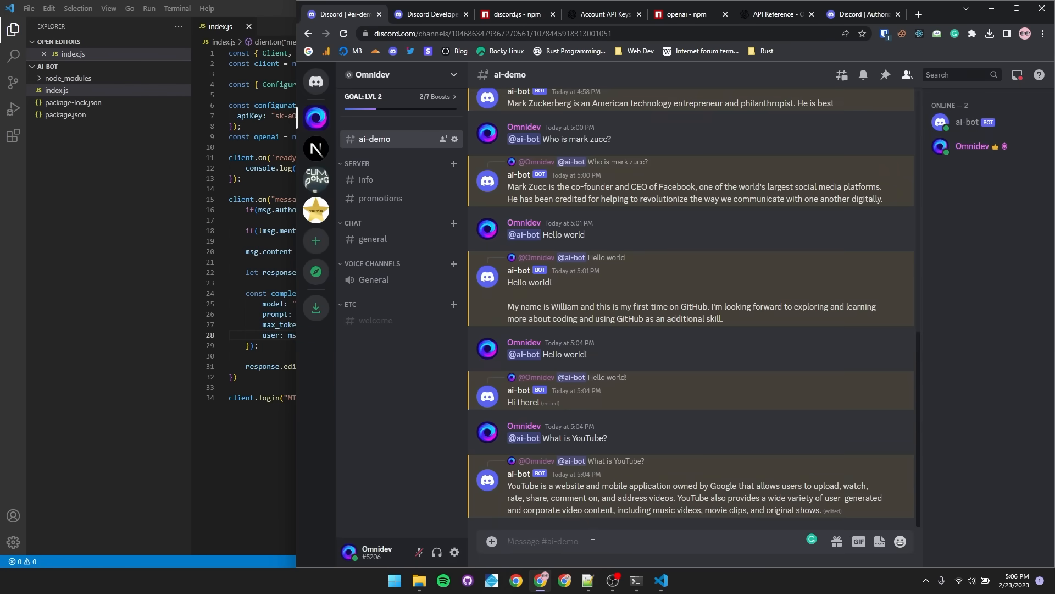
pyautogui.write('@ai-bot What is your')
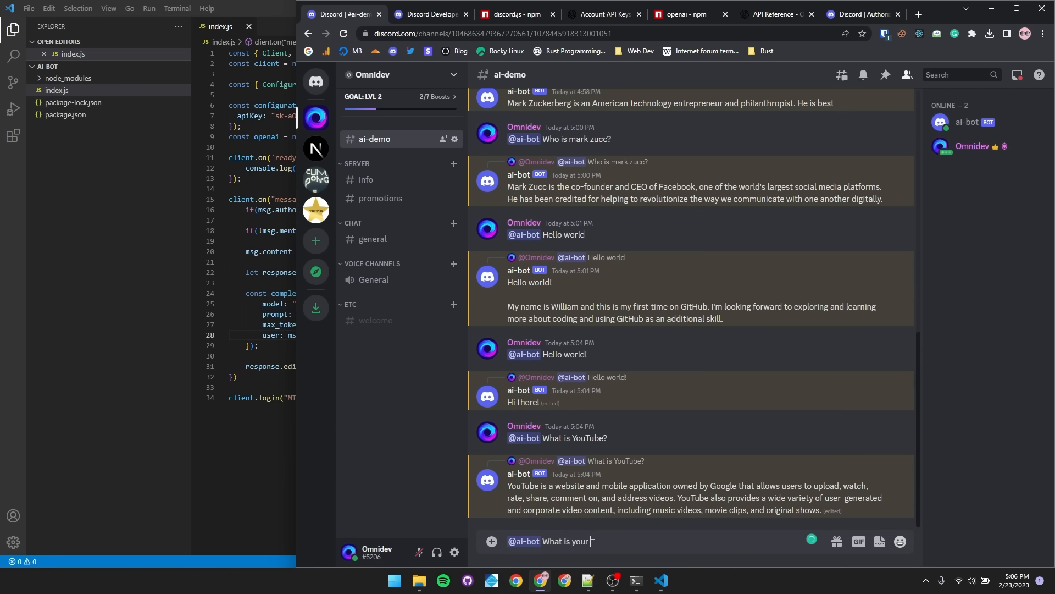
pyautogui.write('favorite c')
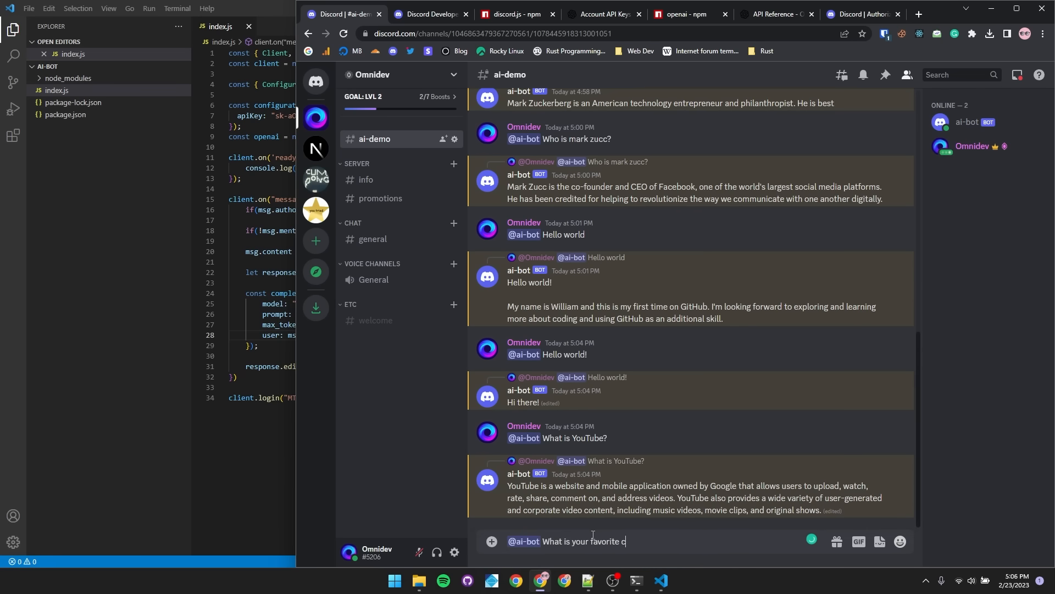
pyautogui.press('Return')
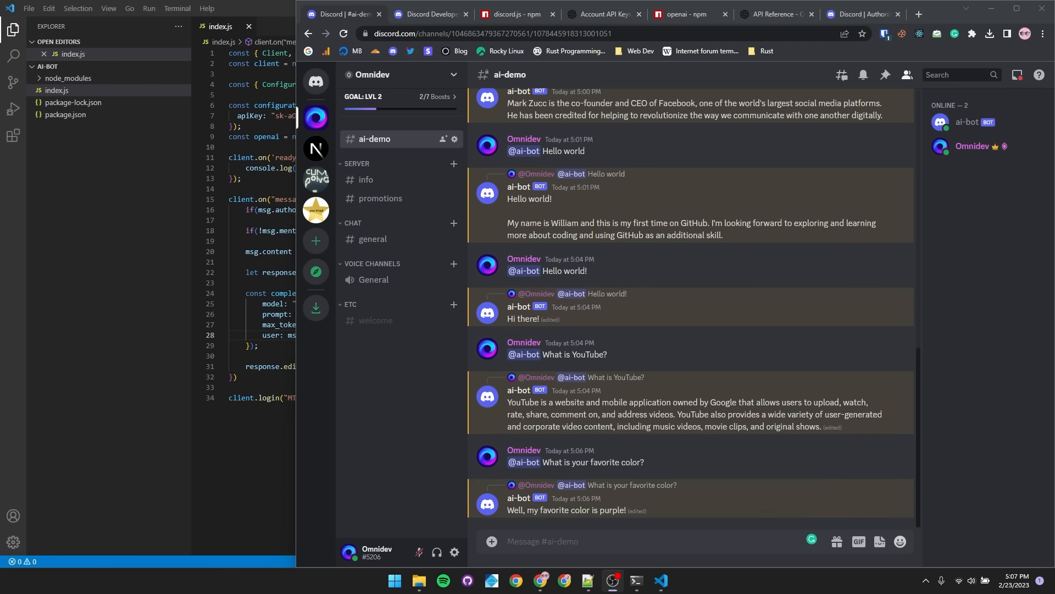
pyautogui.click(774, 13)
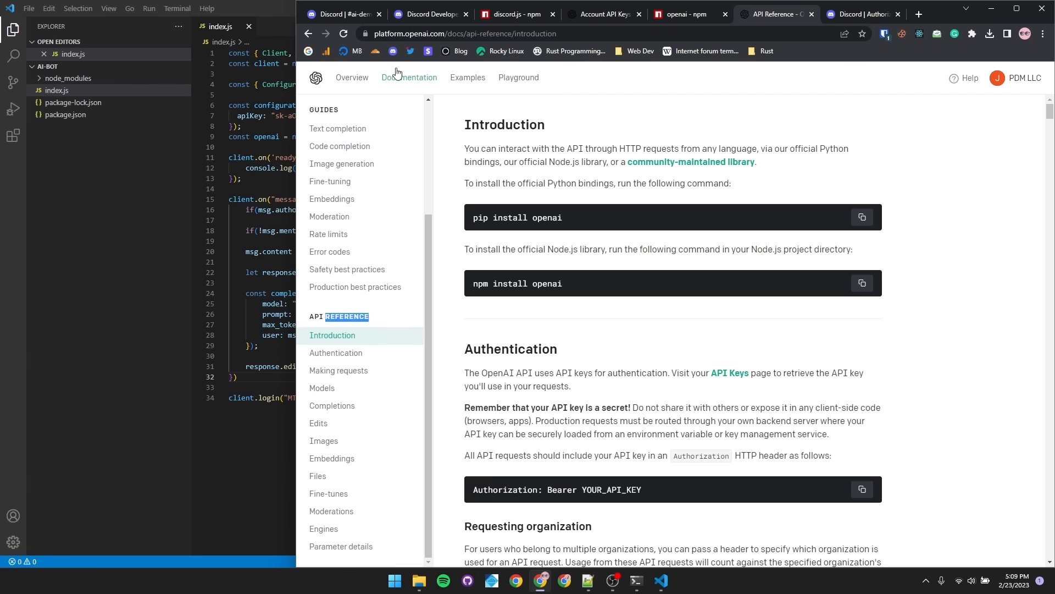
# - View the Create completion request body down to the n, stream and logprobs parameters
pyautogui.click(332, 406)
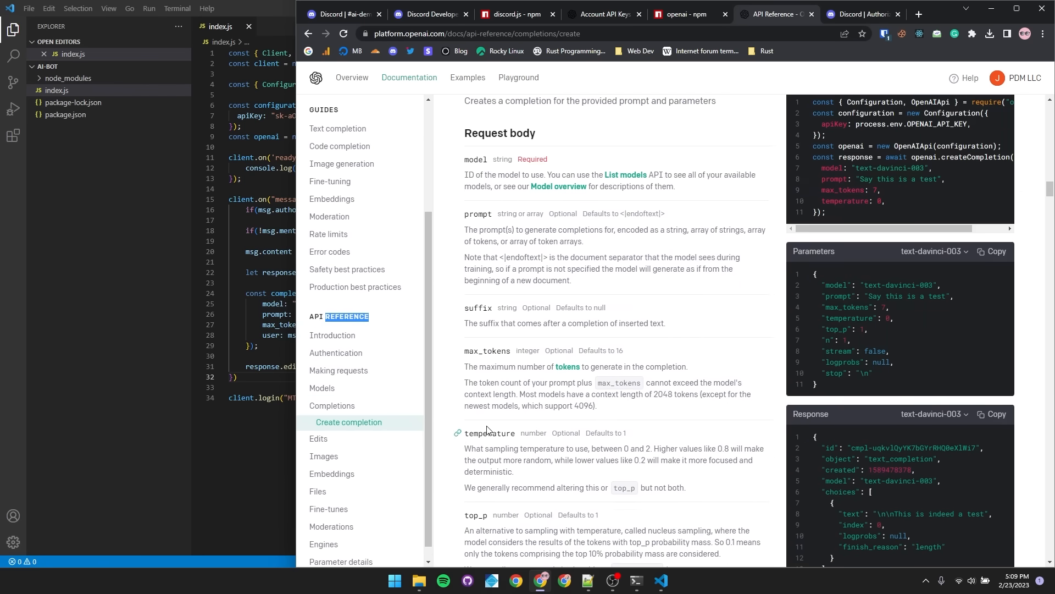
pyautogui.scroll(-3)
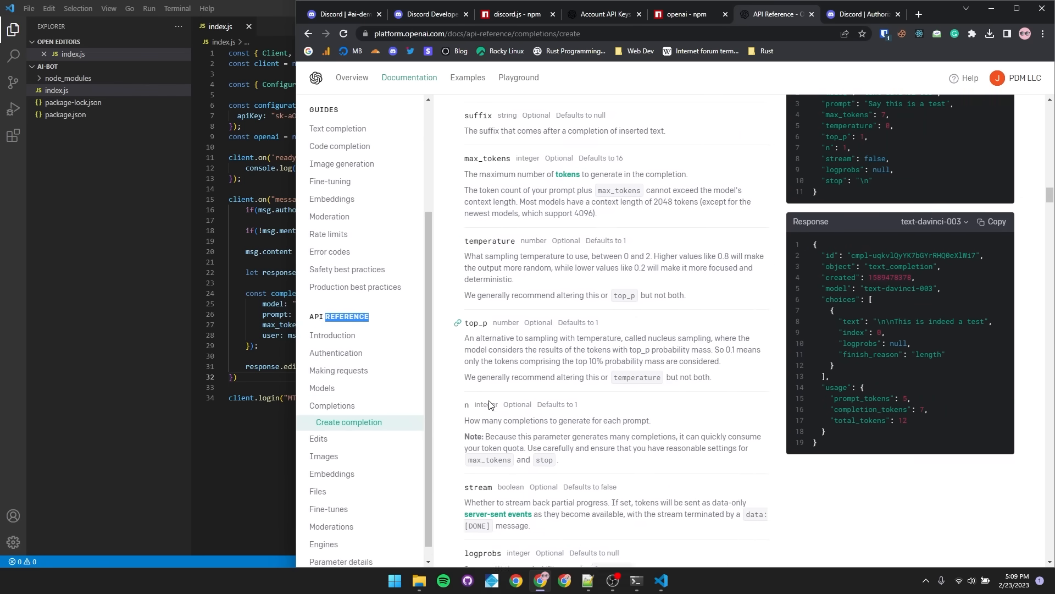
pyautogui.scroll(-3)
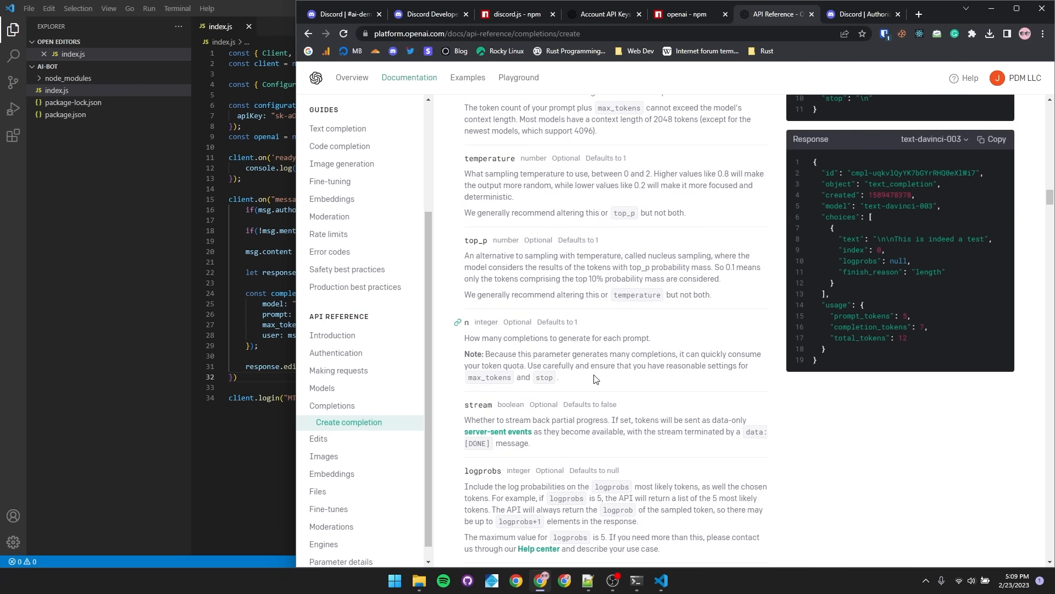